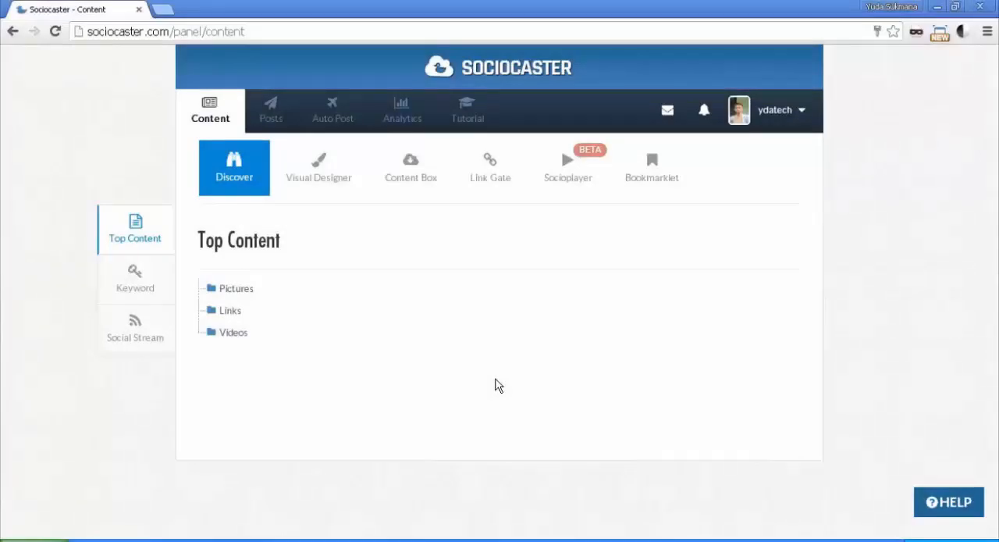
mouse_move(324, 380)
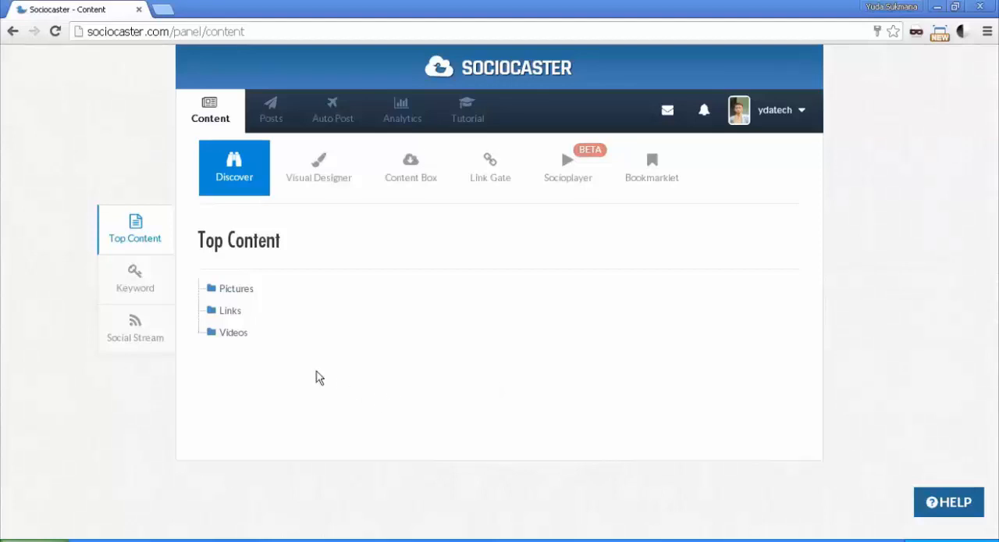
mouse_move(534, 290)
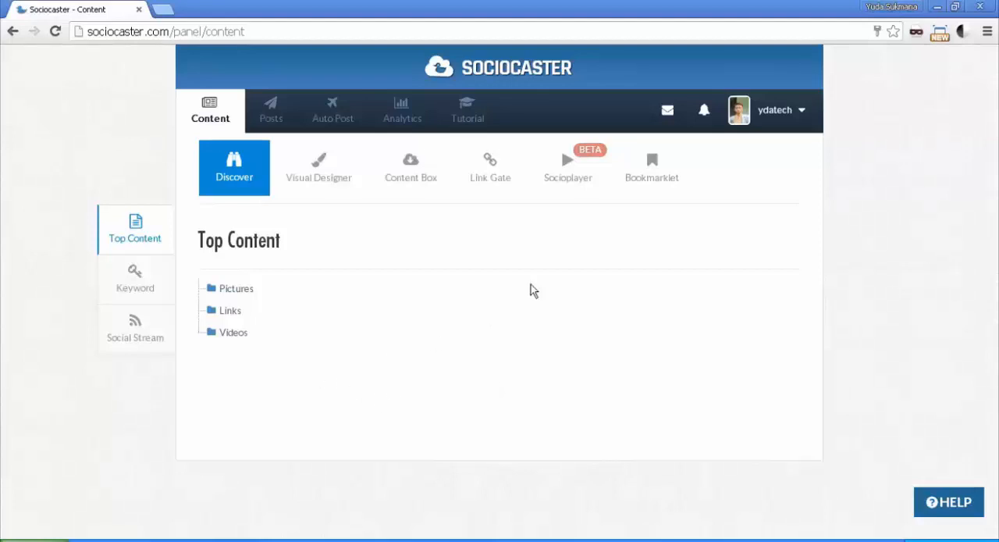
mouse_move(569, 178)
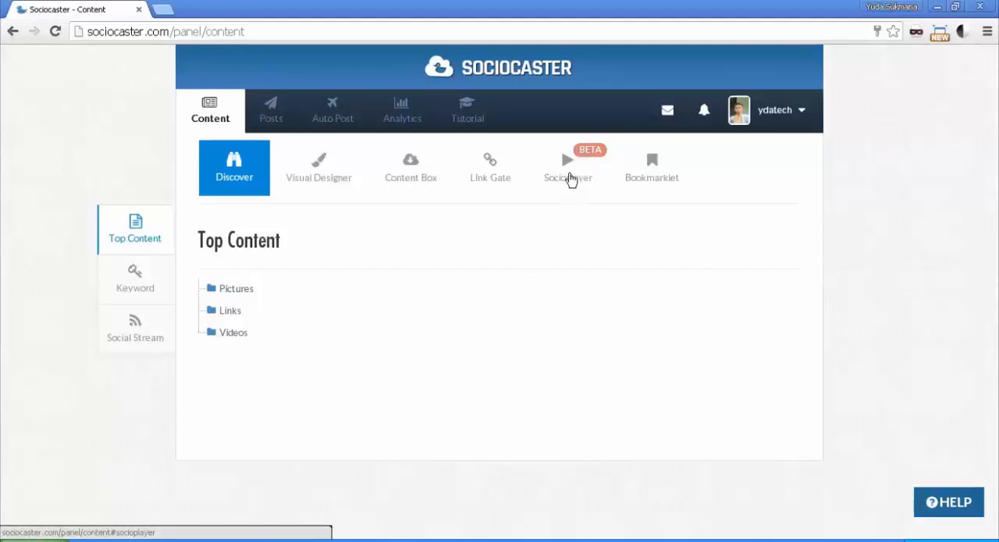
Step: Go to the Socioplayer section under Content to start a new player
left_click(569, 169)
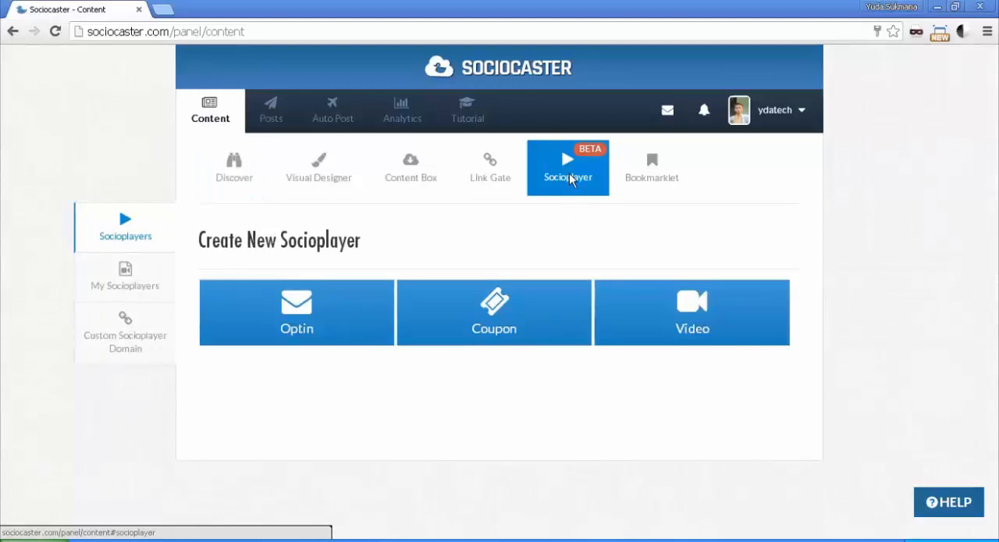
mouse_move(344, 231)
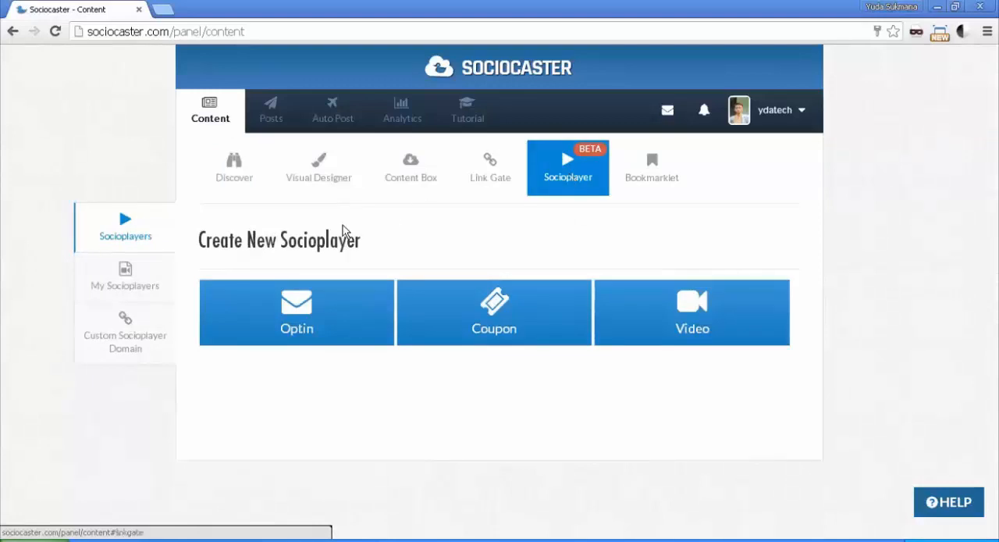
mouse_move(315, 358)
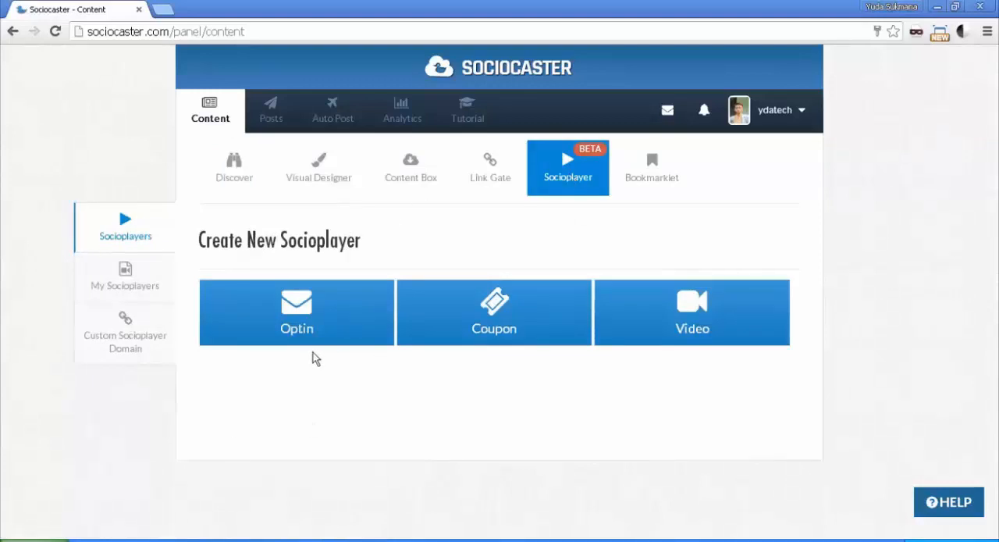
mouse_move(320, 440)
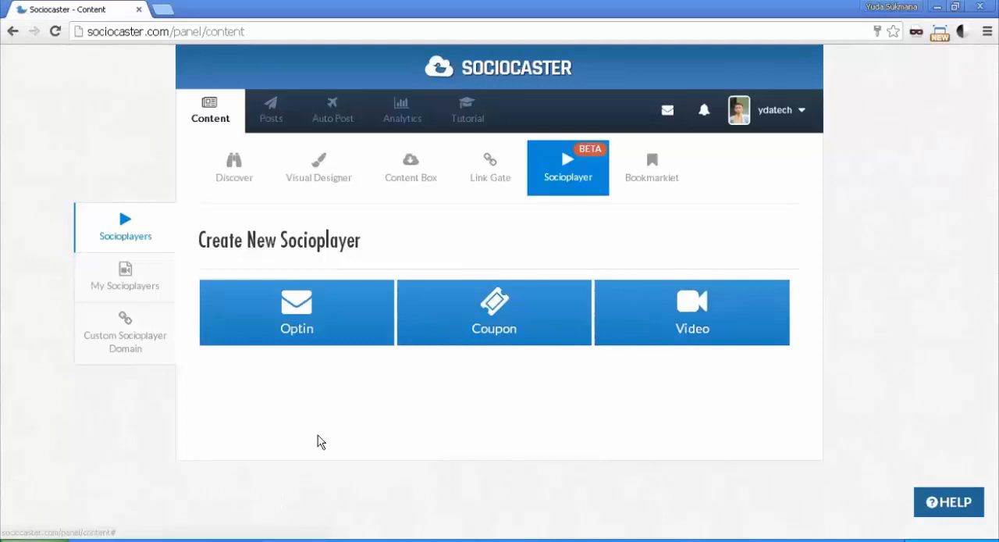
mouse_move(303, 353)
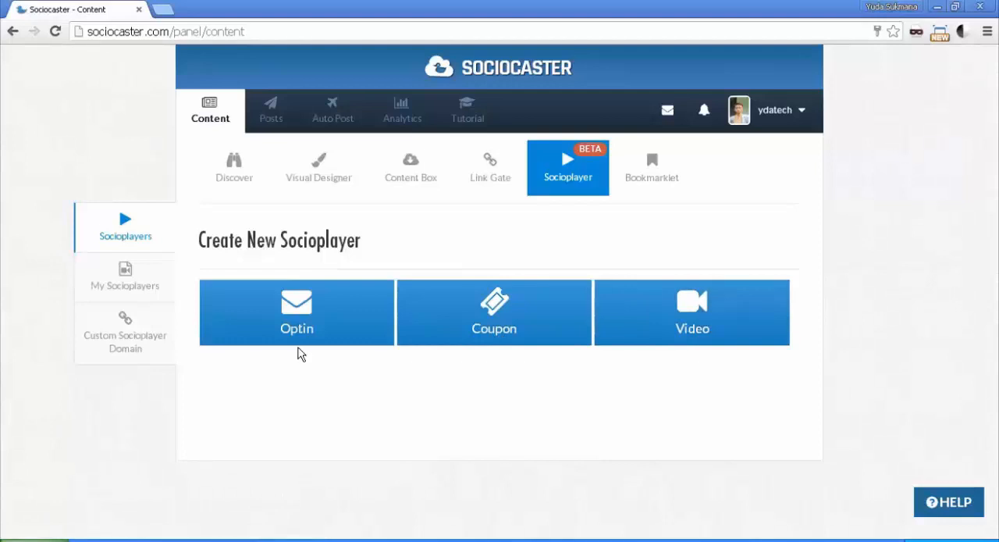
mouse_move(296, 309)
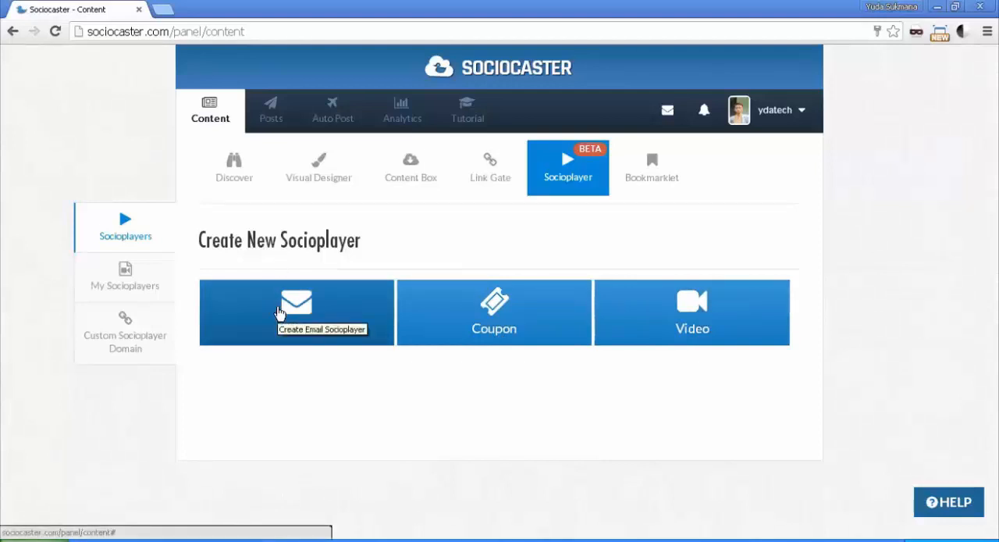
mouse_move(288, 370)
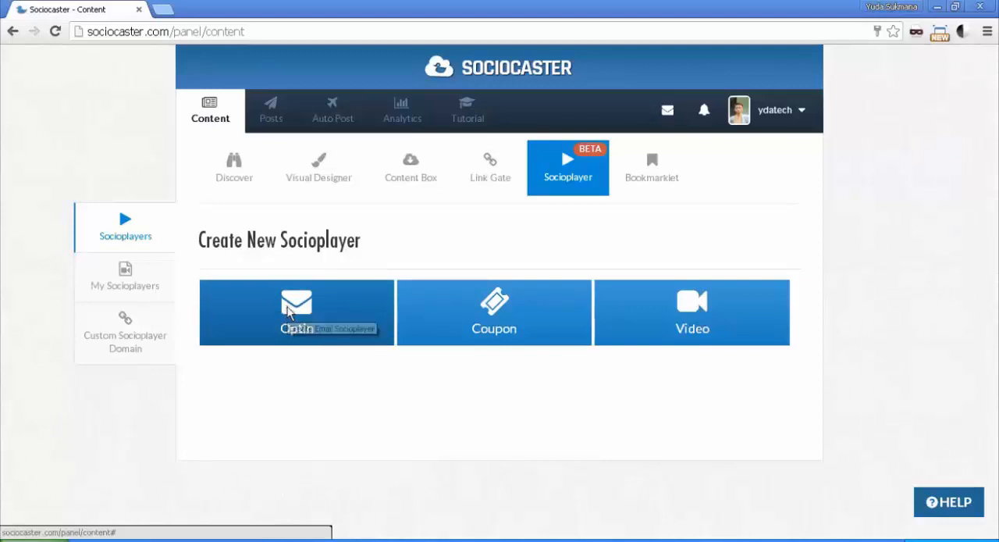
Step: Start an Optin Socioplayer and collapse the Main Content settings in the designer
left_click(296, 312)
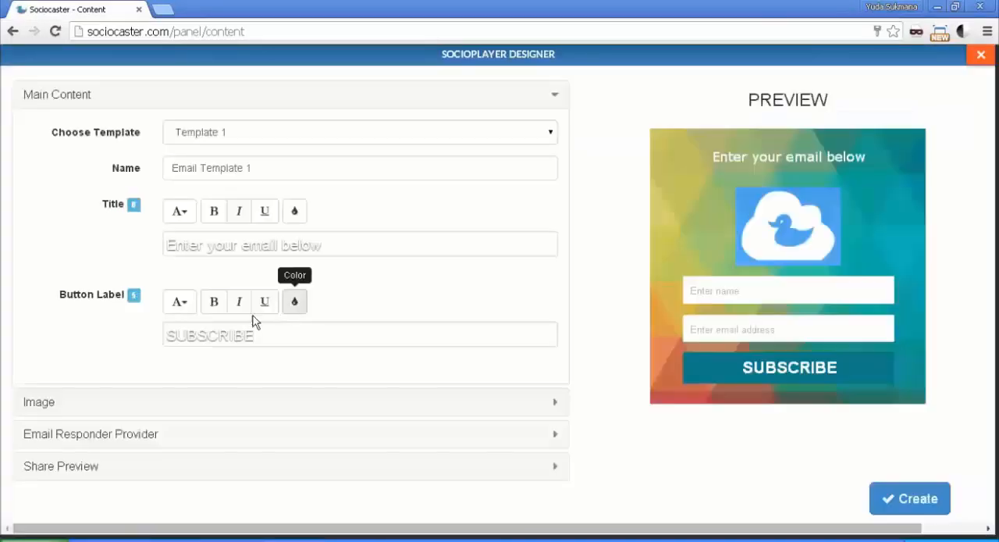
mouse_move(440, 93)
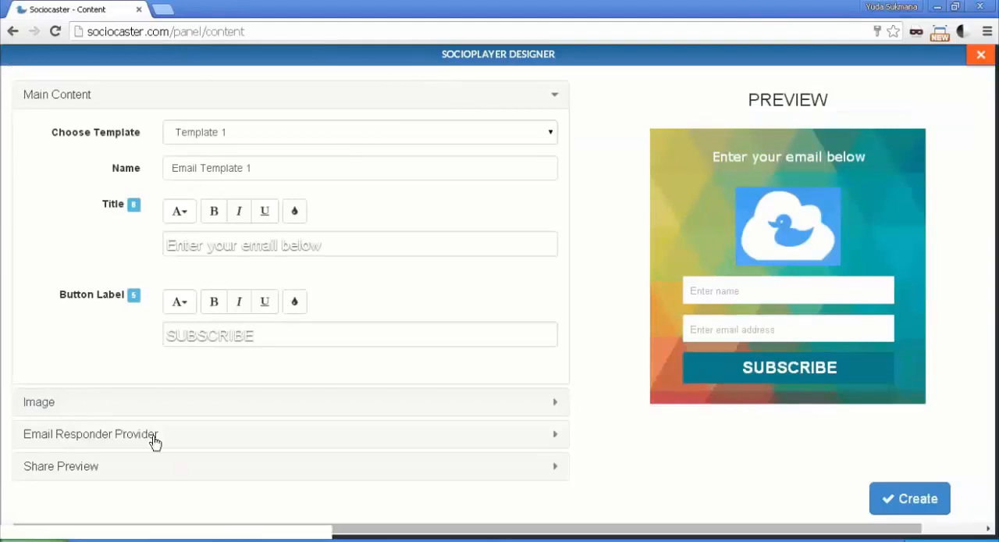
mouse_move(450, 215)
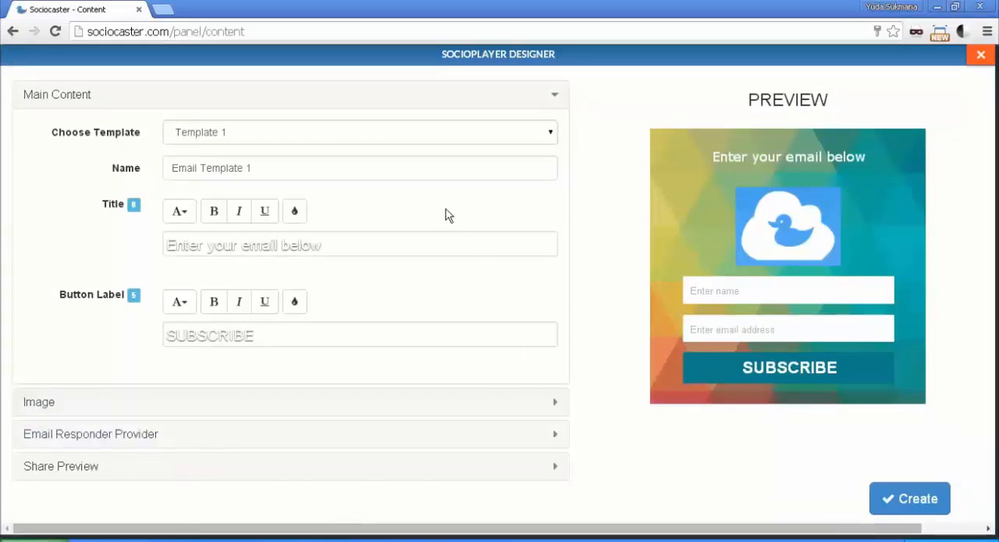
mouse_move(884, 213)
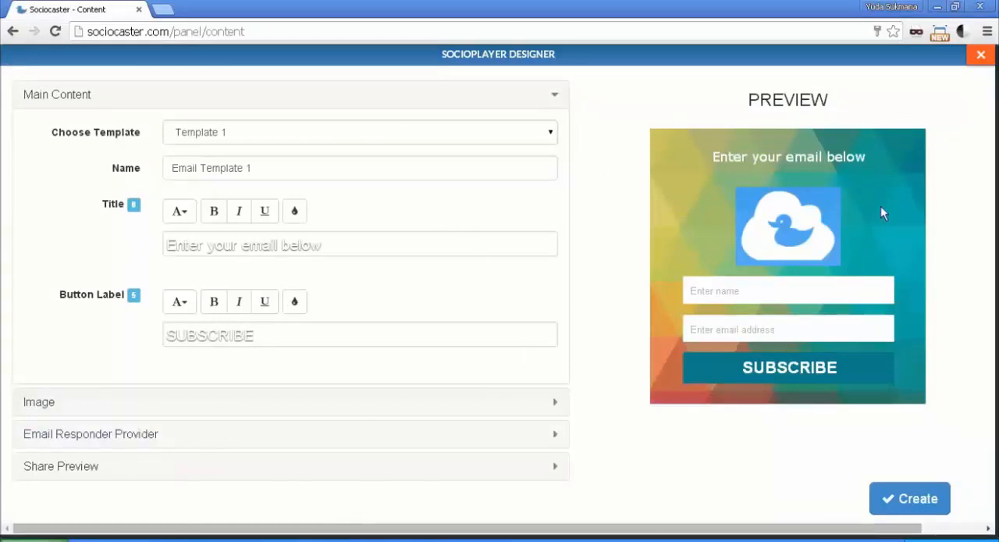
mouse_move(478, 293)
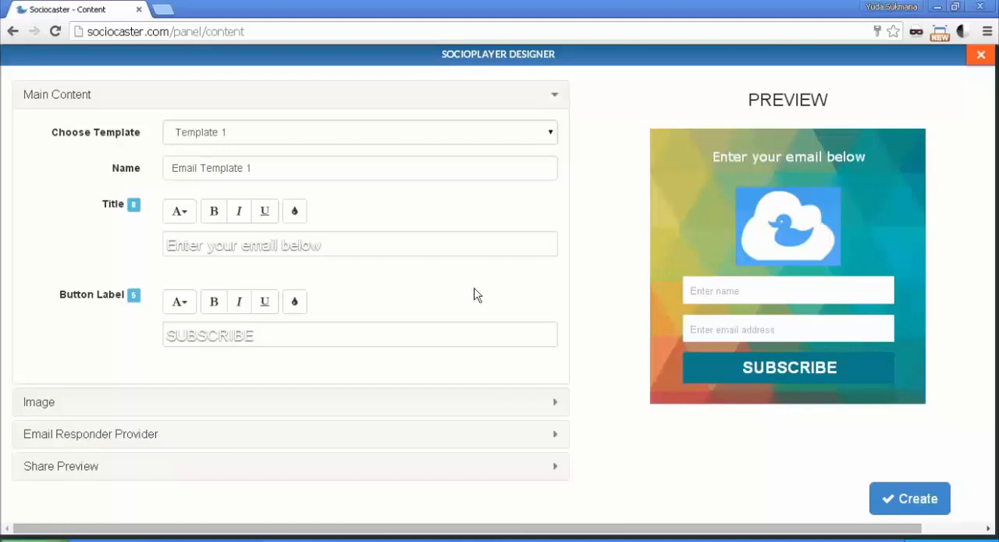
mouse_move(215, 159)
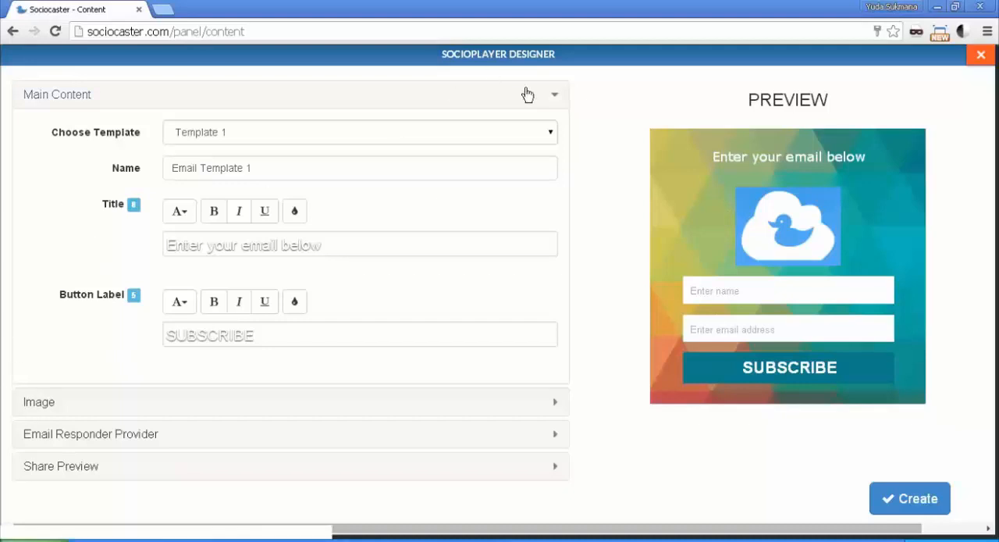
left_click(528, 93)
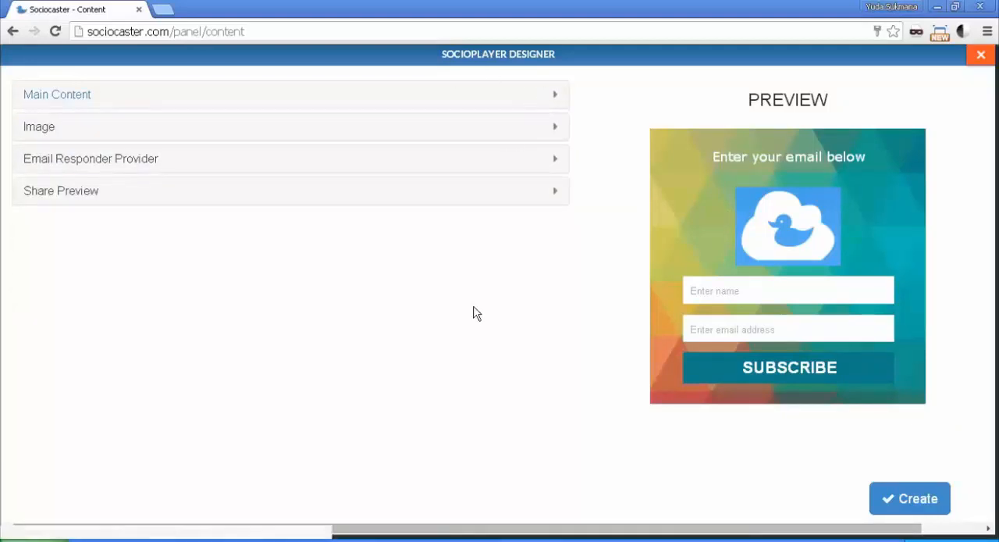
mouse_move(153, 362)
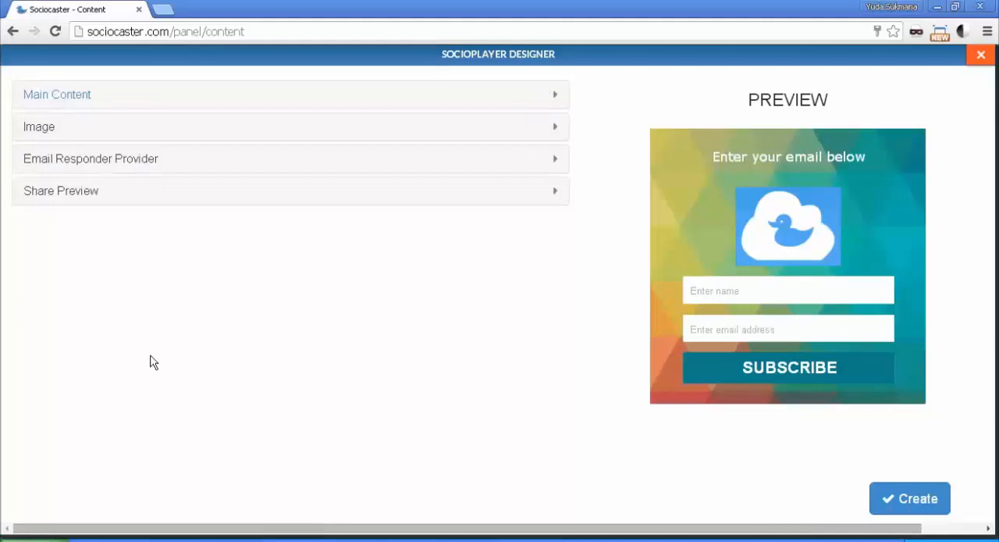
mouse_move(237, 320)
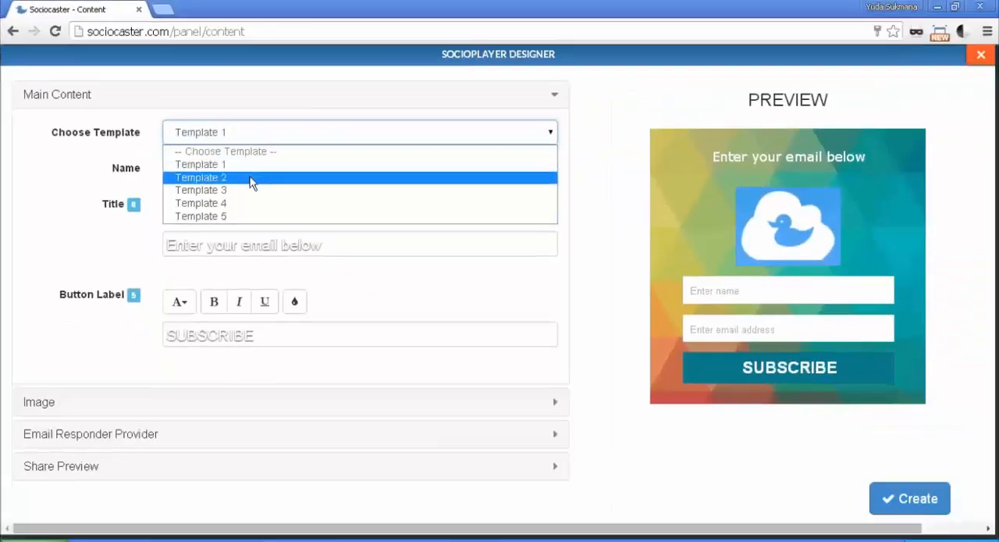
Step: Try Templates 2 through 5, then settle on Template 3 with the dark background
left_click(200, 178)
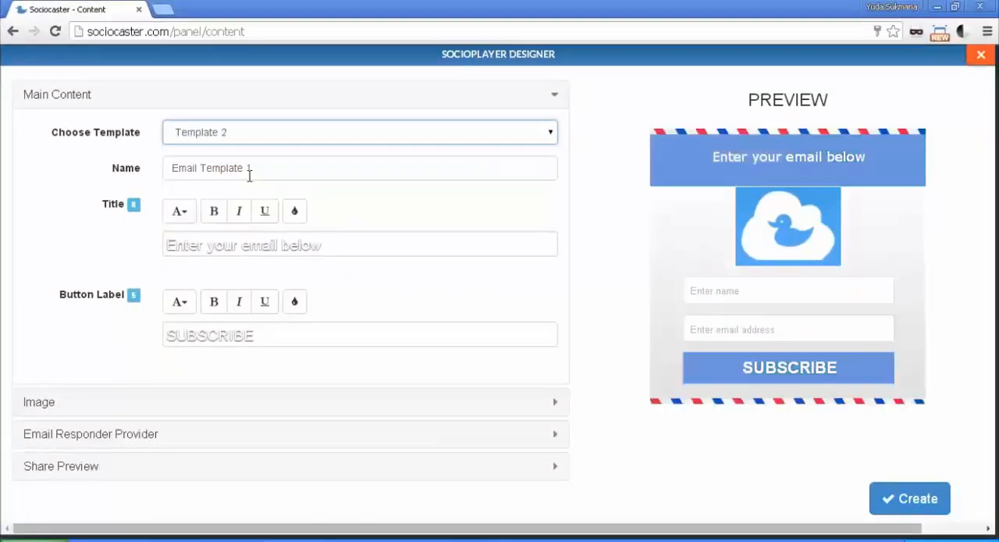
type("1")
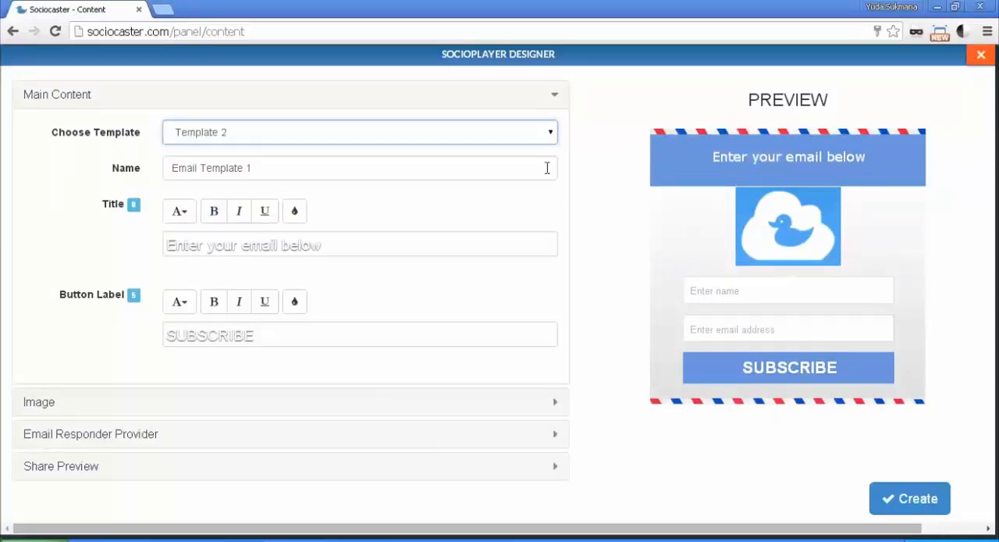
mouse_move(726, 157)
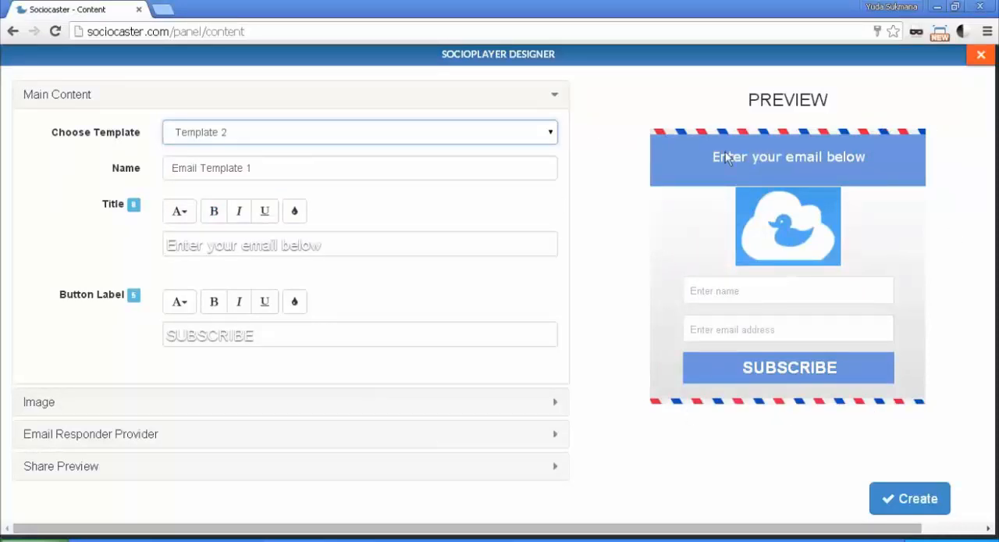
left_click(359, 132)
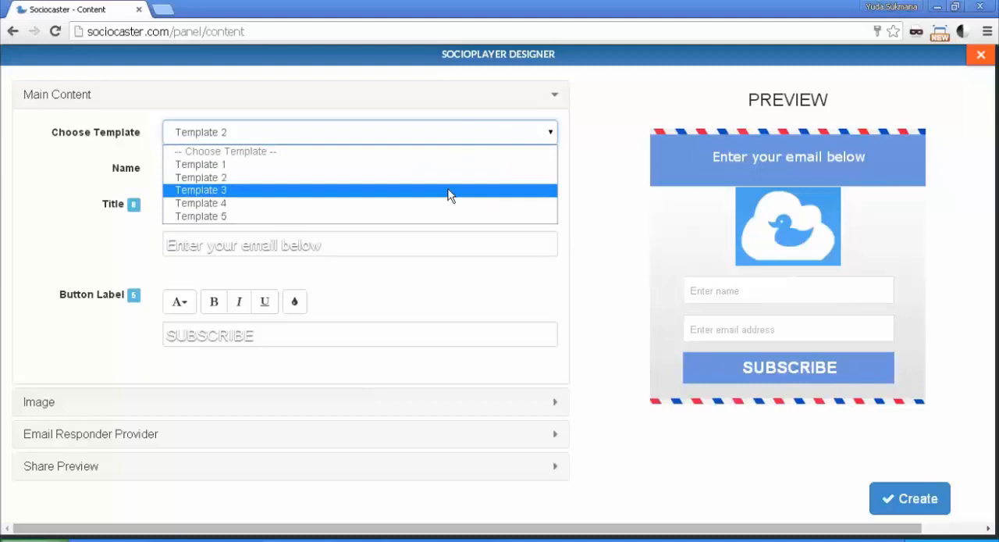
left_click(200, 191)
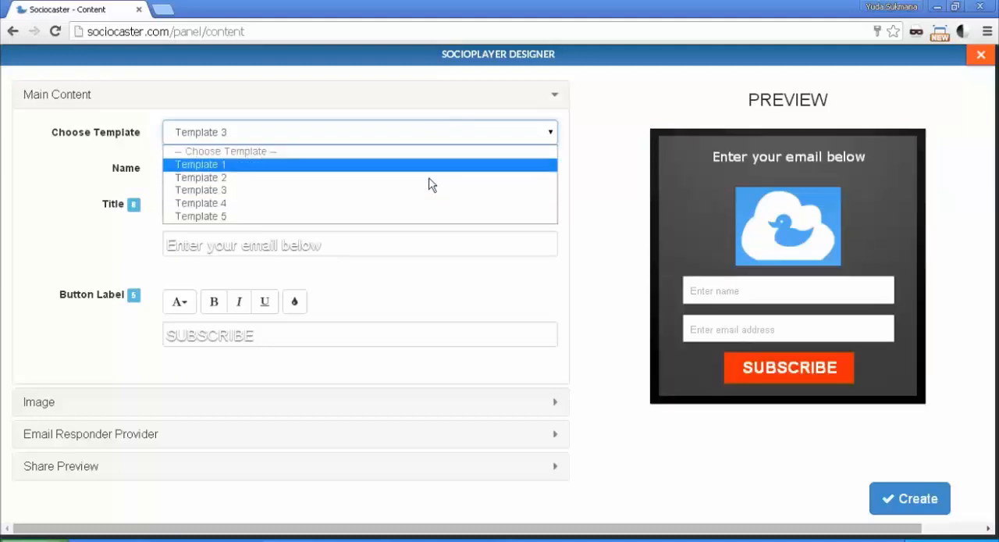
left_click(200, 203)
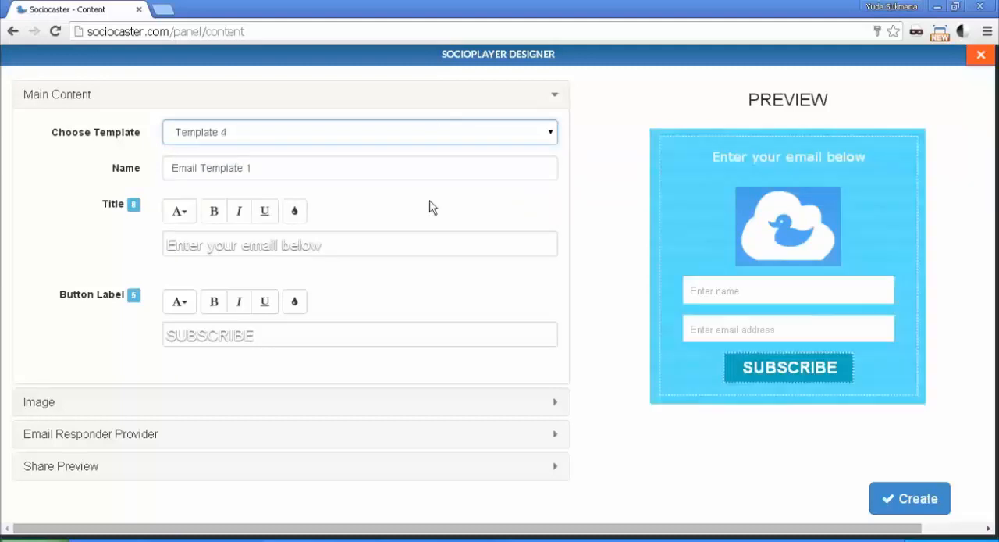
left_click(359, 131)
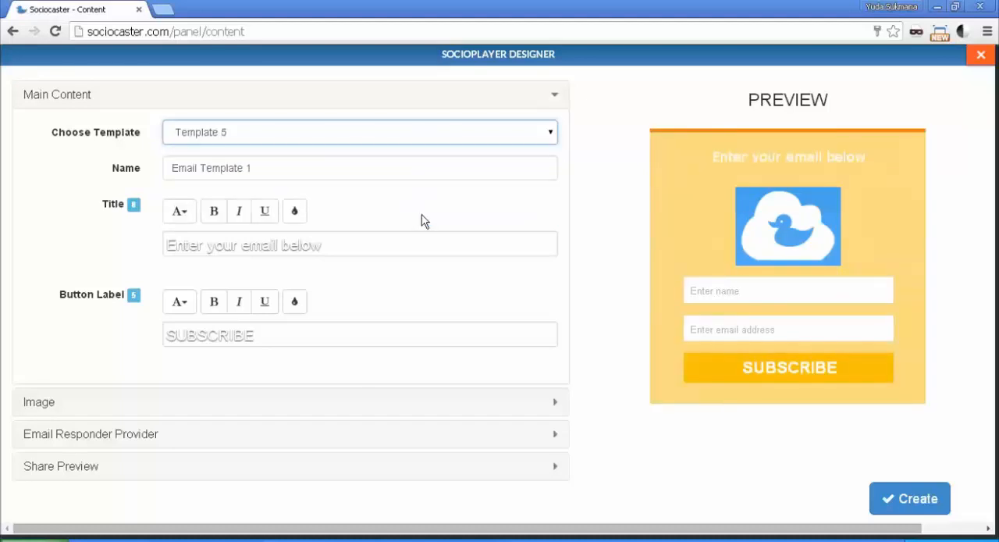
left_click(359, 131)
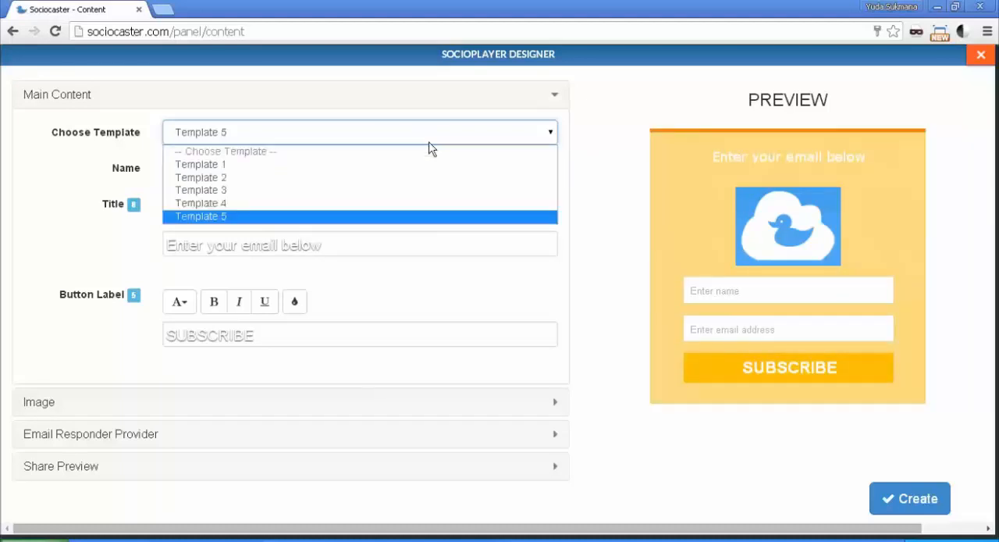
left_click(201, 190)
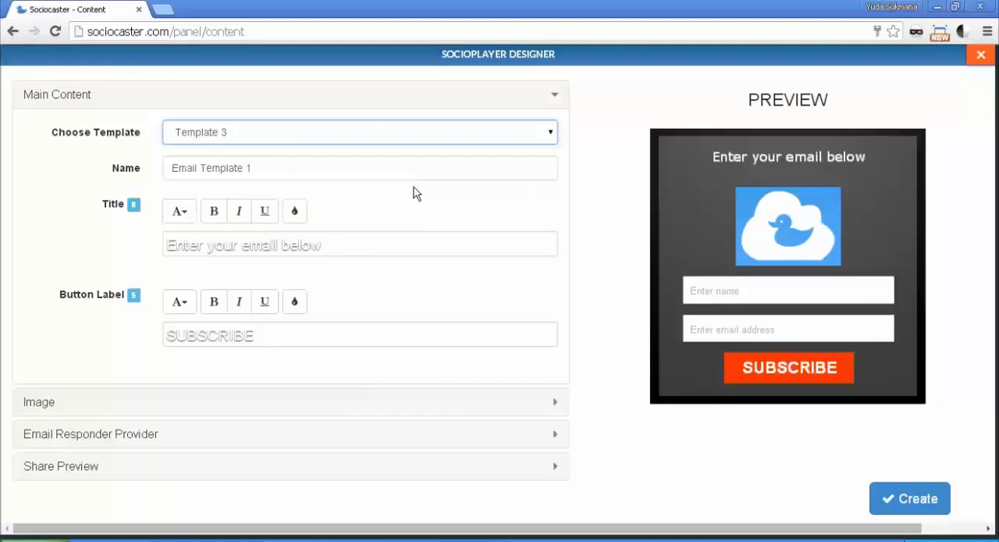
mouse_move(178, 209)
type("My")
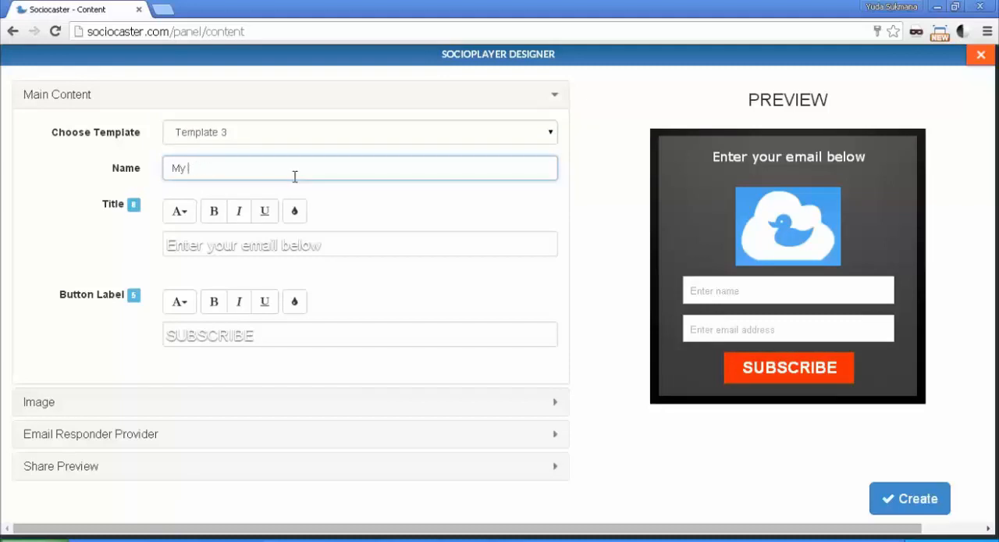
Step: Name the player 'My Socioplayer Optin'
type("Sociop")
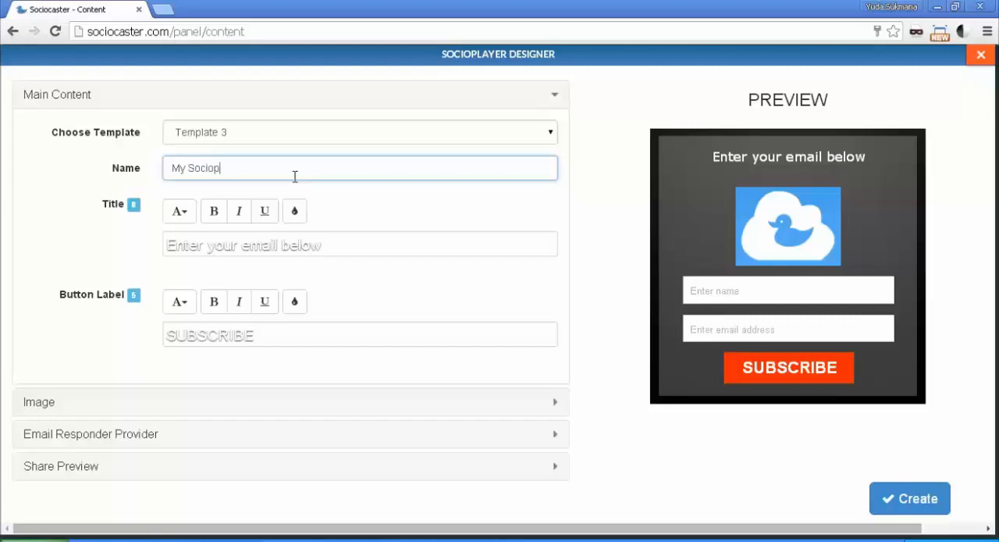
type("layer Opt")
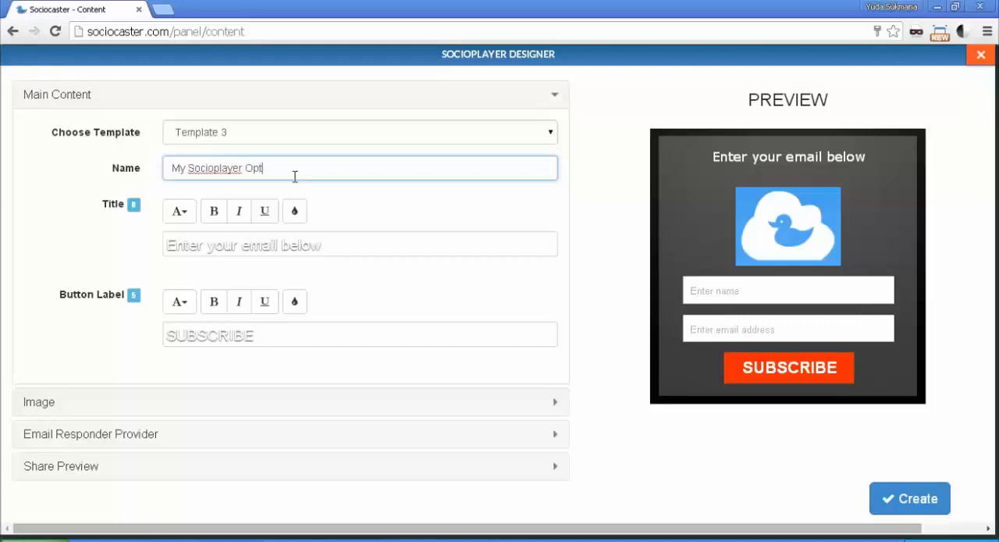
type("n")
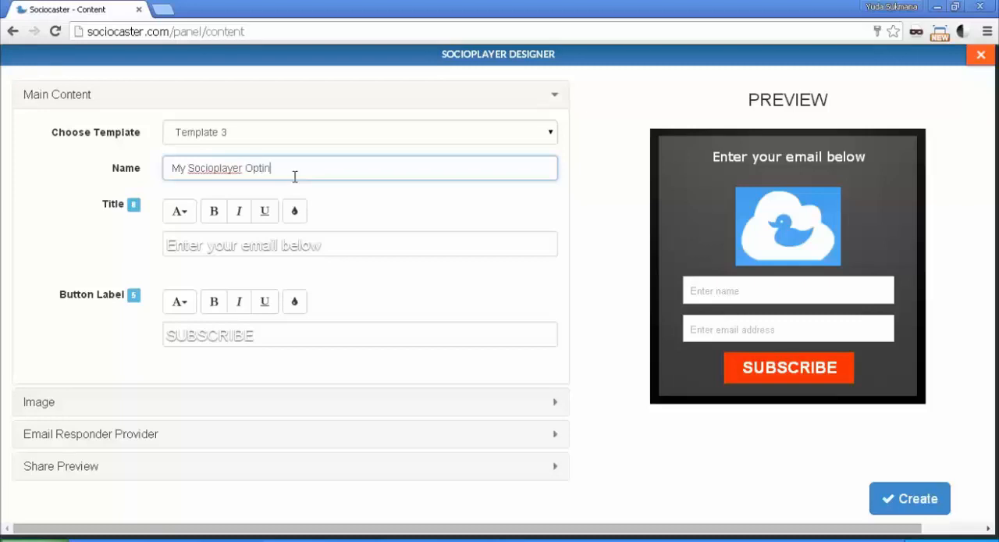
left_click(359, 244)
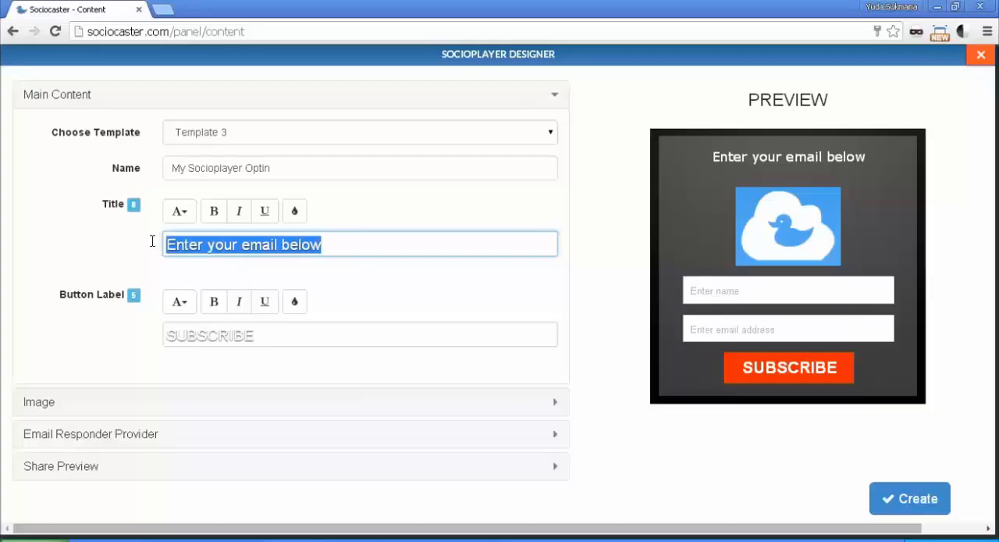
Step: Check the title colour picker and leave the colour unchanged
left_click(293, 211)
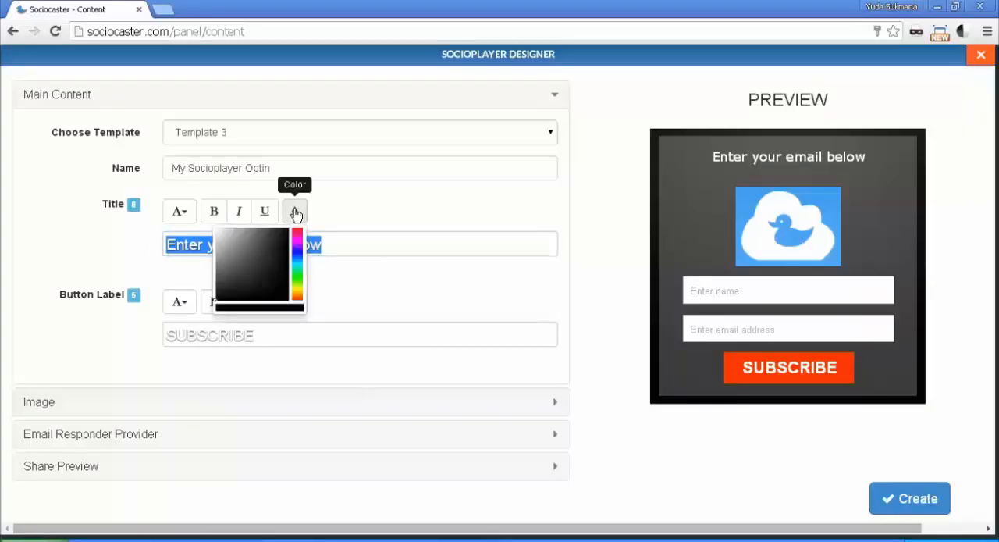
left_click(359, 243)
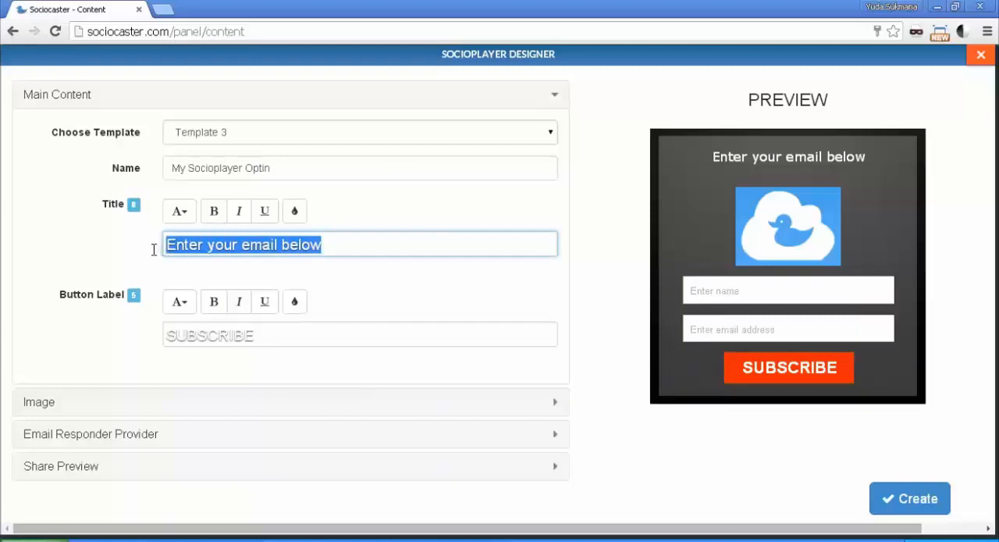
left_click(294, 211)
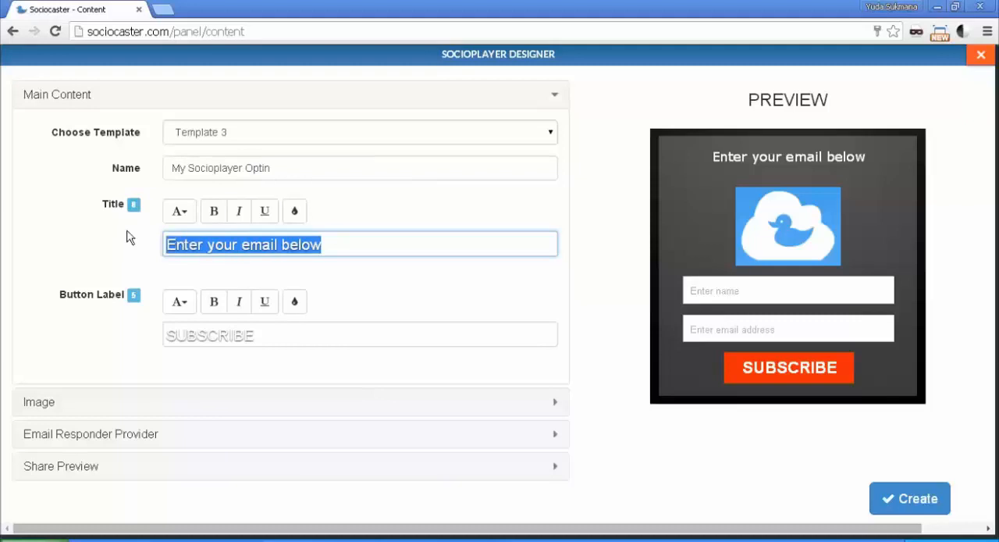
Step: Try several fonts for the title and keep a Comic Sans–style typeface
left_click(178, 211)
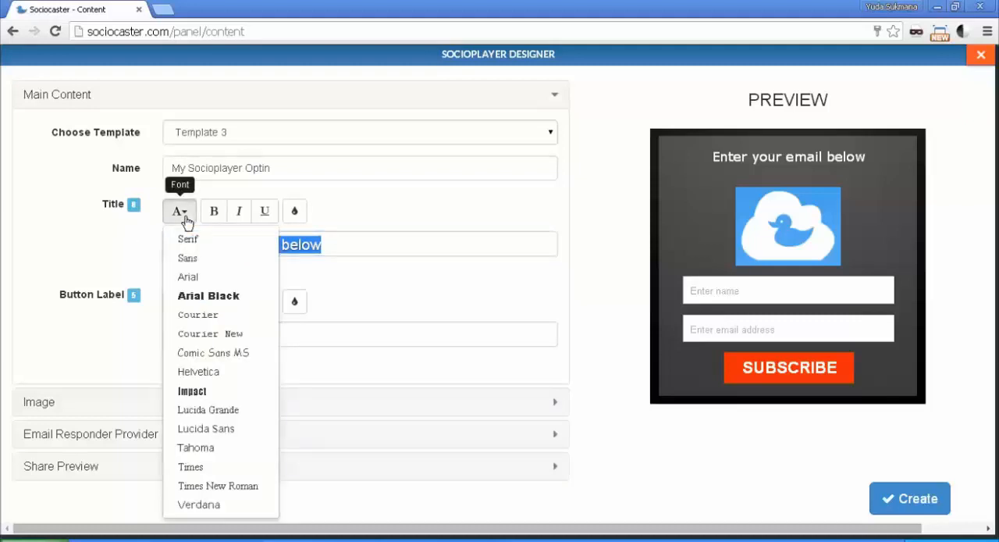
mouse_move(199, 372)
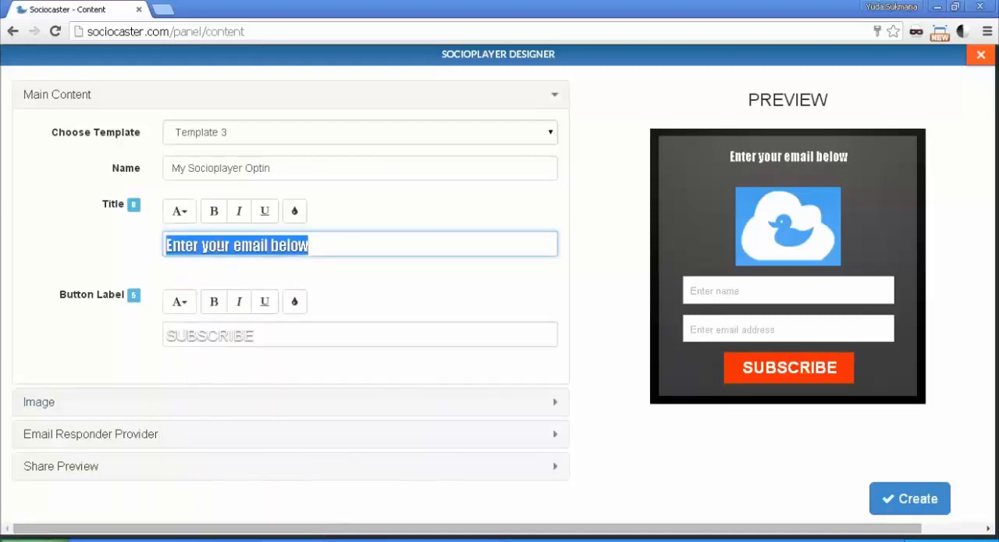
left_click(178, 211)
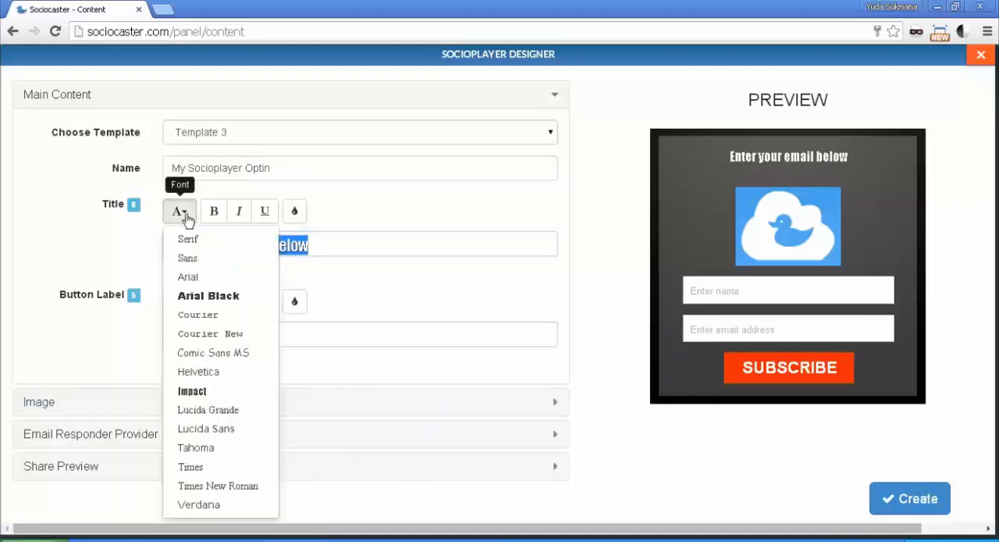
mouse_move(215, 512)
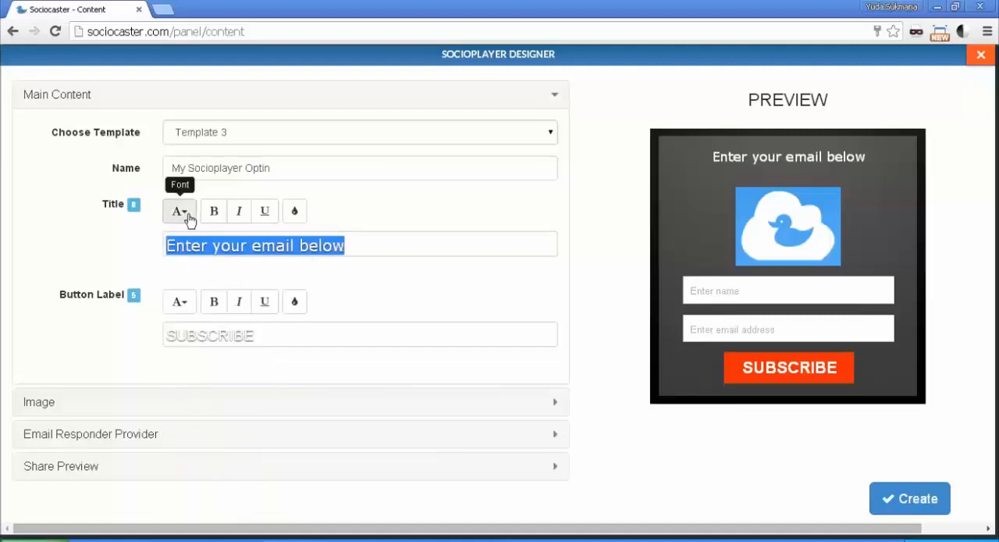
left_click(178, 211)
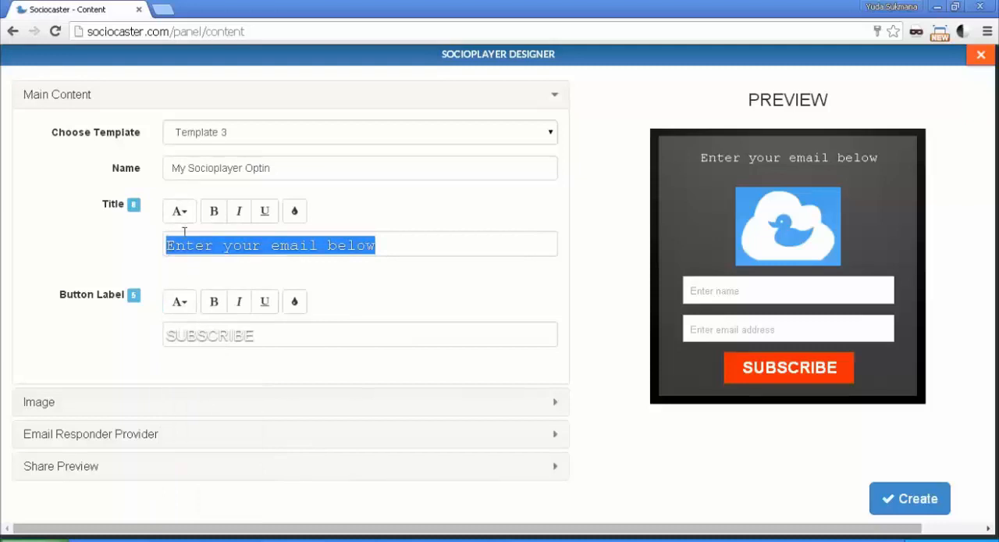
left_click(178, 211)
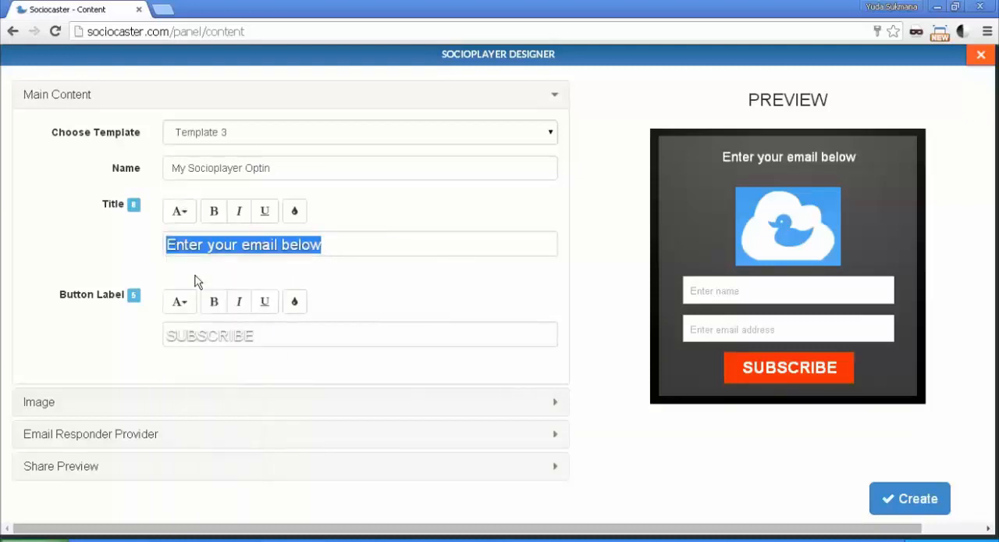
left_click(178, 211)
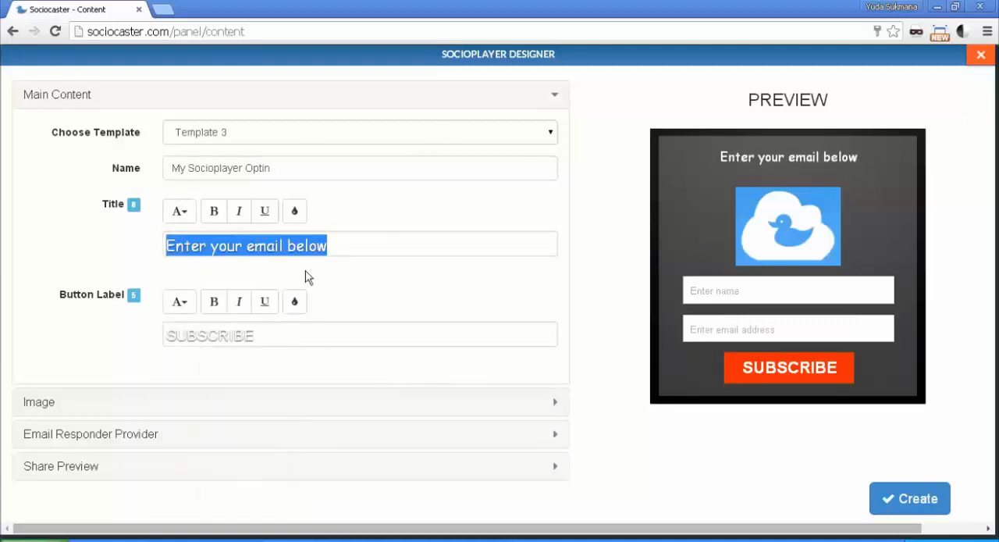
left_click(336, 252)
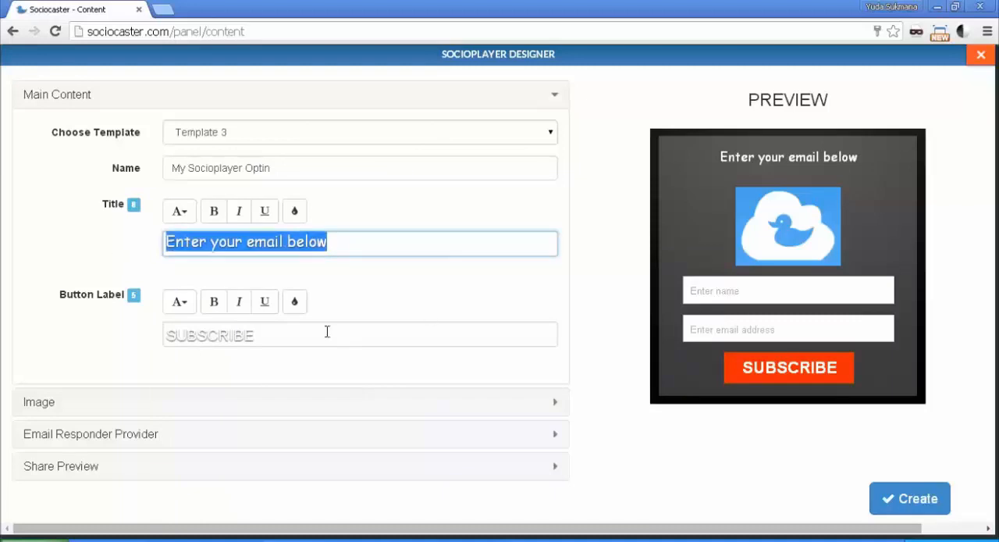
mouse_move(72, 304)
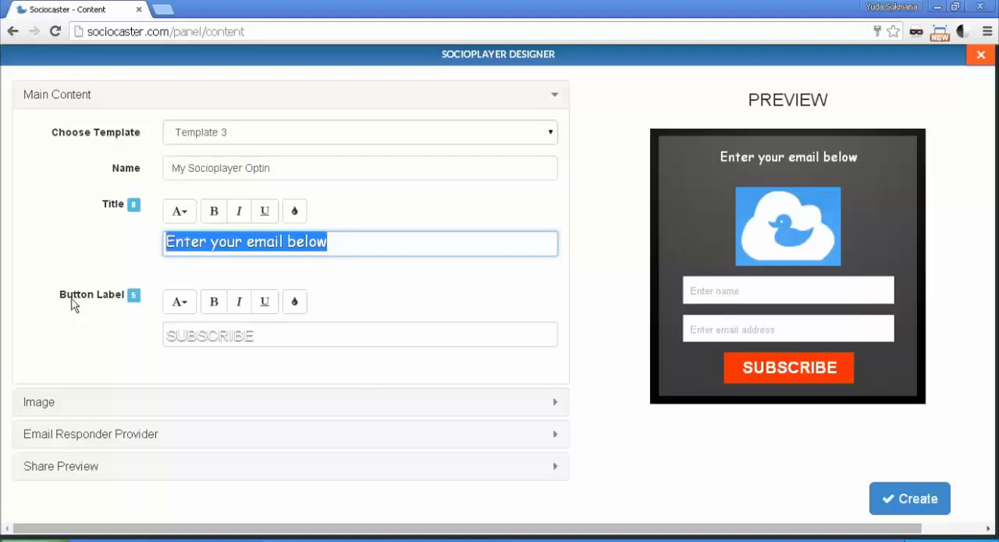
Step: Change the button label from SUBSCRIBE to 'Register'
left_click(359, 335)
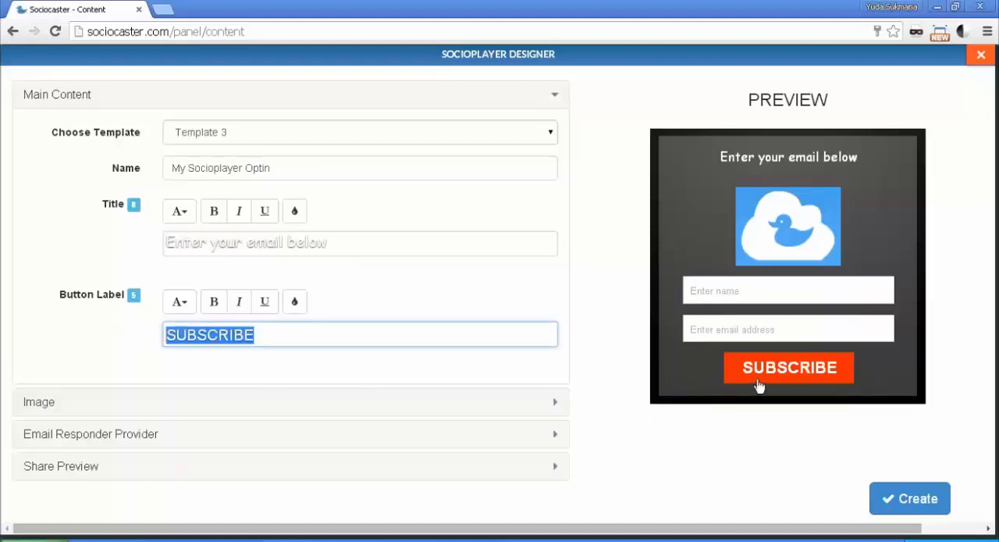
mouse_move(758, 373)
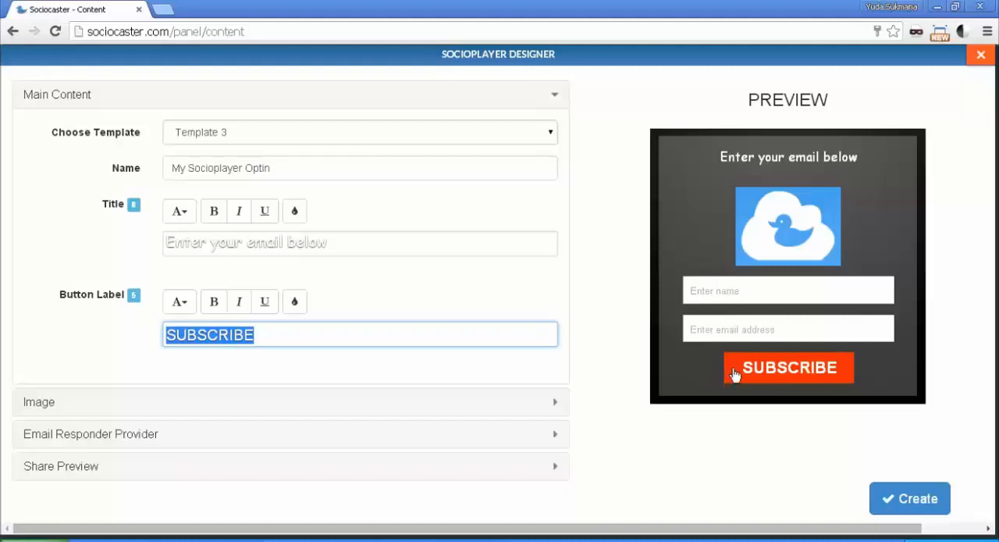
left_click(258, 334)
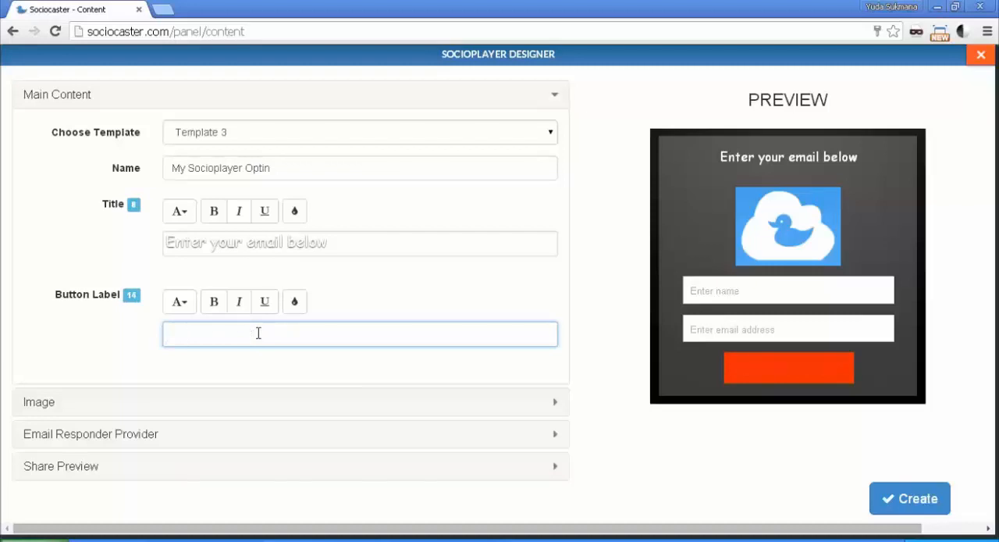
type("Register")
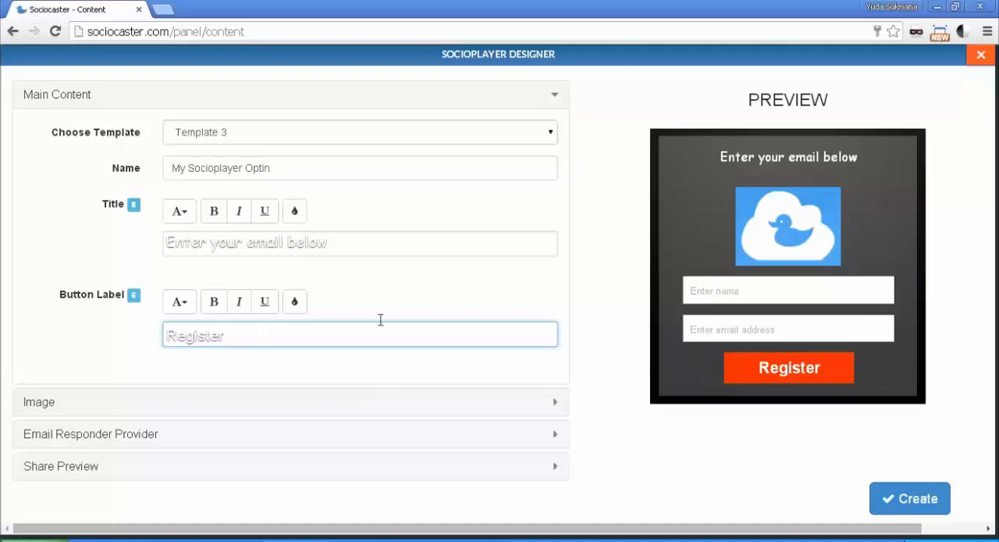
mouse_move(209, 324)
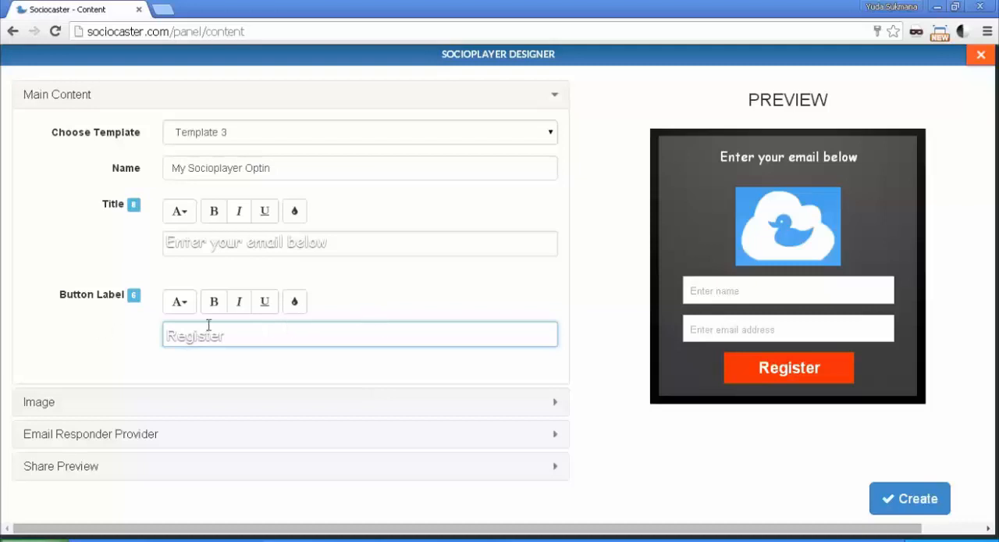
mouse_move(196, 190)
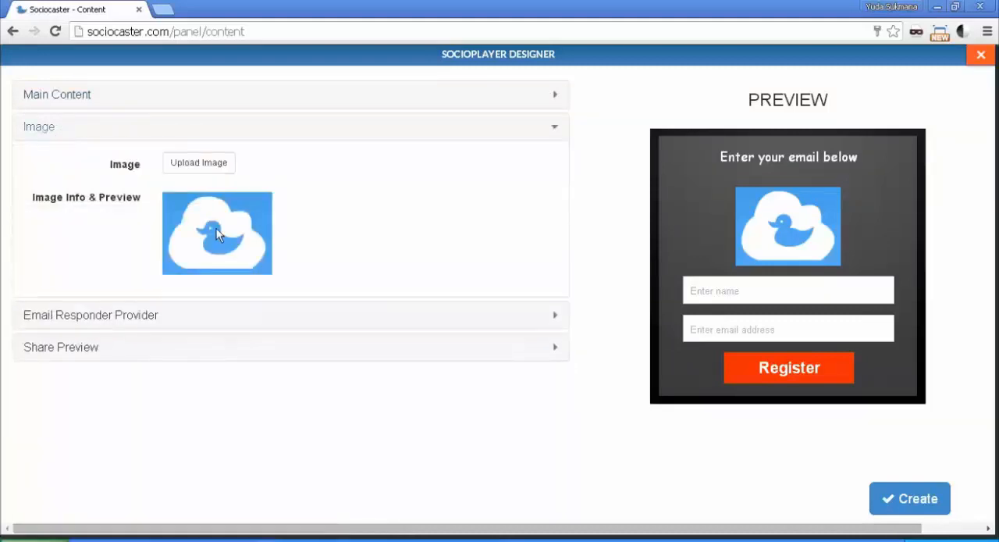
mouse_move(632, 243)
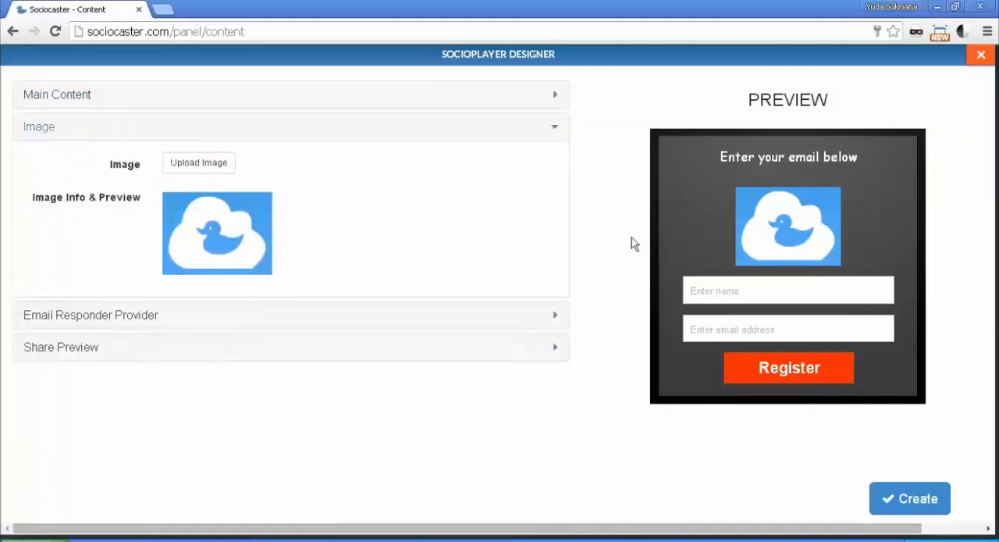
mouse_move(209, 231)
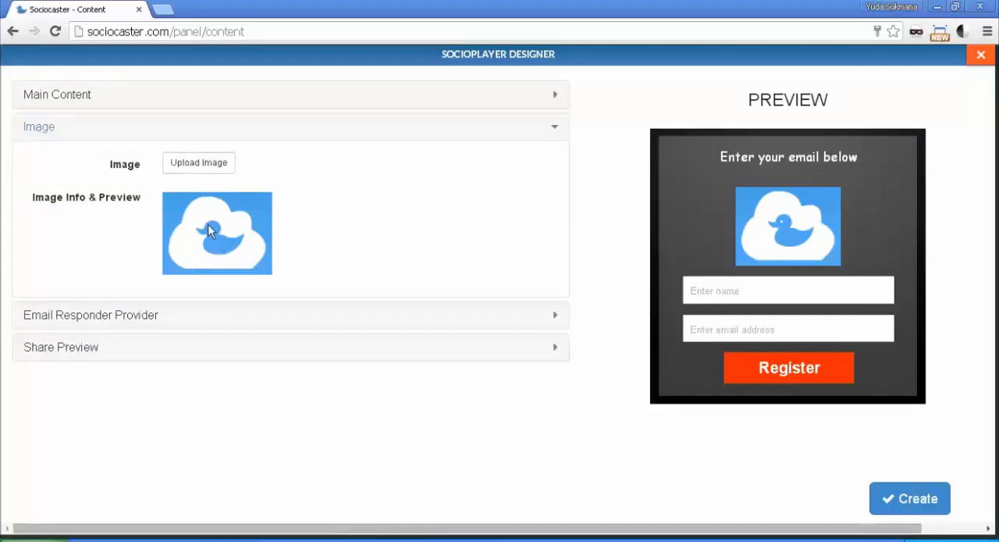
Step: Upload wordpress-logo.png from Sample Pictures as the opt-in image
left_click(199, 162)
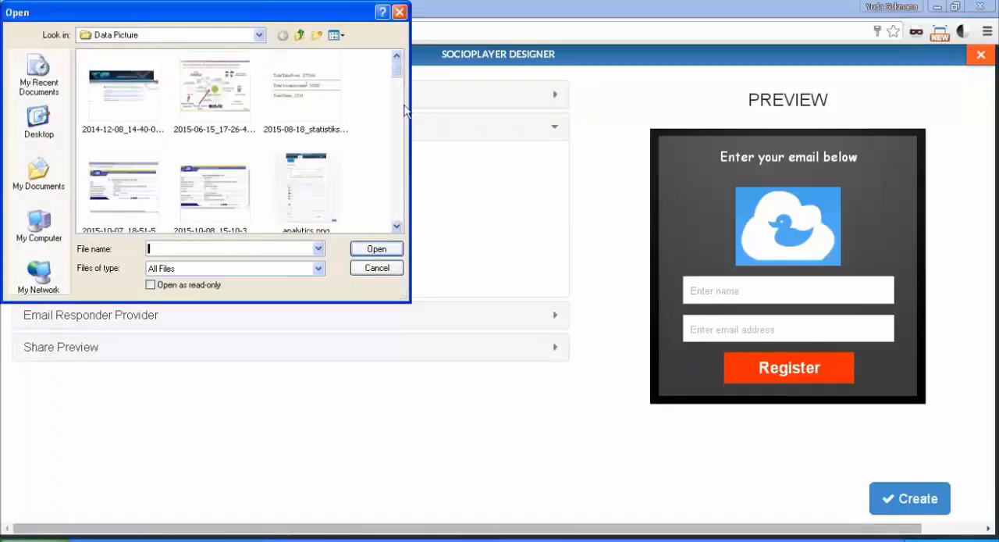
scroll("down", 3)
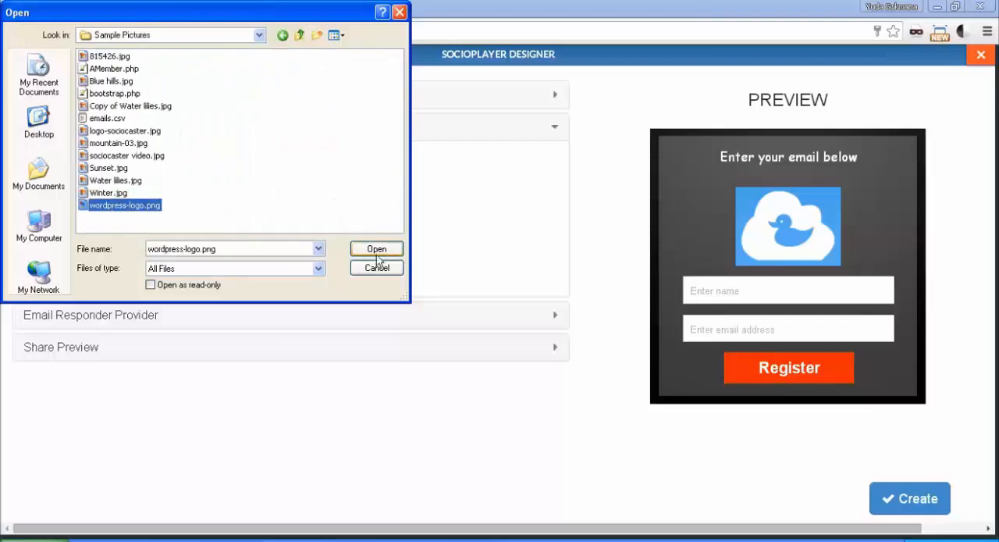
left_click(377, 248)
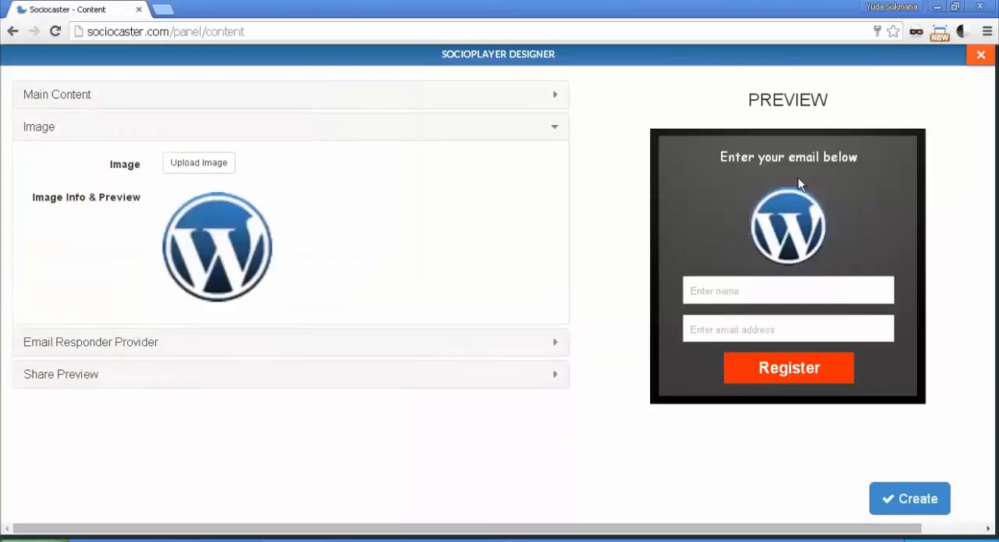
mouse_move(331, 228)
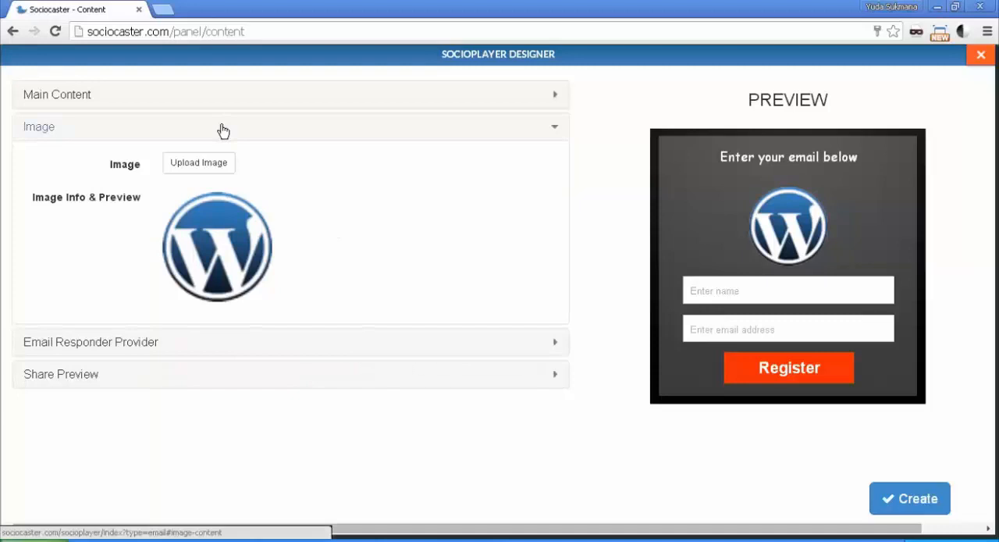
Step: Collapse the Image settings, keeping the WordPress logo in the preview
left_click(290, 127)
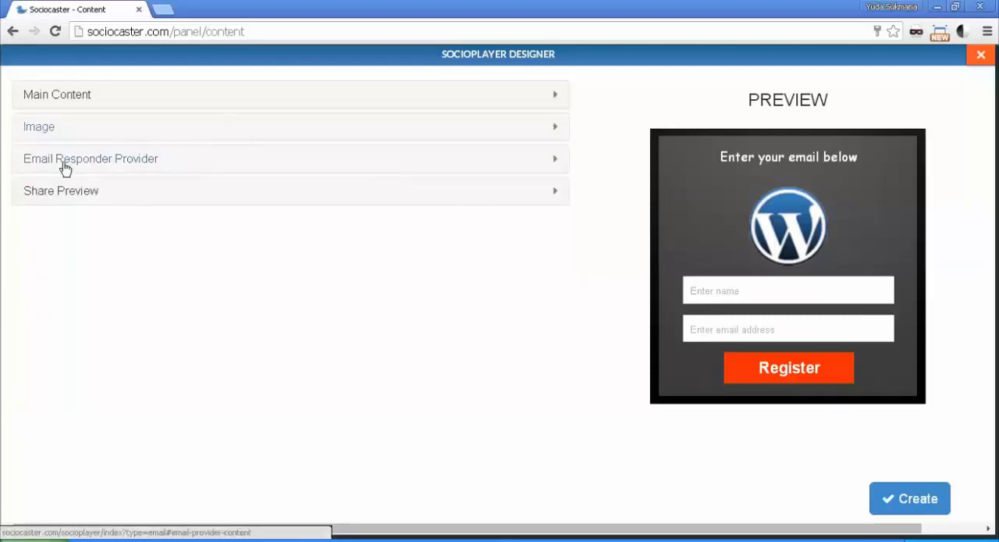
mouse_move(113, 172)
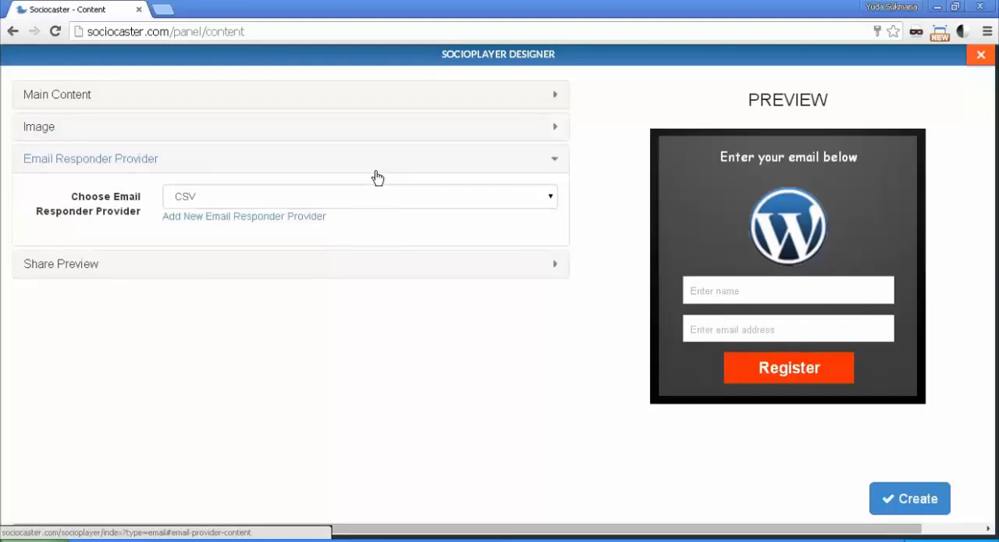
mouse_move(764, 314)
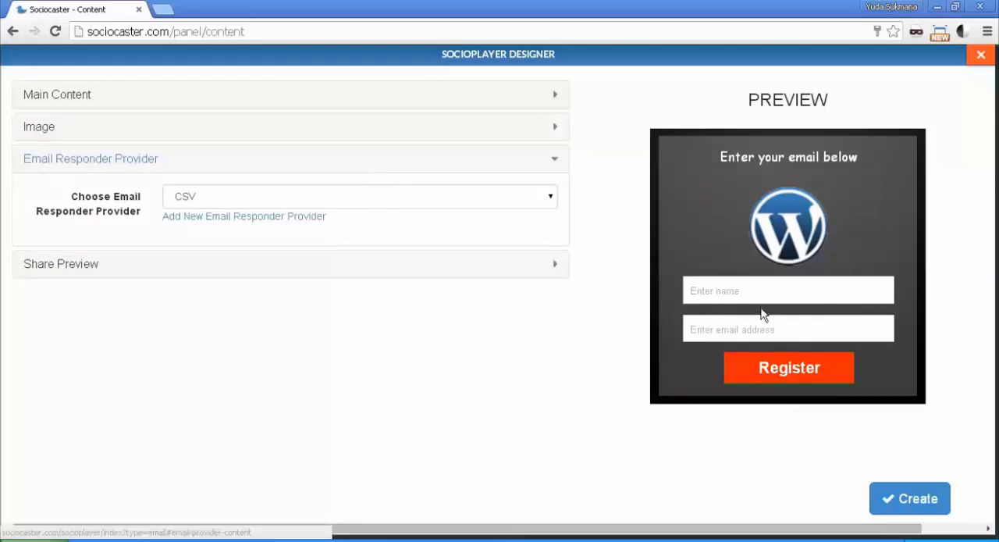
mouse_move(697, 293)
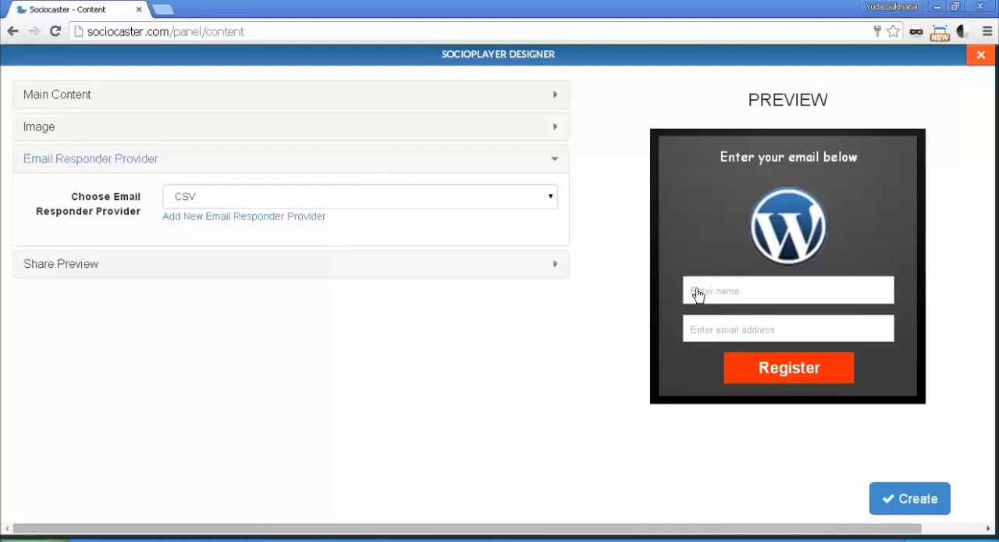
mouse_move(765, 344)
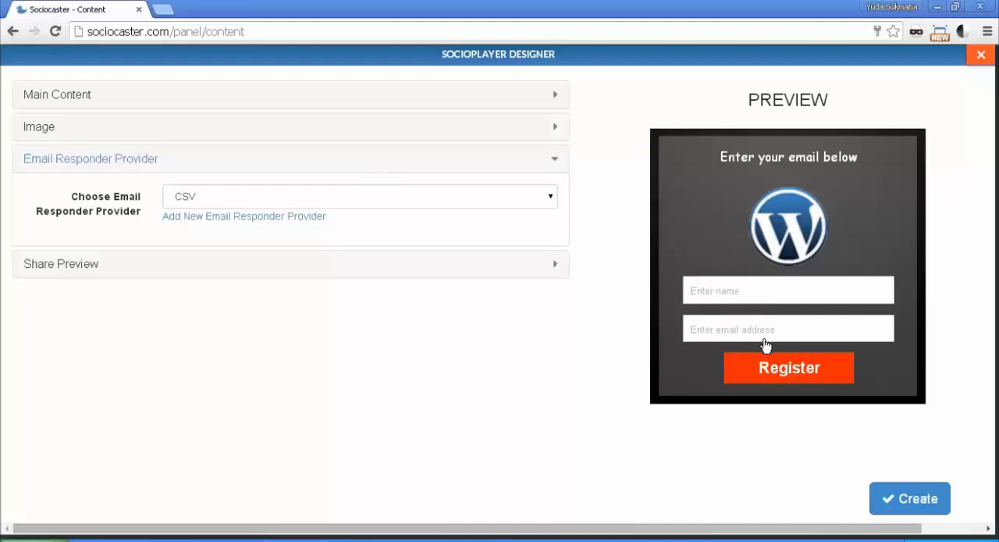
mouse_move(172, 190)
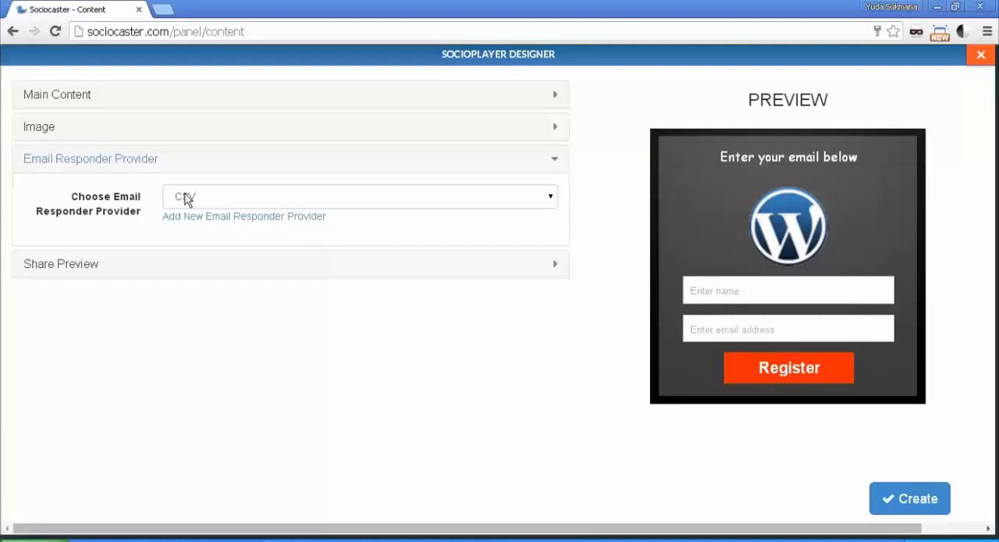
mouse_move(154, 251)
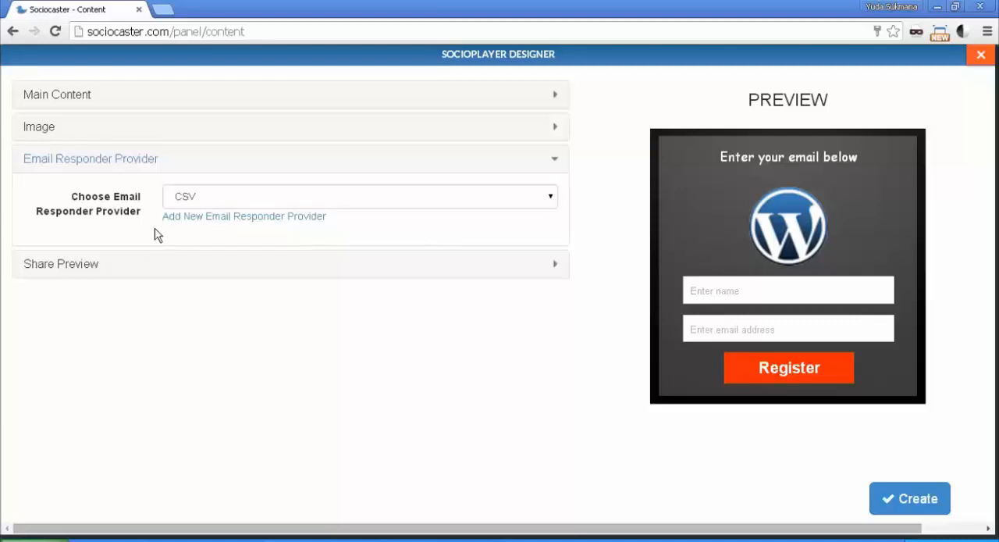
mouse_move(213, 225)
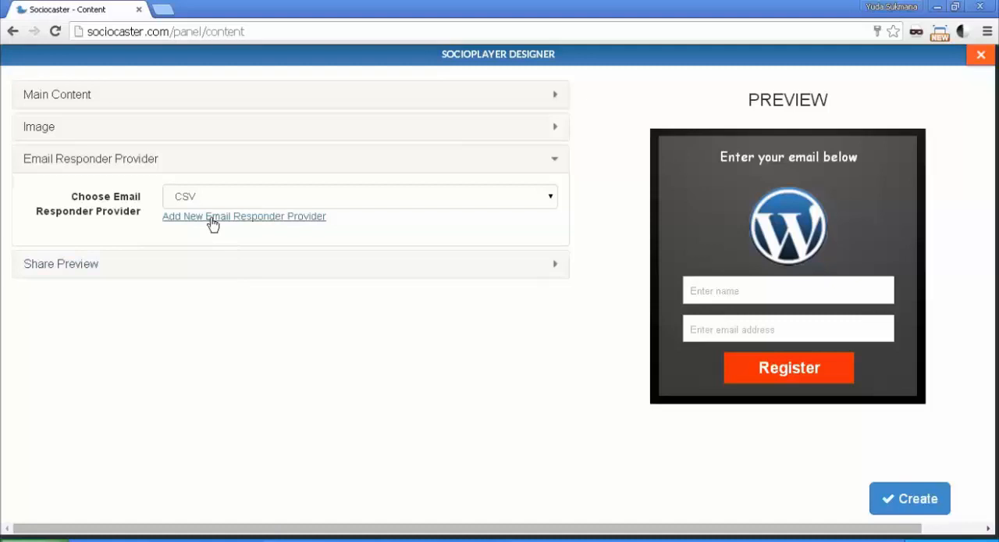
left_click(244, 215)
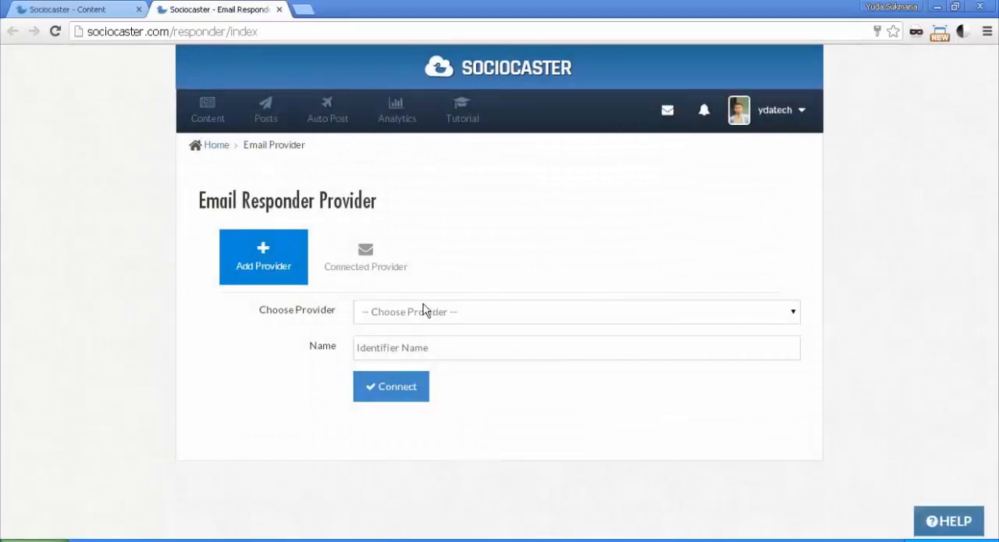
mouse_move(299, 309)
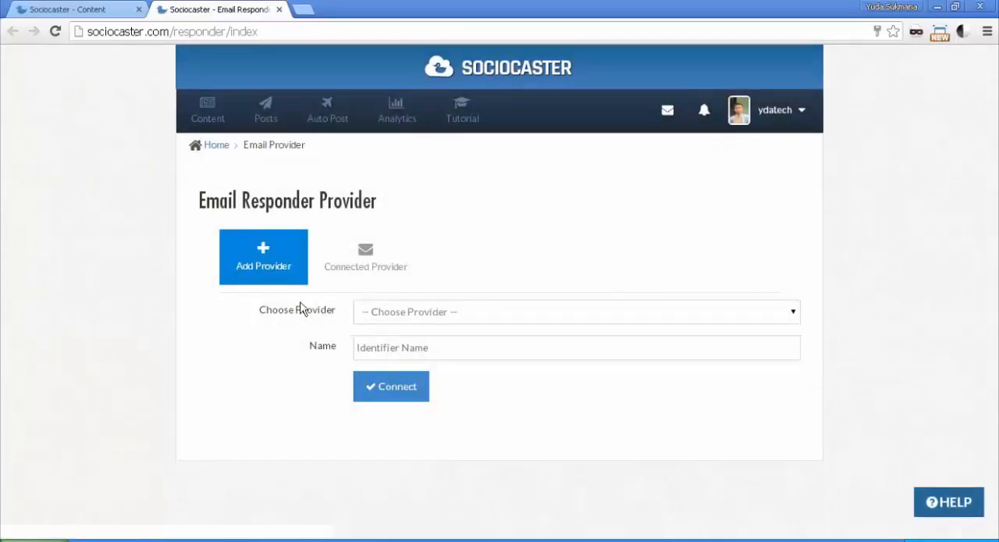
mouse_move(390, 385)
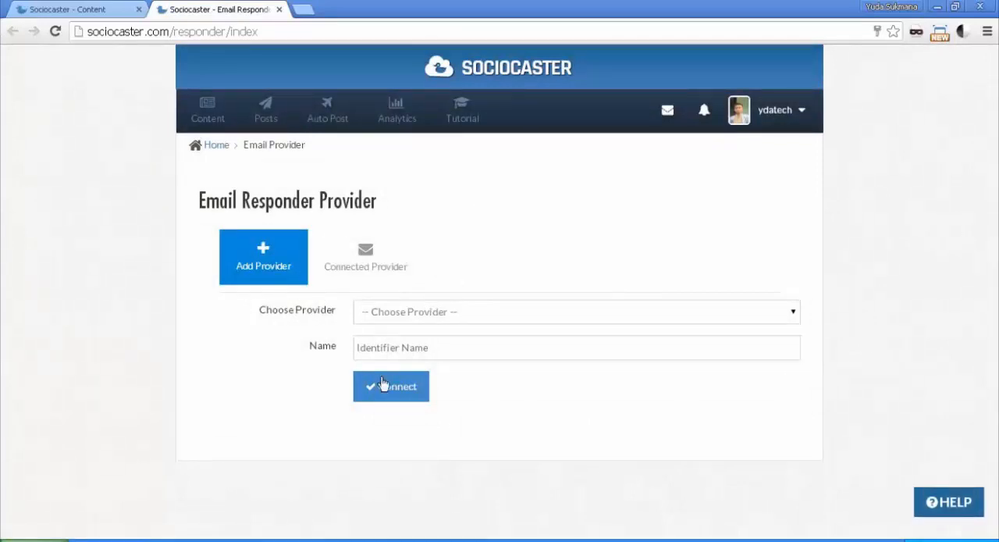
mouse_move(143, 142)
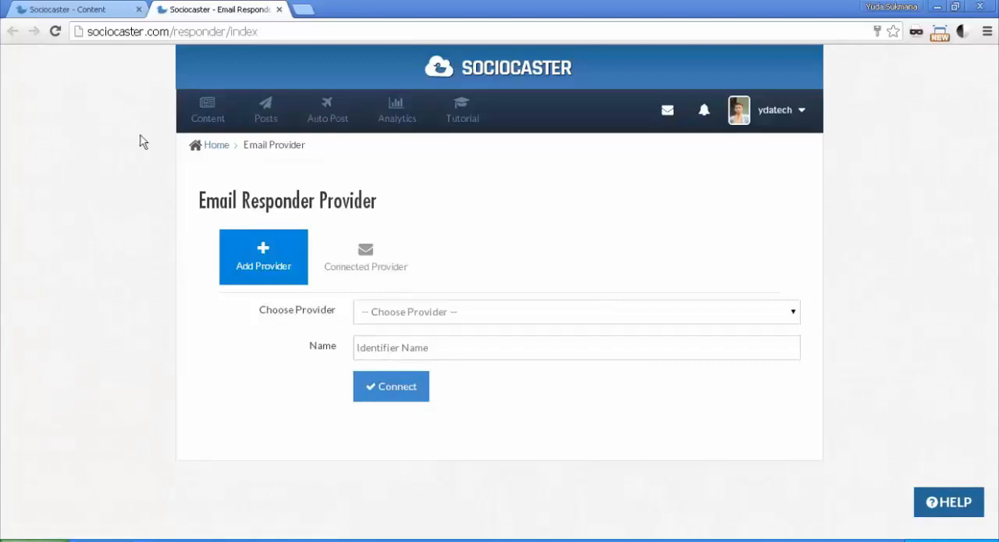
left_click(75, 10)
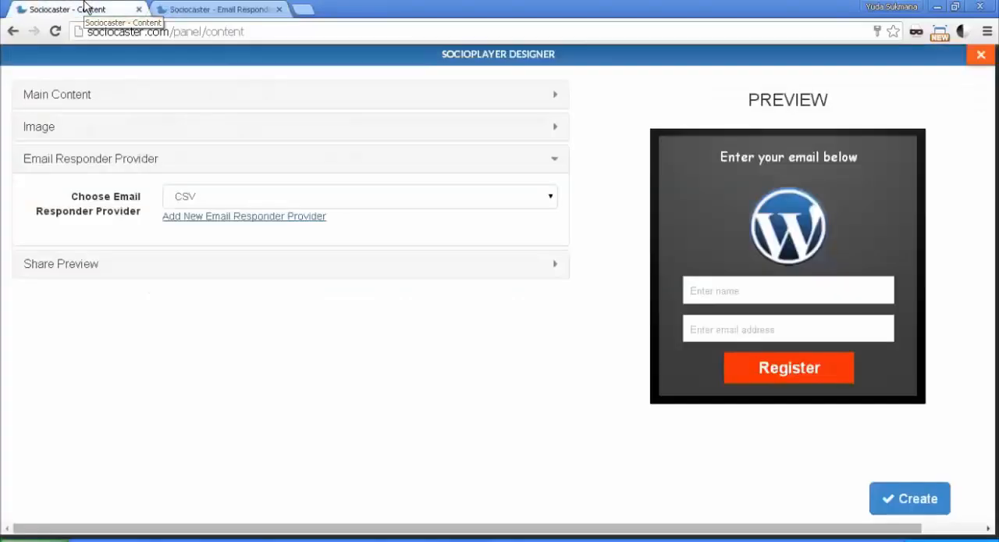
mouse_move(559, 405)
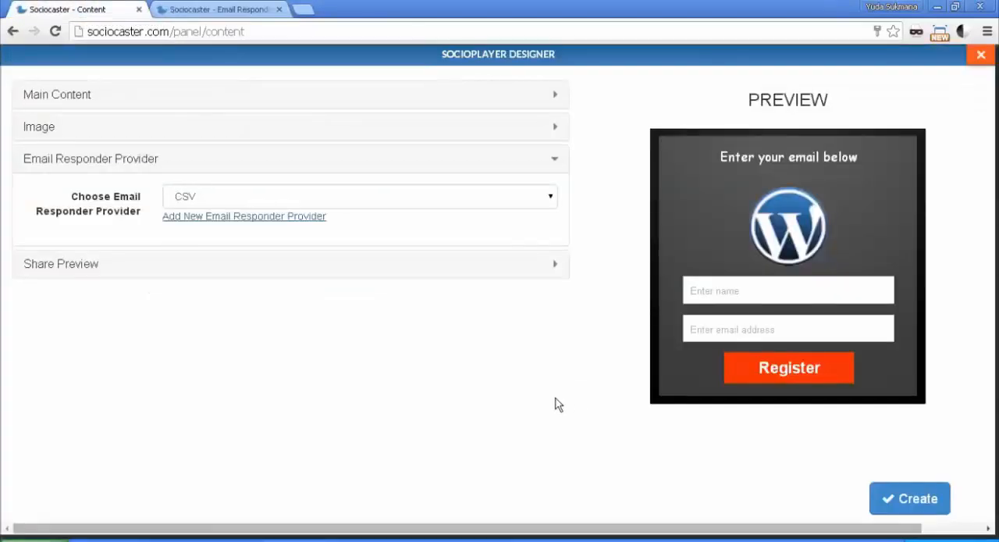
Step: Expand the Share Preview settings and review the placeholder share image
left_click(359, 197)
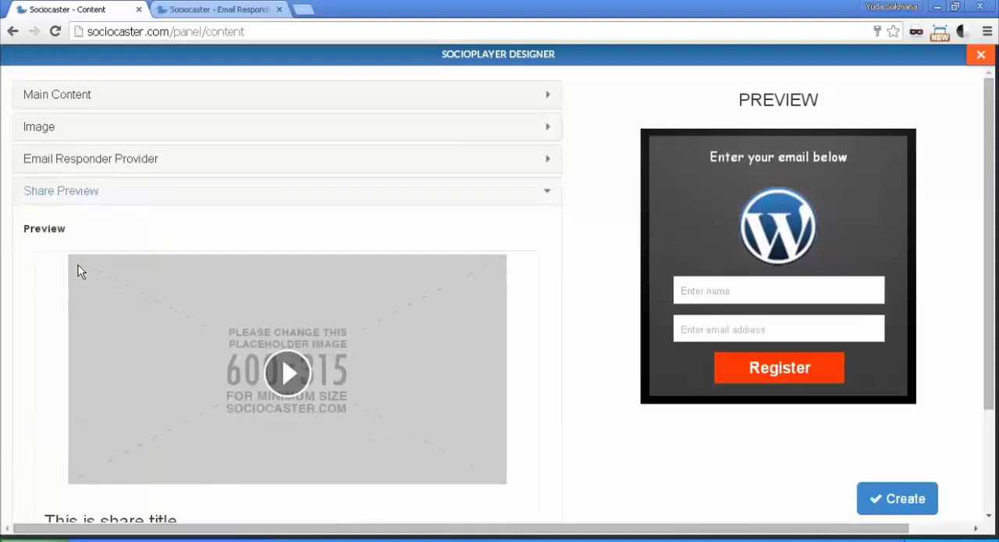
scroll("down", 3)
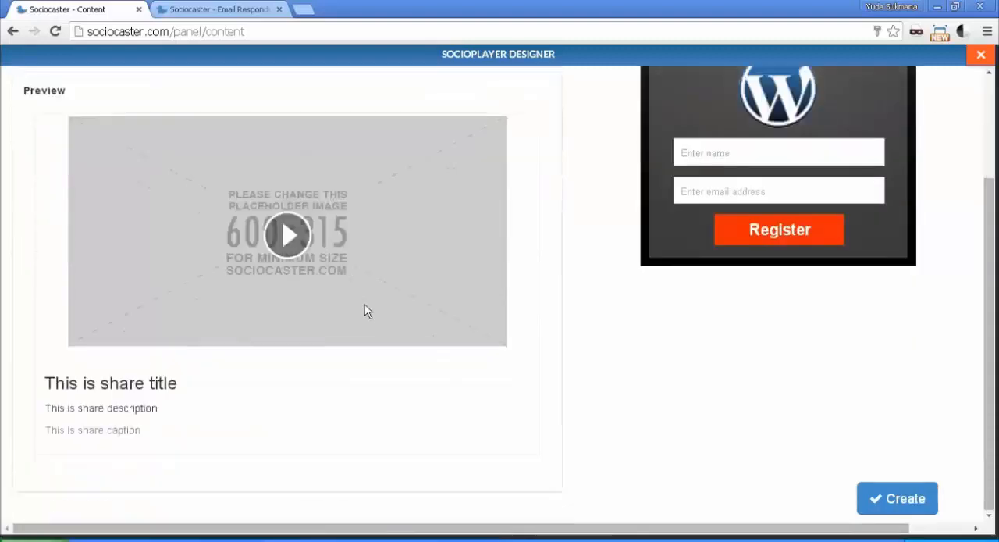
scroll("up", 3)
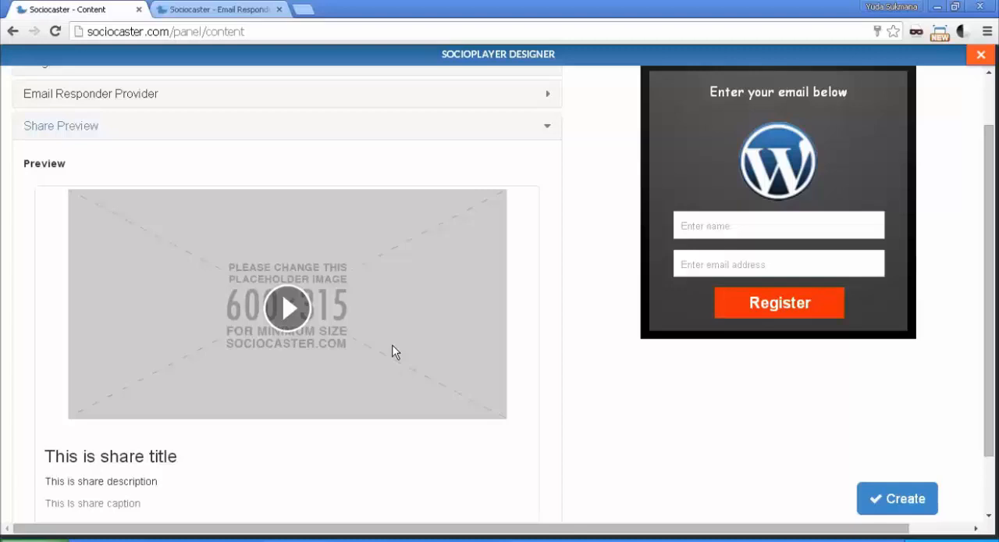
mouse_move(349, 374)
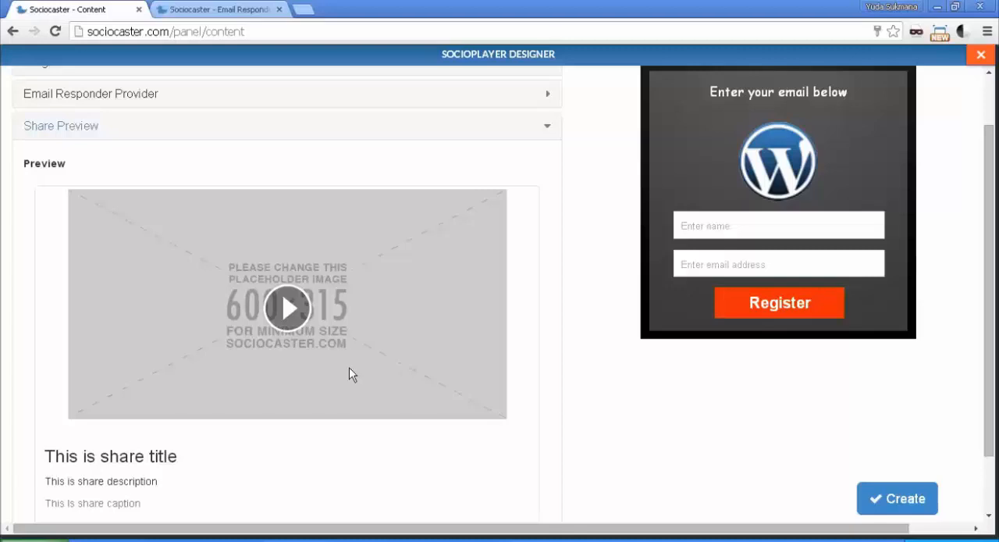
mouse_move(413, 234)
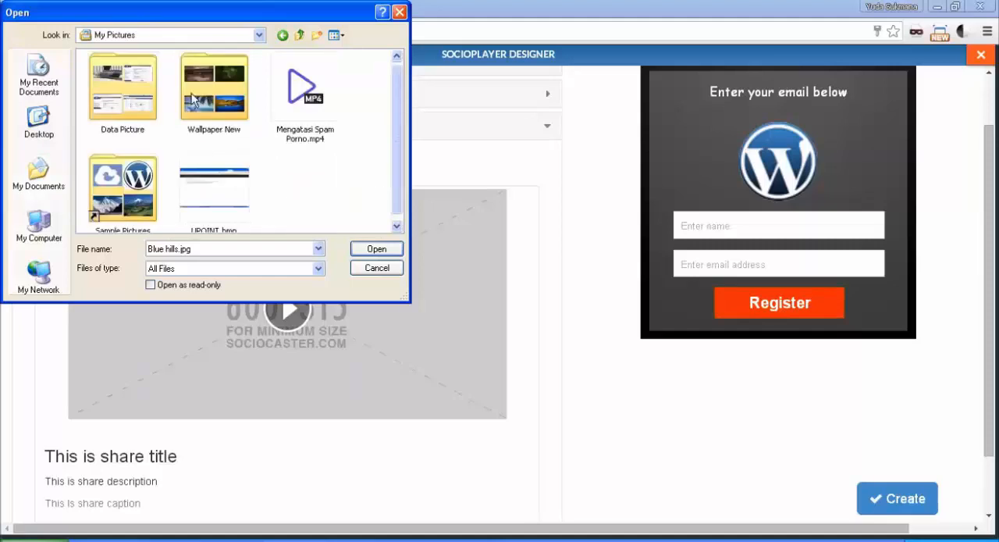
Step: Upload the landscapes wallpaper from Wallpaper New as the share image
double_click(212, 85)
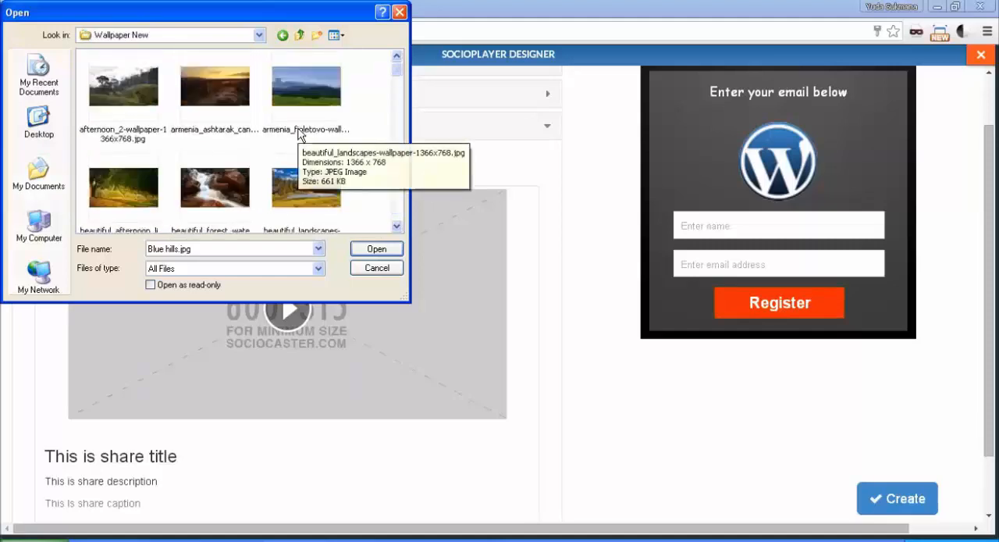
left_click(306, 188)
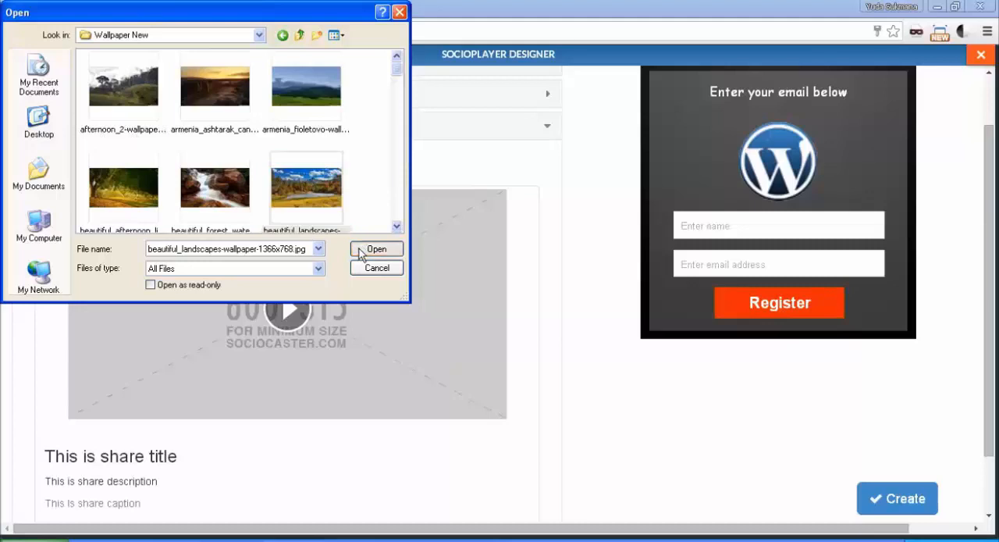
left_click(376, 248)
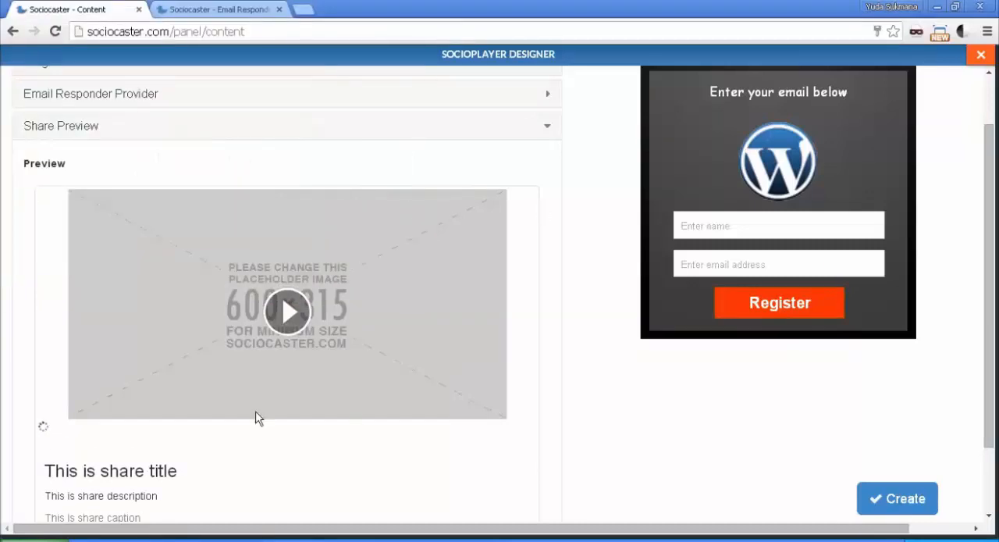
Step: Set the share title to 'Socioplayer Register' and begin rewriting the description ('is socioplayer')
scroll("down", 3)
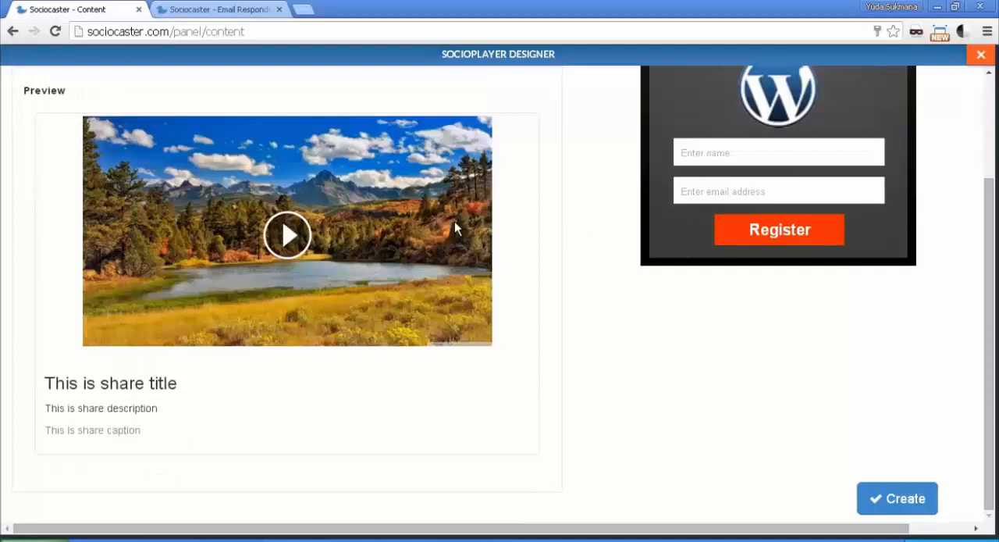
mouse_move(300, 359)
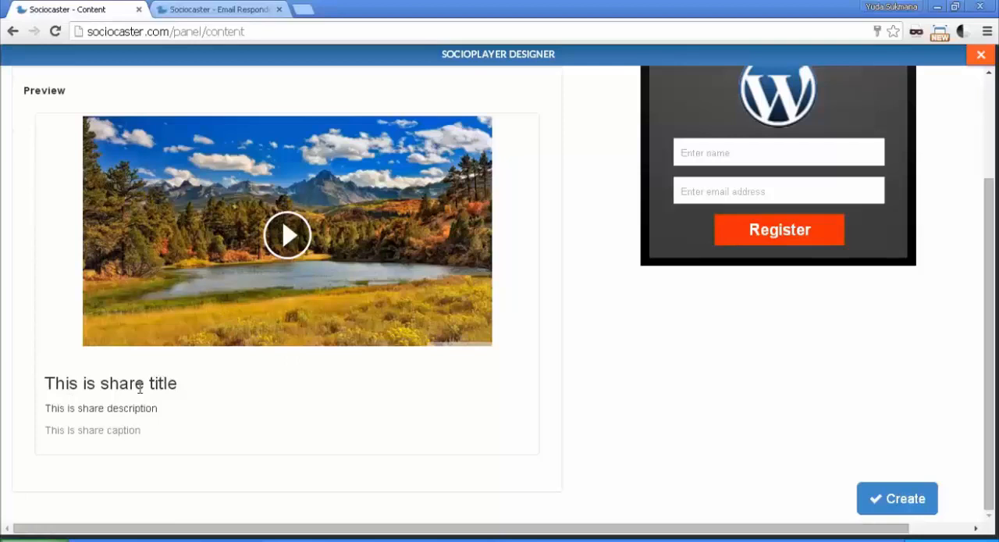
double_click(111, 384)
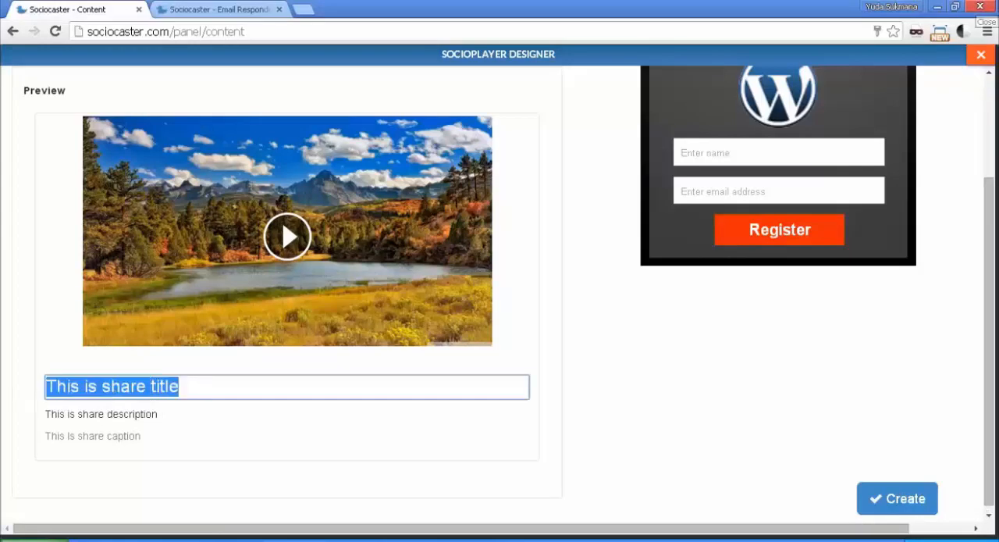
type("Register")
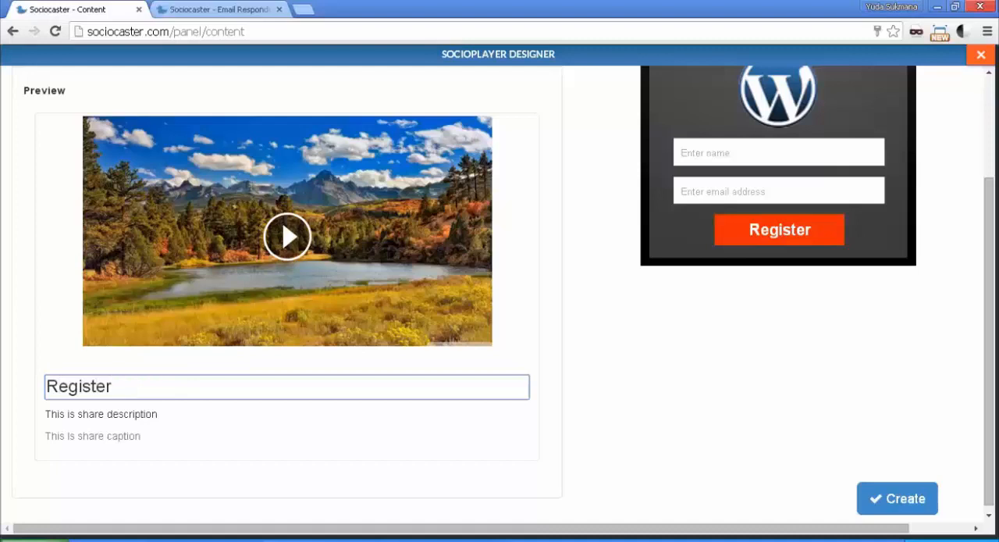
type("Socioplayer")
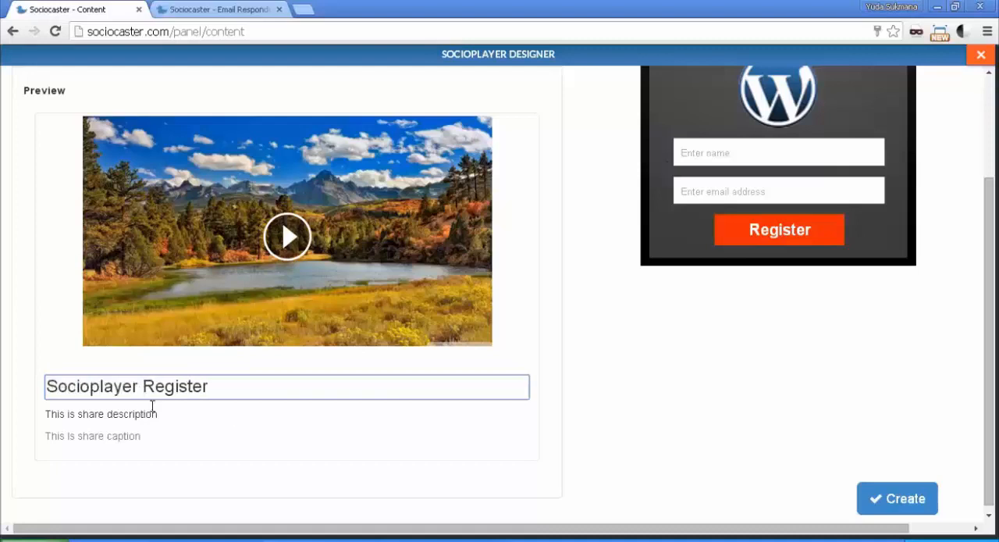
left_click(287, 409)
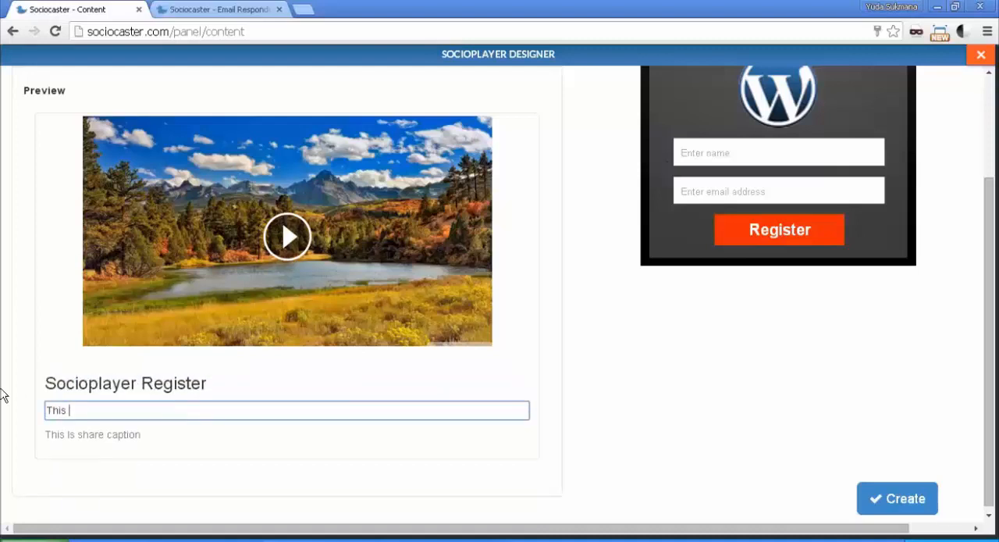
type("is socioplayer")
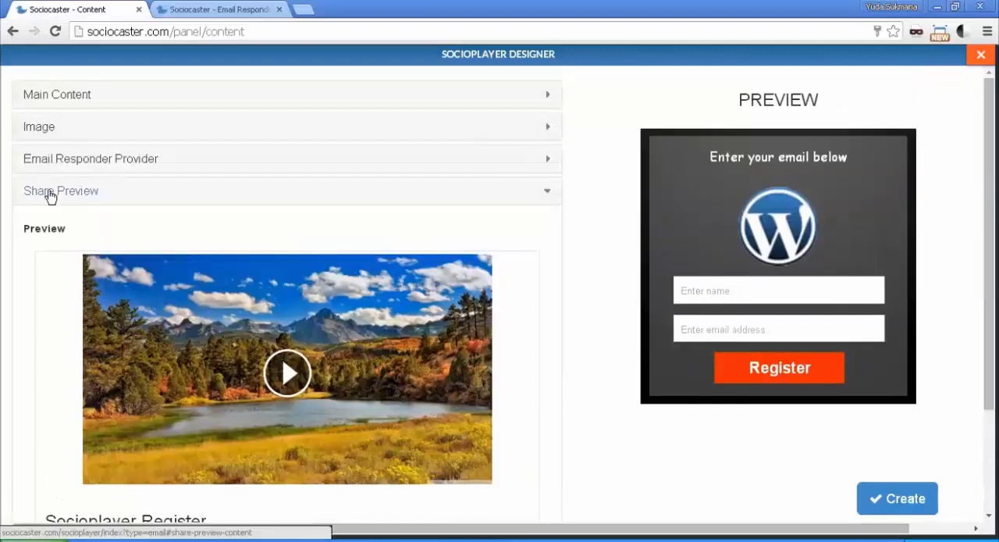
Step: Create the opt-in Socioplayer so 'My Socioplayer Optin' appears first in My Socioplayers
left_click(60, 191)
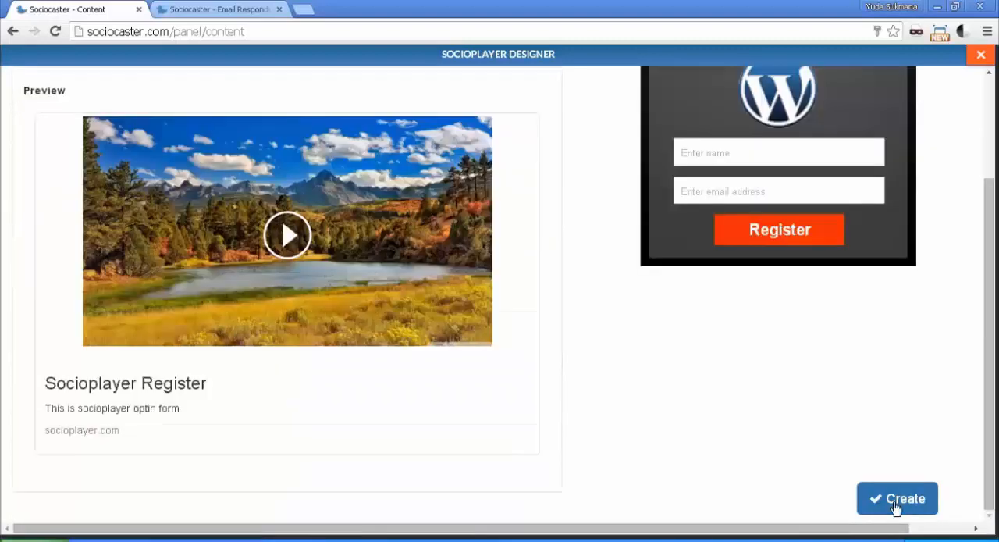
left_click(896, 498)
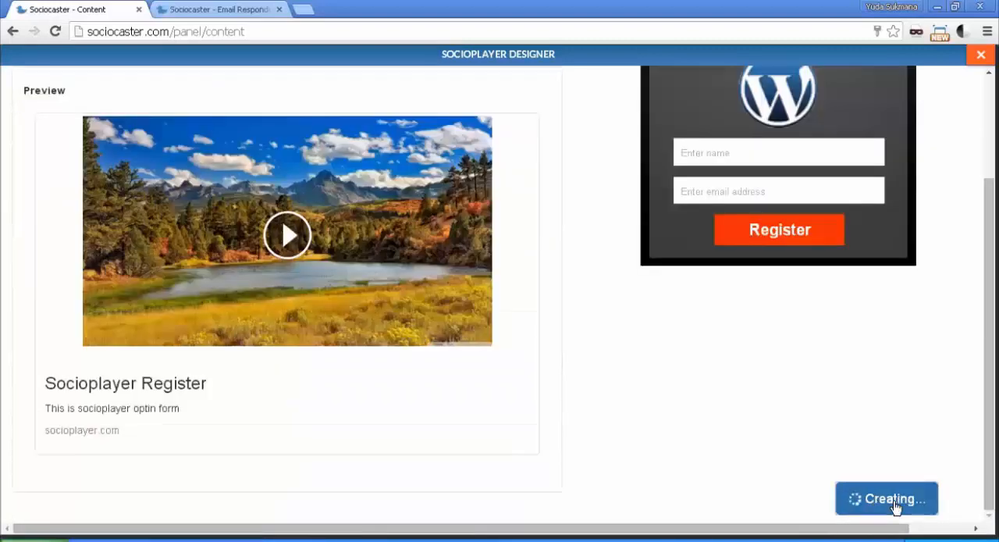
left_click(887, 498)
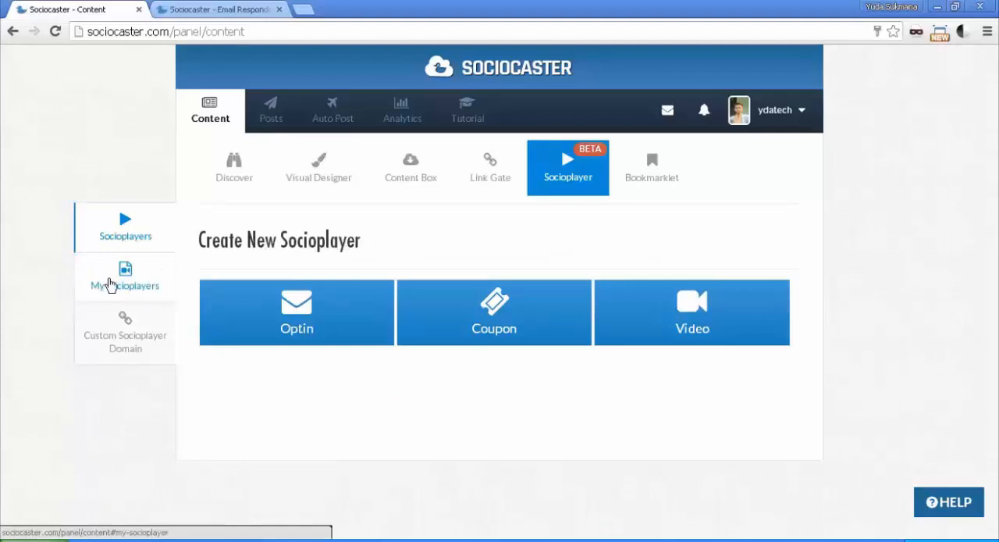
left_click(125, 278)
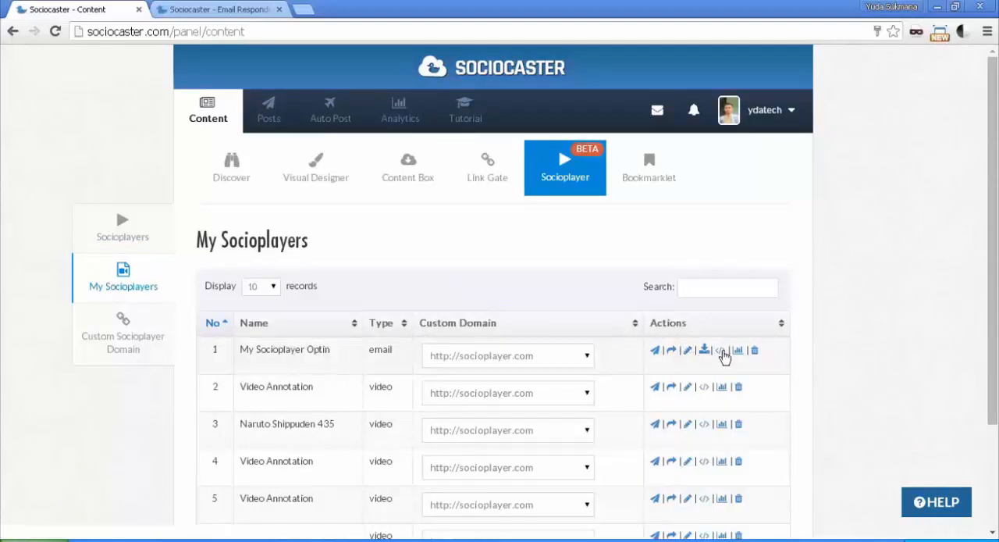
mouse_move(678, 335)
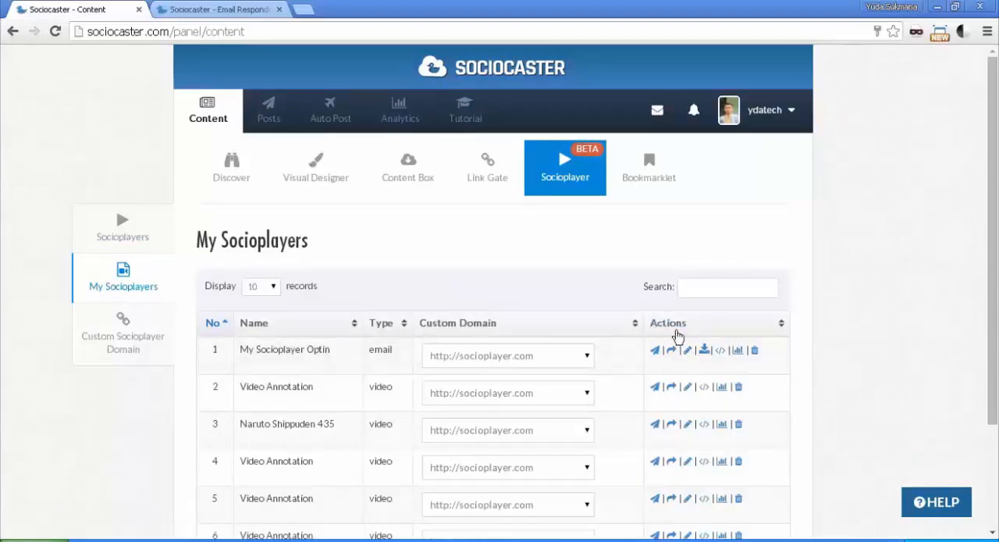
mouse_move(662, 328)
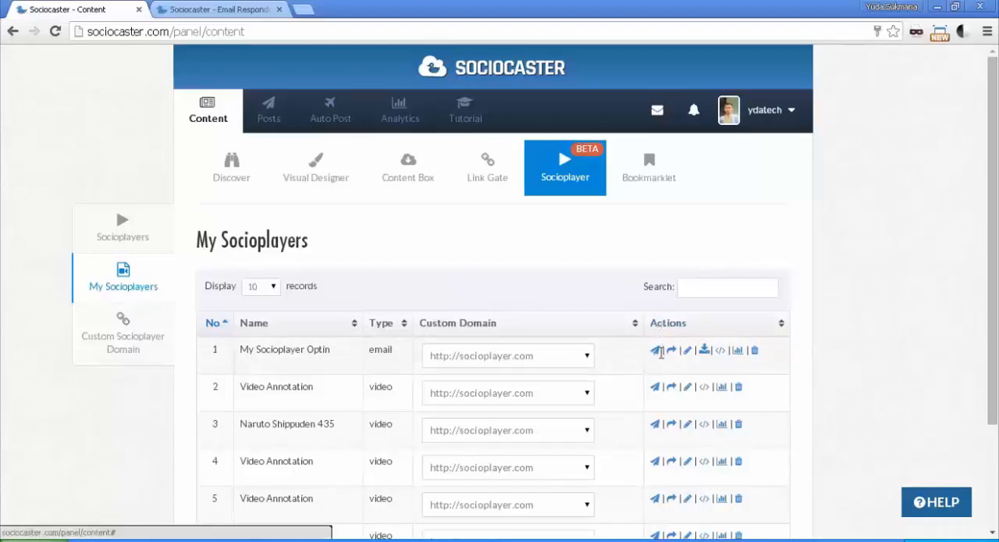
mouse_move(655, 350)
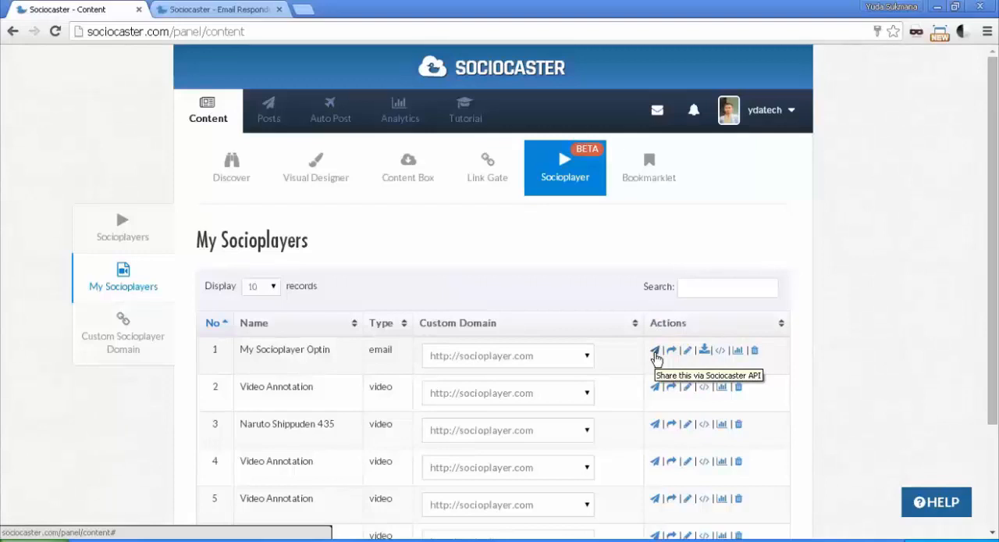
left_click(656, 350)
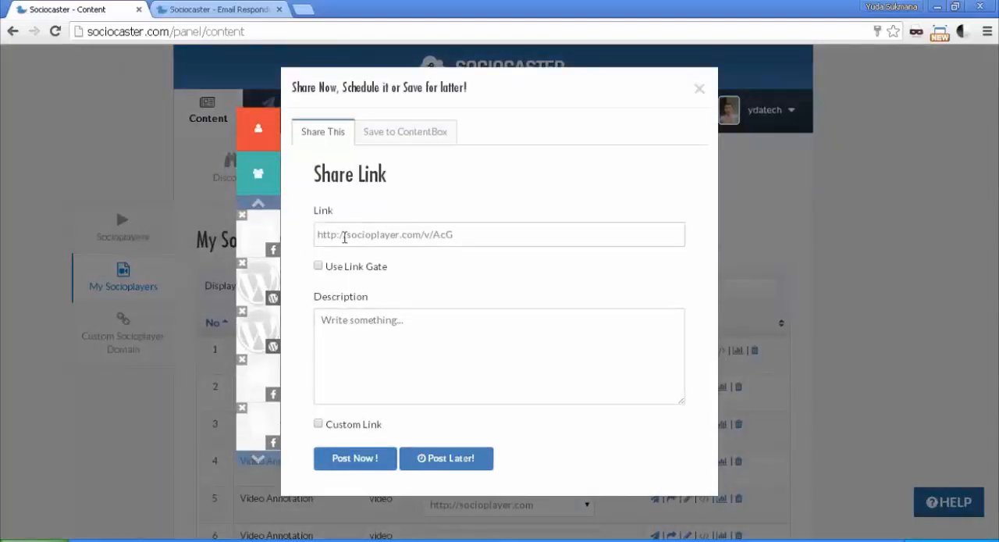
mouse_move(253, 284)
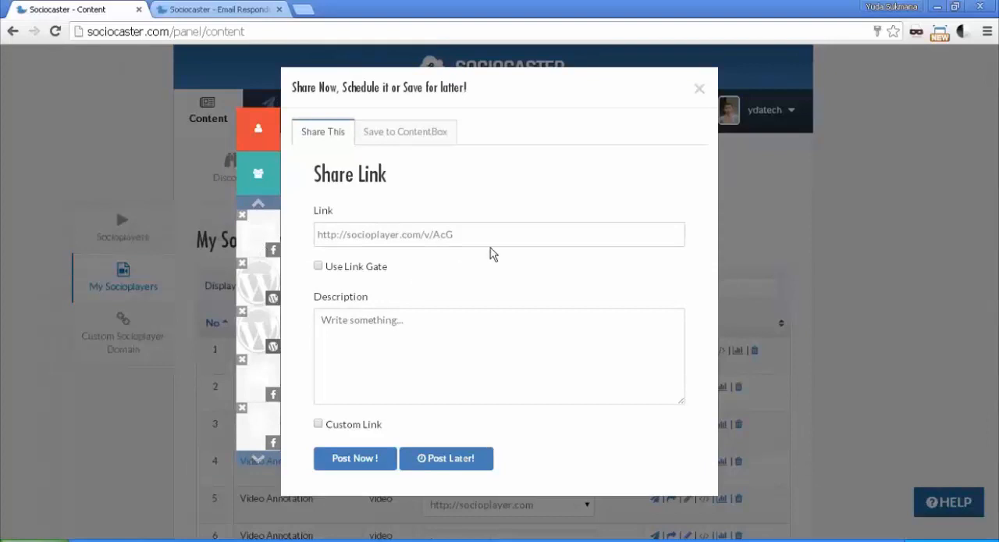
left_click(700, 88)
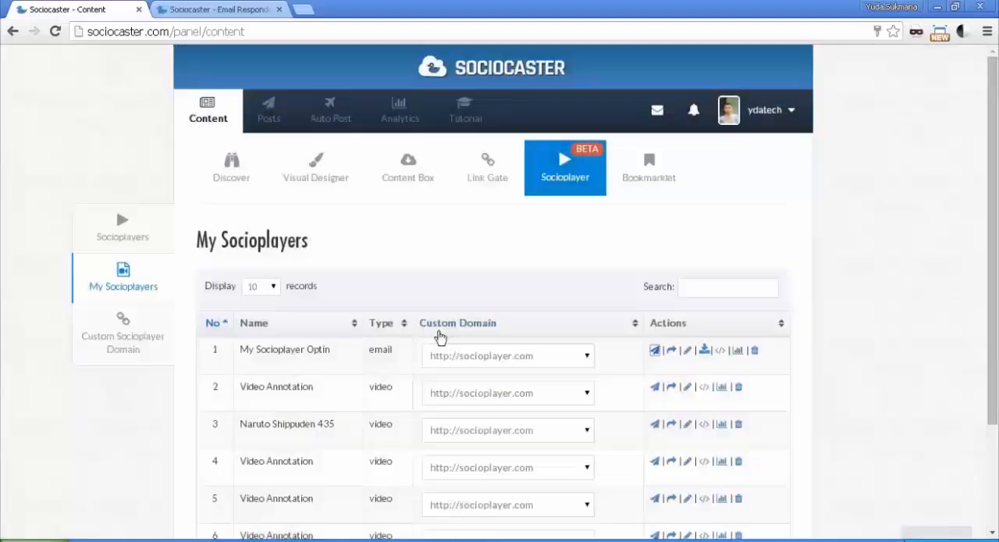
mouse_move(656, 350)
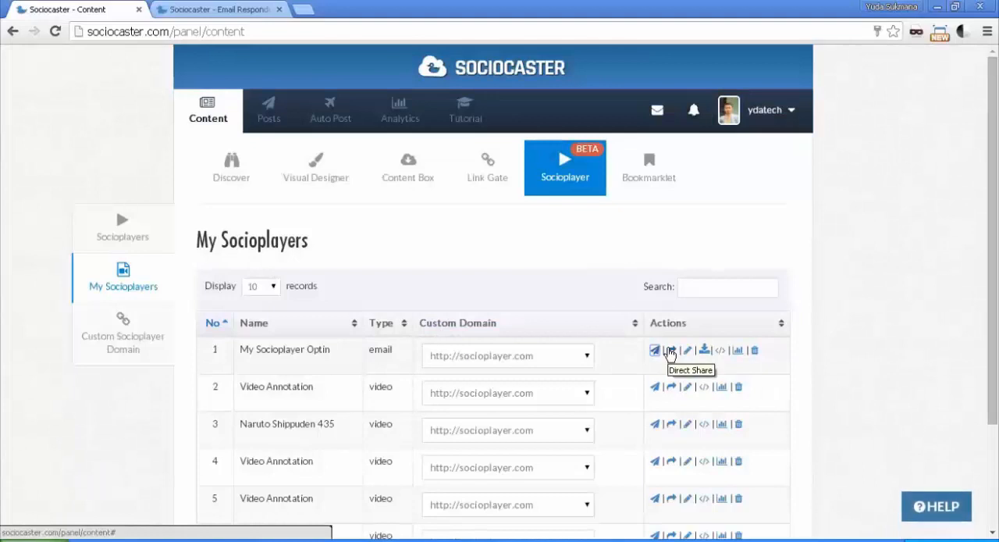
left_click(656, 349)
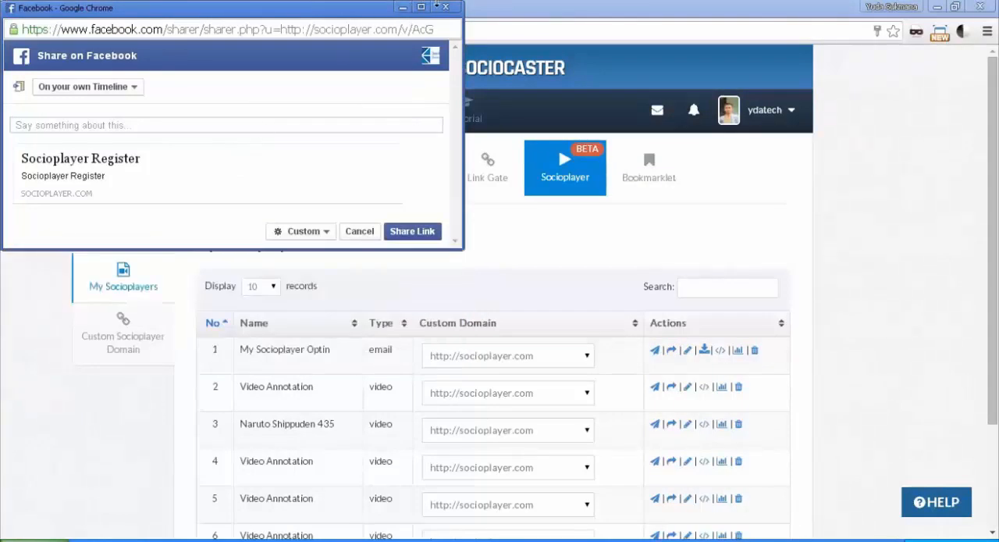
mouse_move(447, 8)
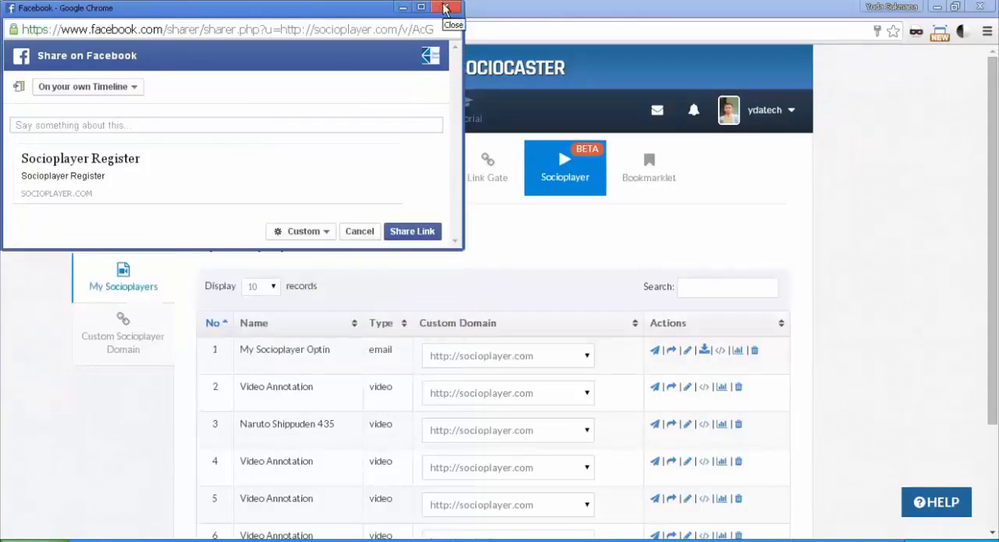
left_click(447, 7)
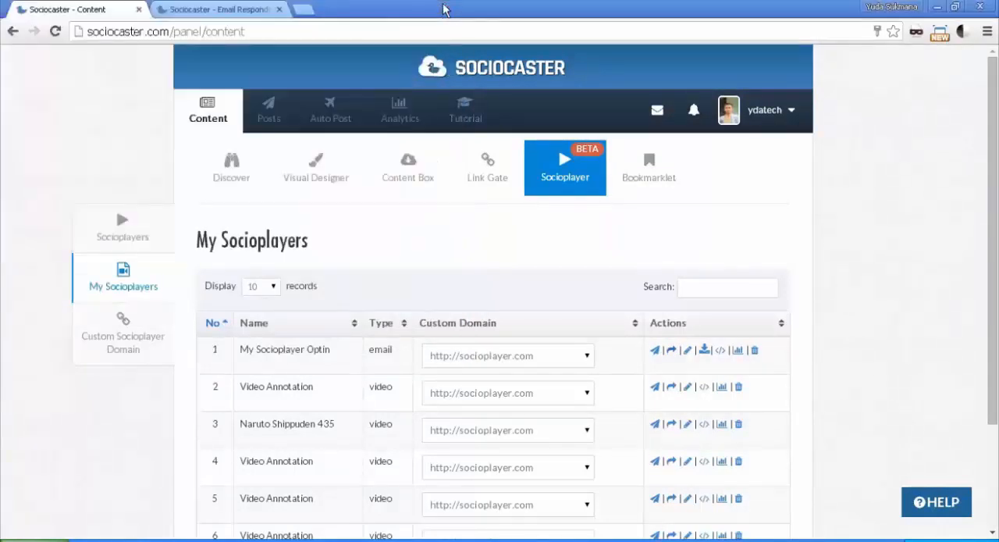
mouse_move(624, 412)
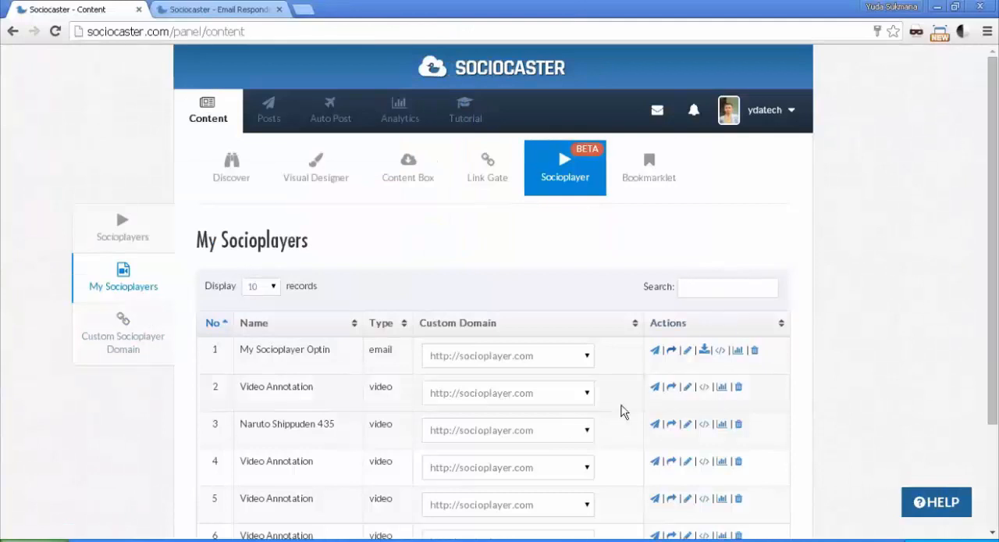
mouse_move(687, 350)
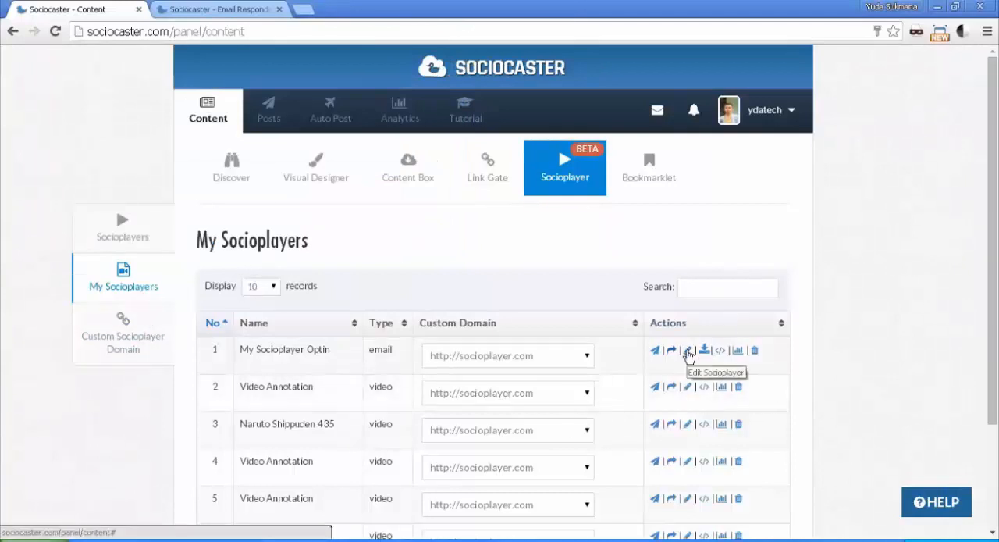
mouse_move(706, 349)
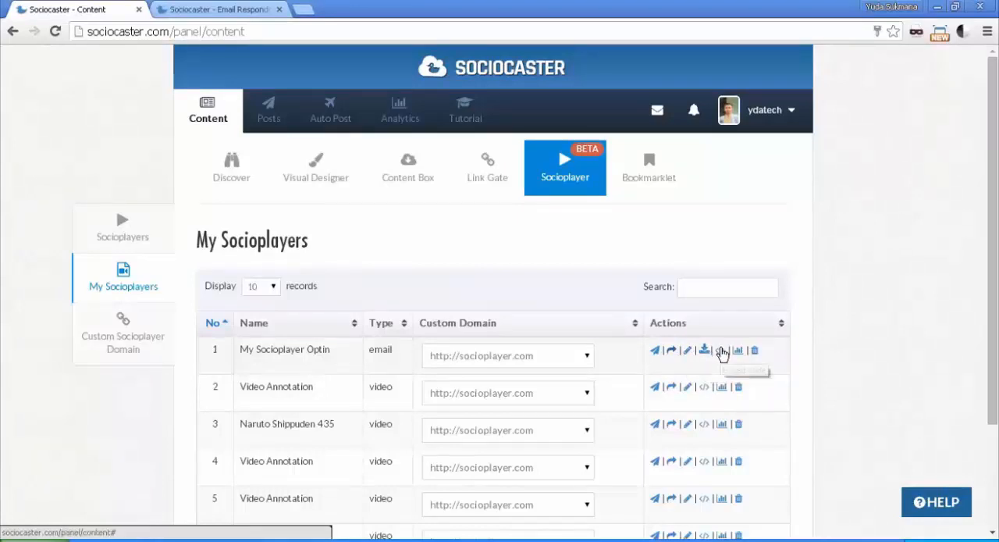
left_click(704, 350)
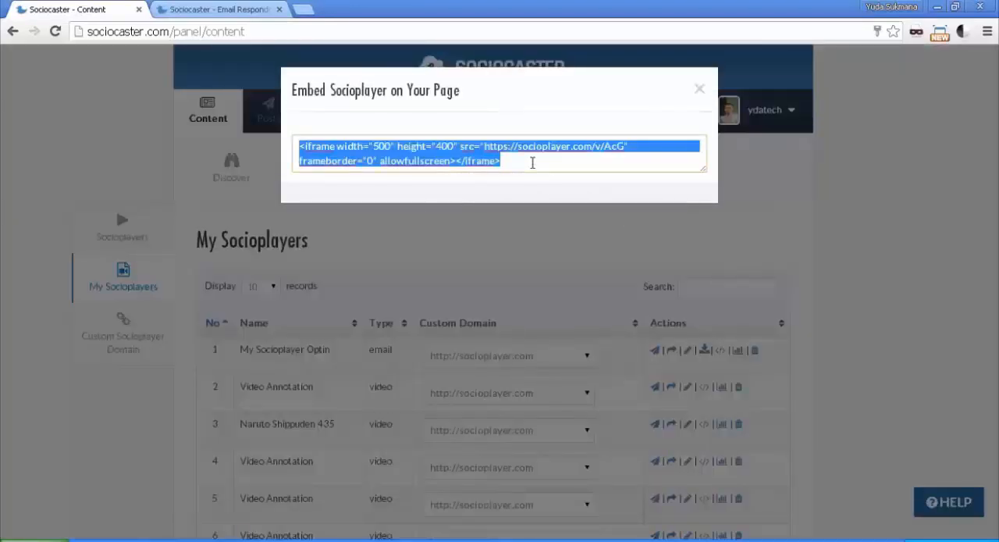
mouse_move(624, 97)
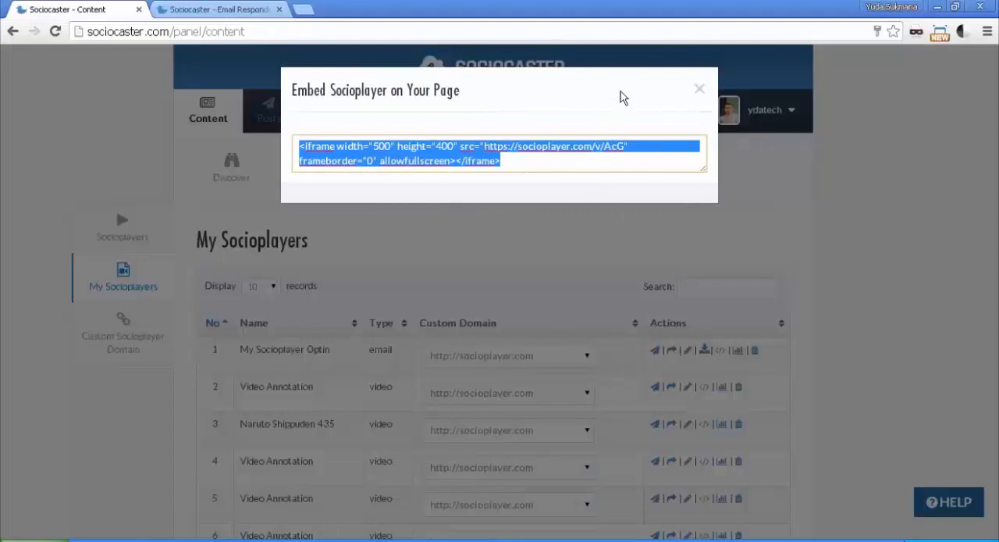
left_click(699, 88)
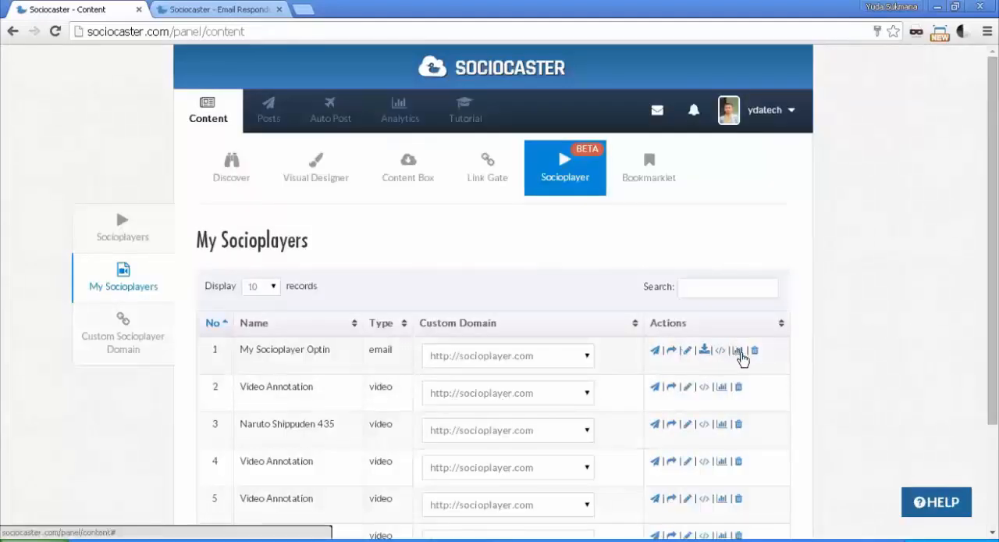
mouse_move(736, 350)
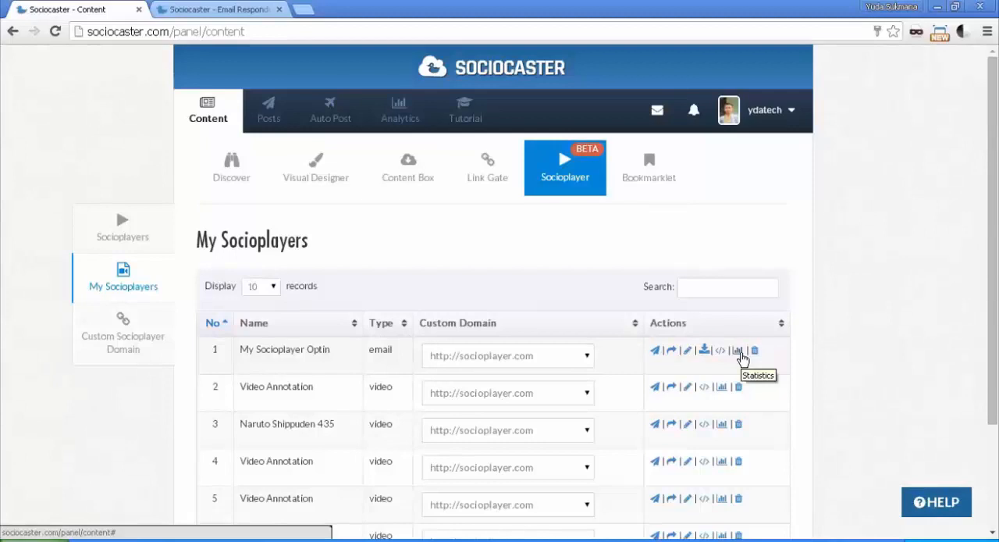
Step: Check the opt-in player's statistics (zero views and emails) and close the window
left_click(737, 349)
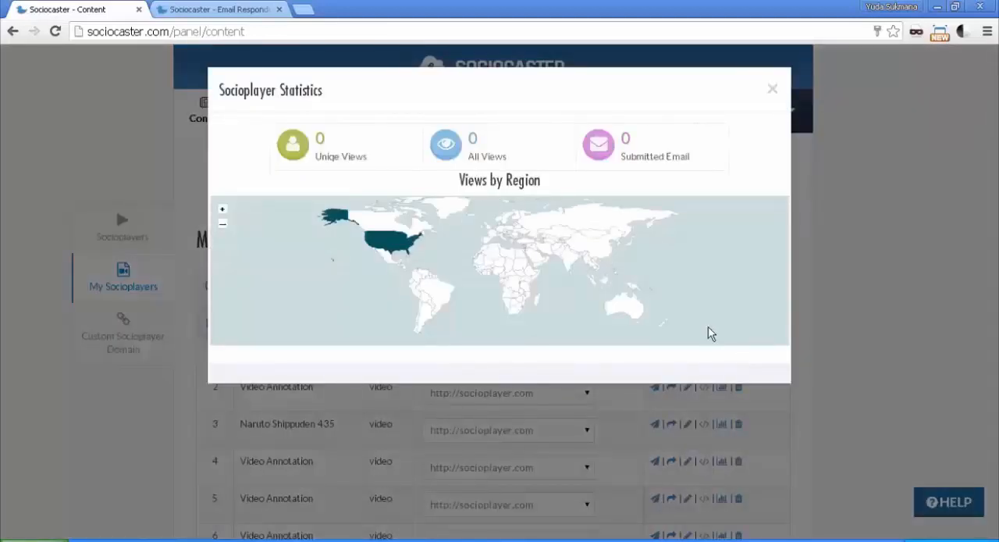
mouse_move(809, 81)
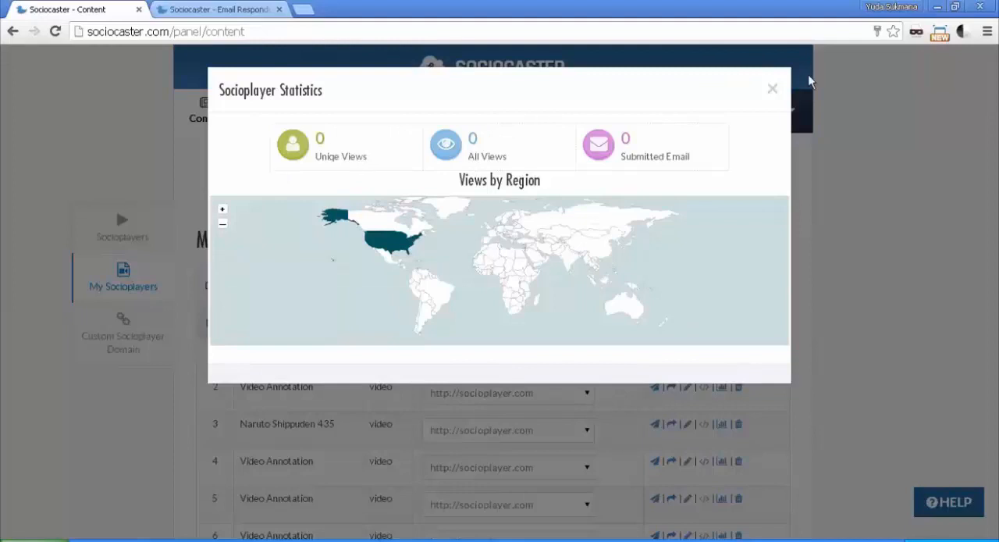
left_click(771, 87)
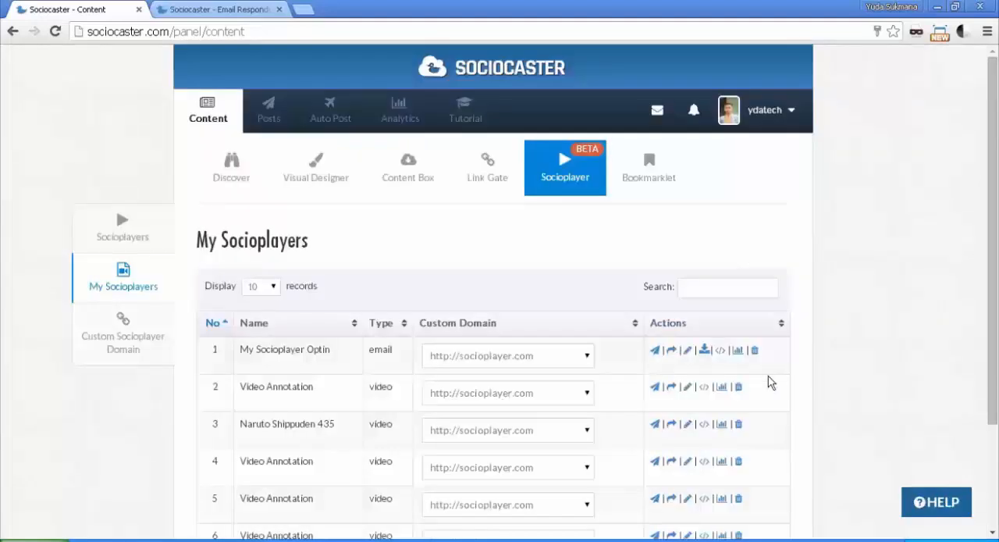
mouse_move(753, 362)
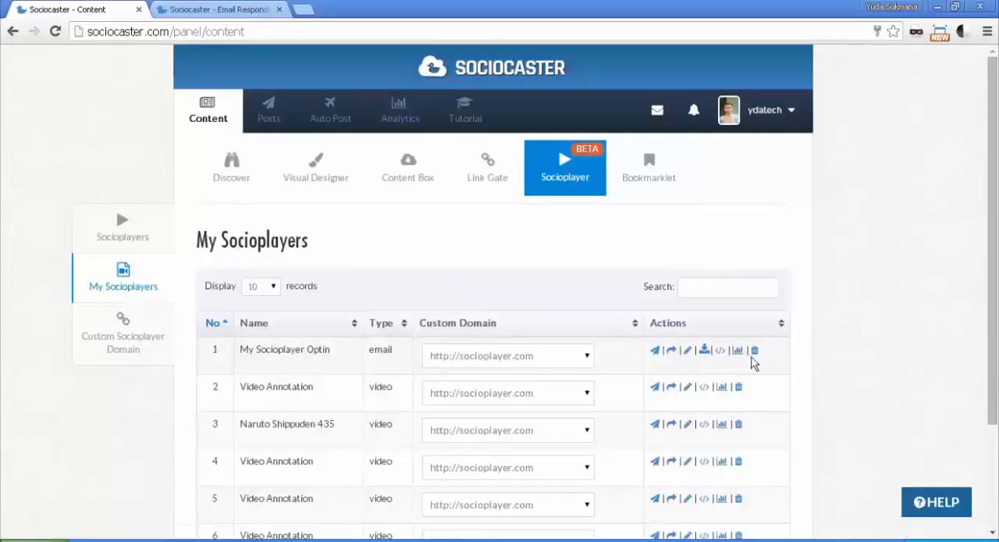
mouse_move(754, 350)
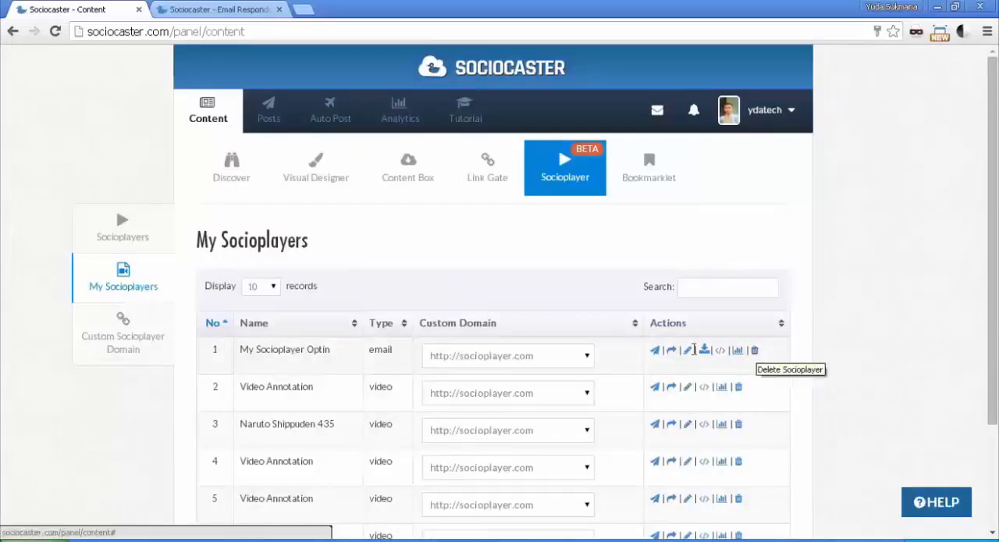
mouse_move(655, 350)
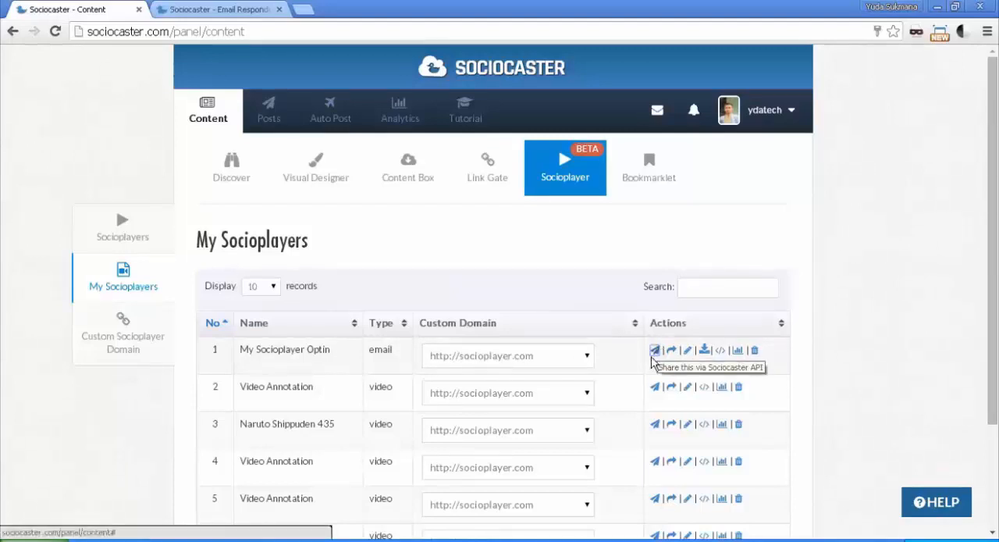
Step: Post My Socioplayer Optin via the Sociocaster API with description 'This is socioplayer Option' and view it on Bewarablog
left_click(655, 350)
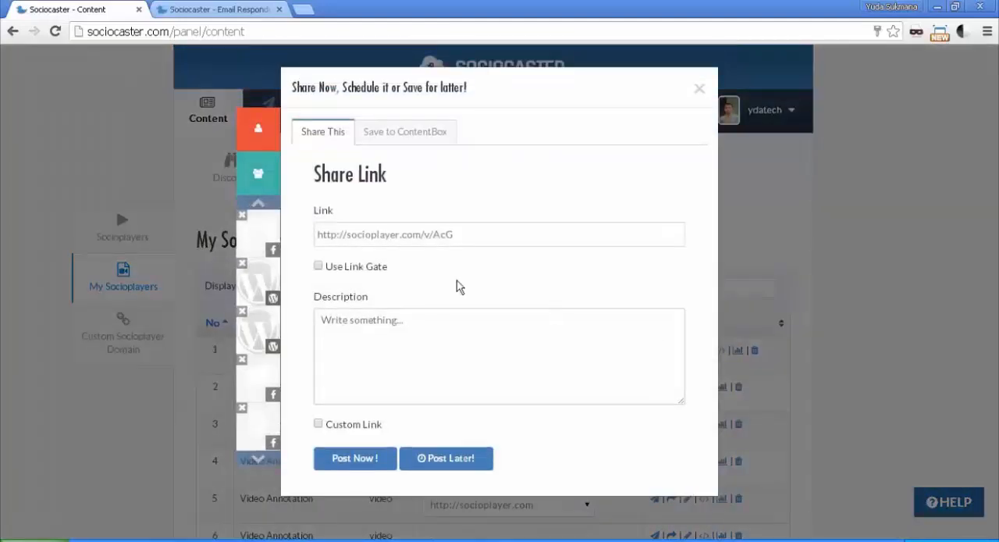
mouse_move(263, 263)
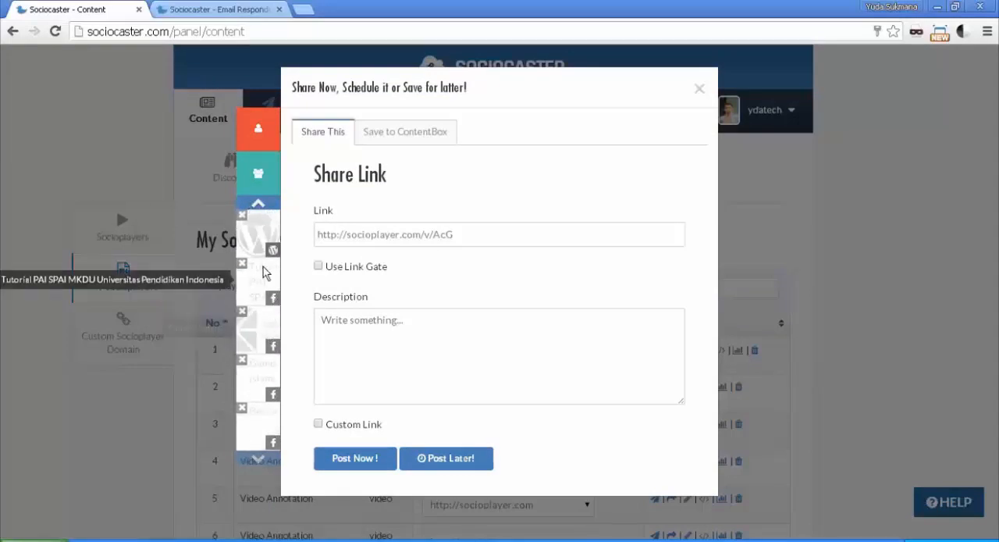
mouse_move(262, 445)
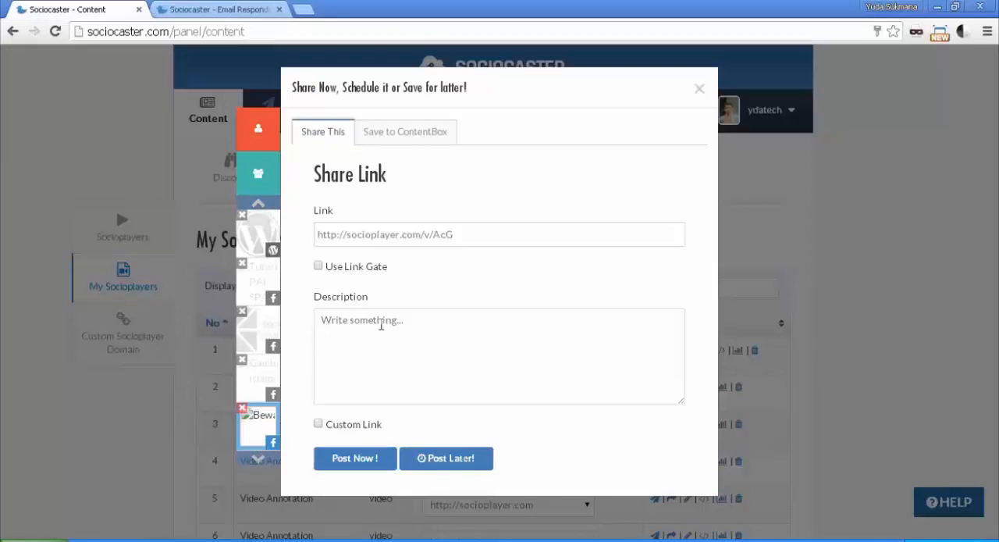
type("This is socioplayer Option")
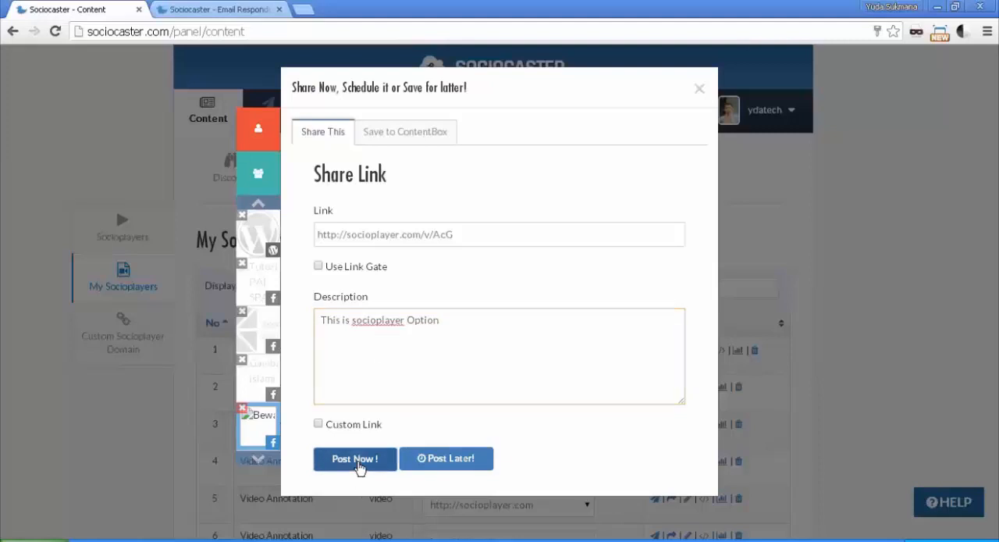
left_click(354, 459)
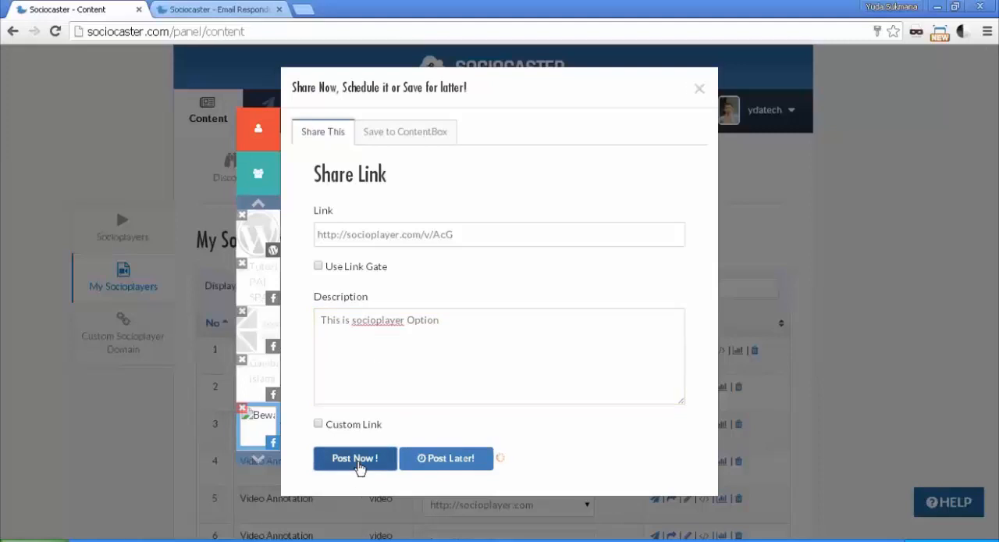
left_click(354, 459)
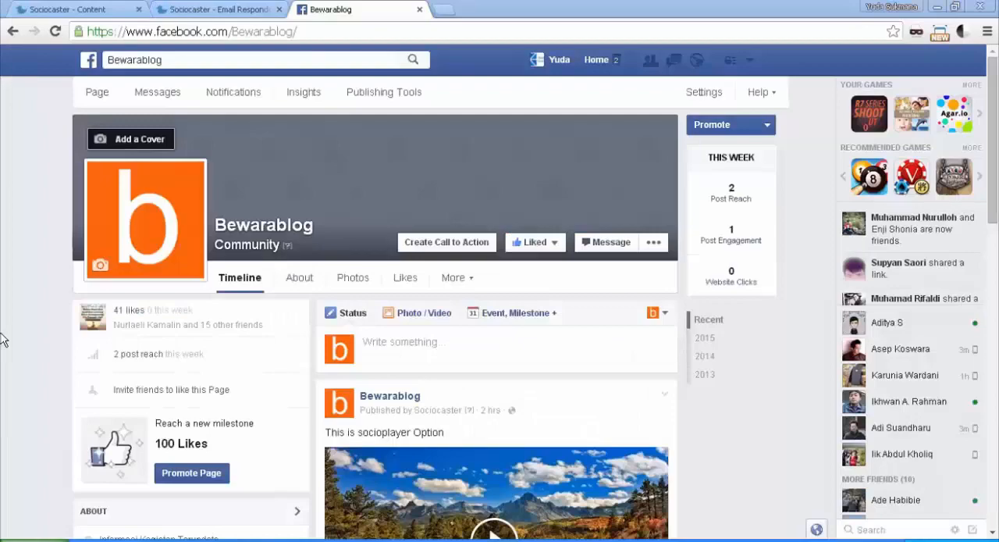
Step: Check the Socioplayer Register post on Bewarablog, then return to the Sociocaster designer
scroll("down", 3)
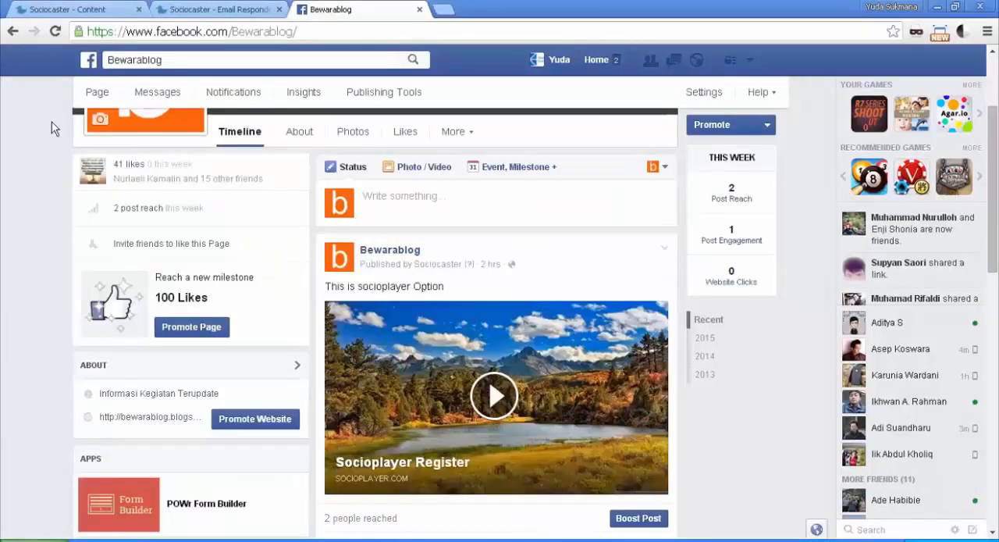
left_click(71, 10)
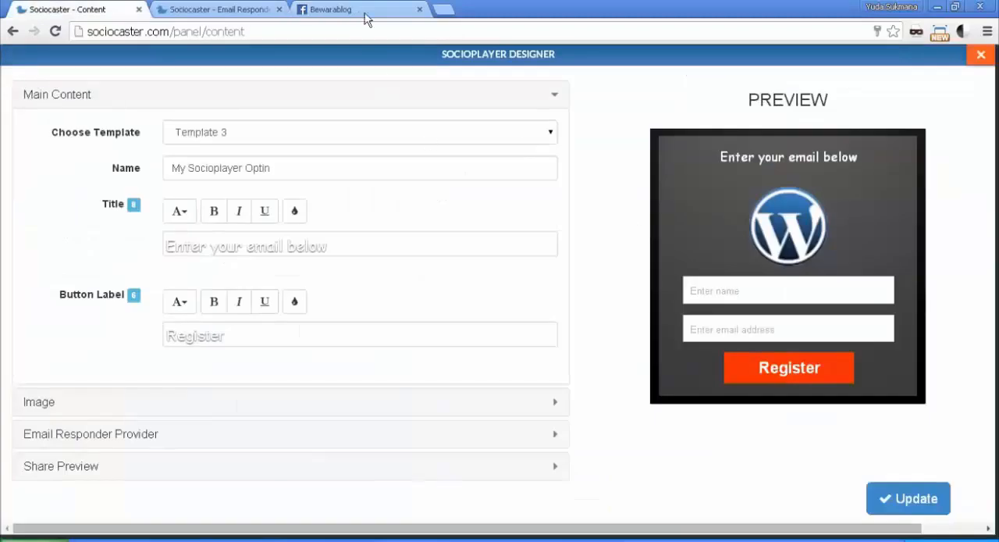
left_click(336, 9)
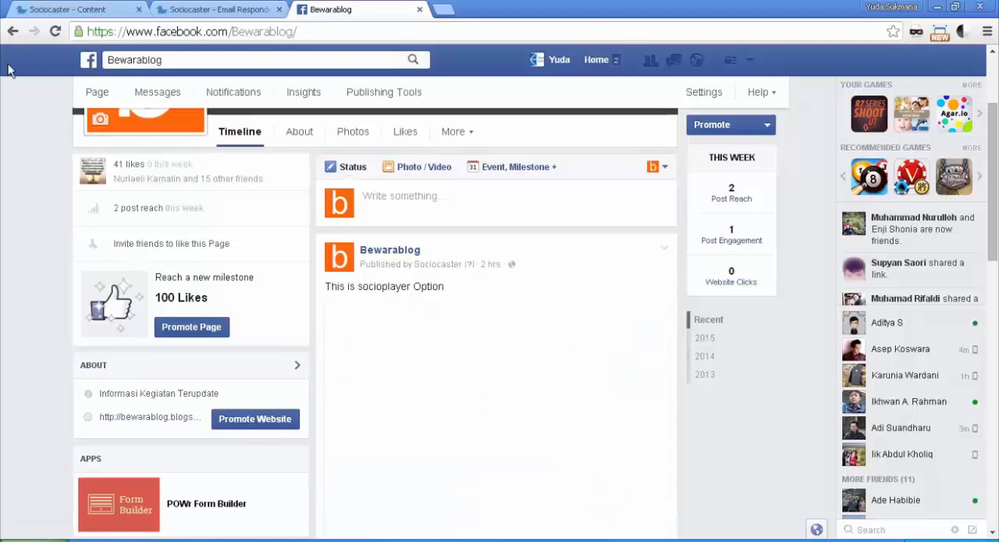
left_click(75, 10)
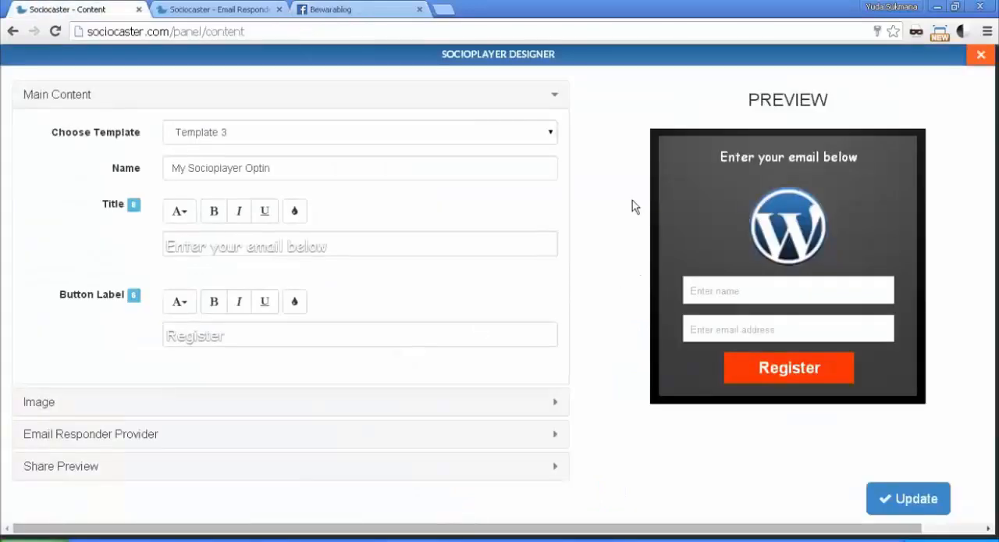
Step: Register a test name and email through the posted player and confirm the saved-email message
left_click(359, 9)
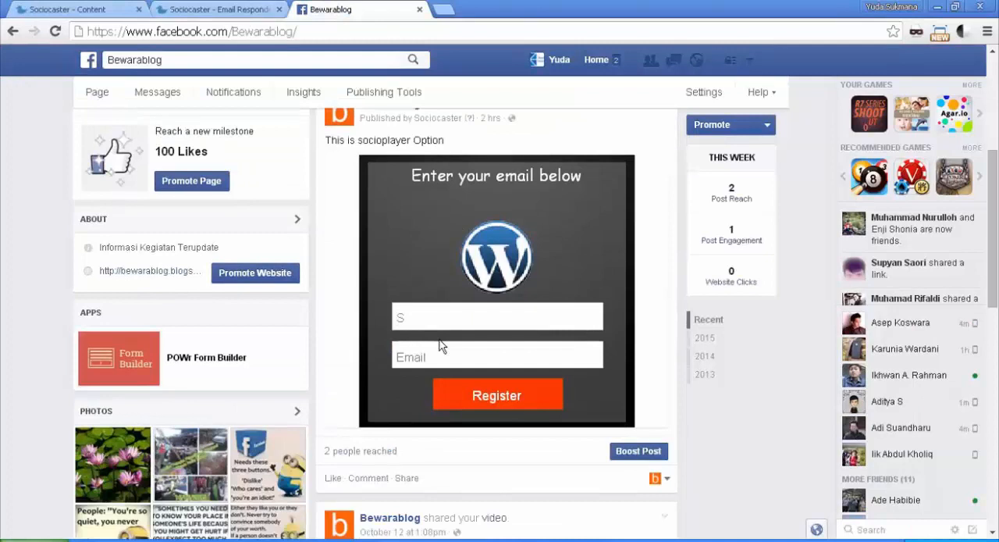
type("ociocaster")
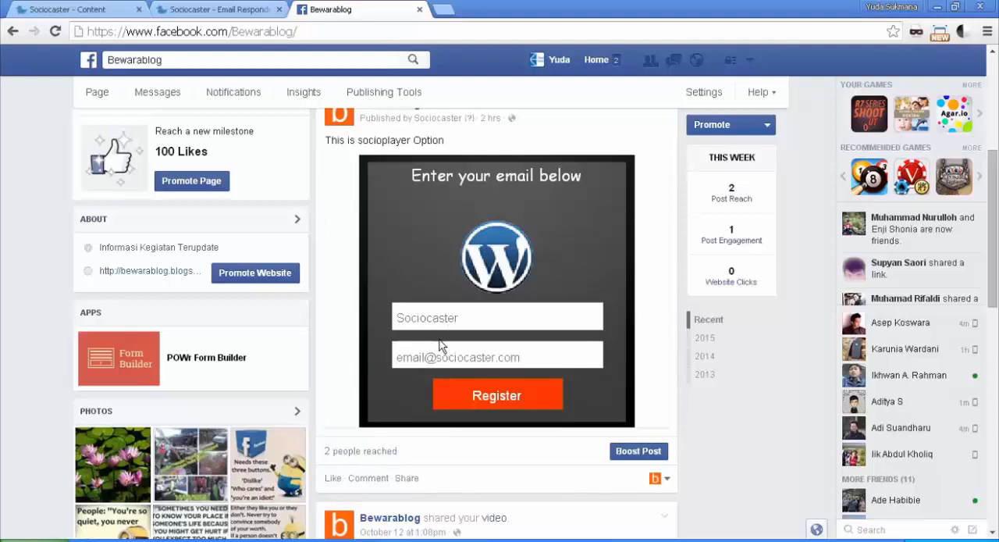
left_click(496, 395)
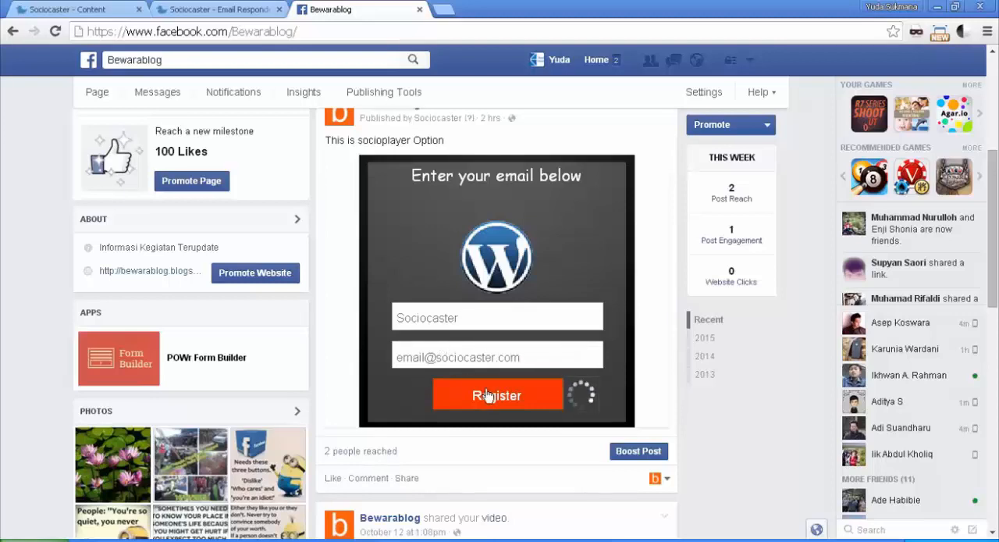
left_click(497, 393)
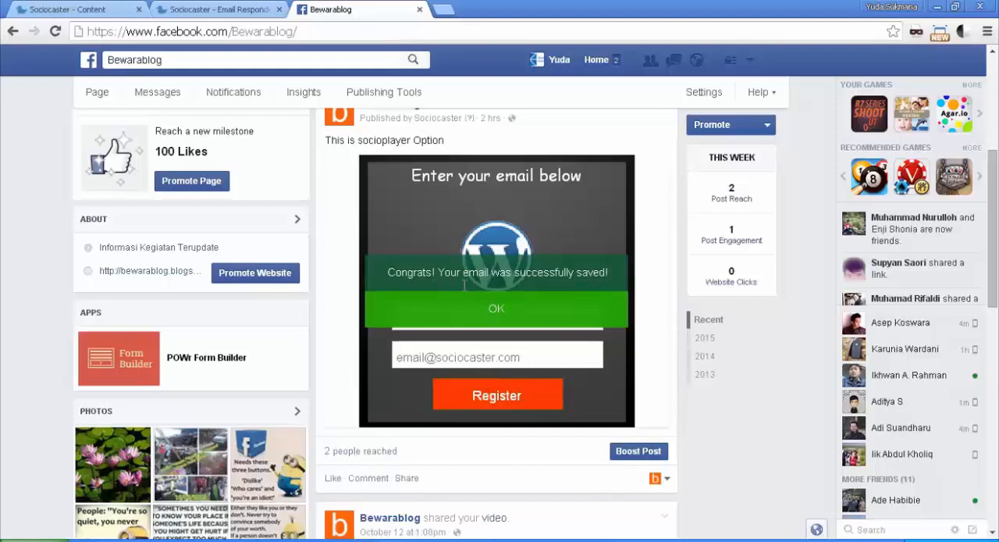
left_click(496, 307)
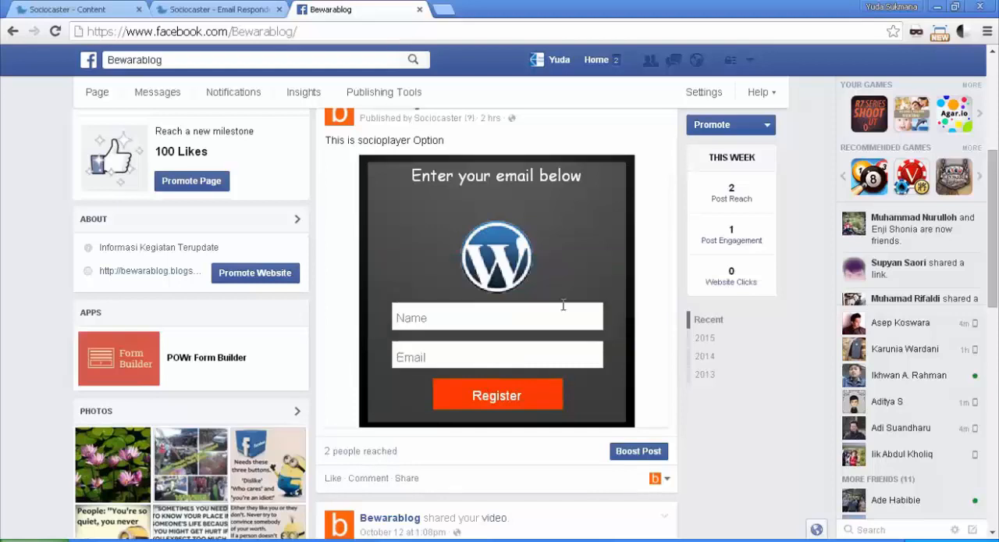
mouse_move(597, 298)
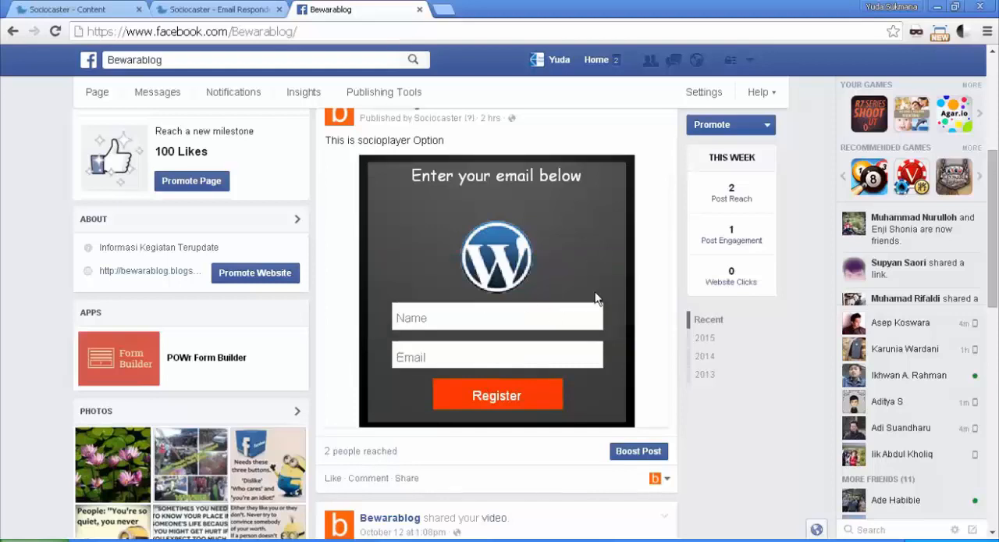
Step: Close the Socioplayer designer to return to the My Socioplayers list
left_click(497, 356)
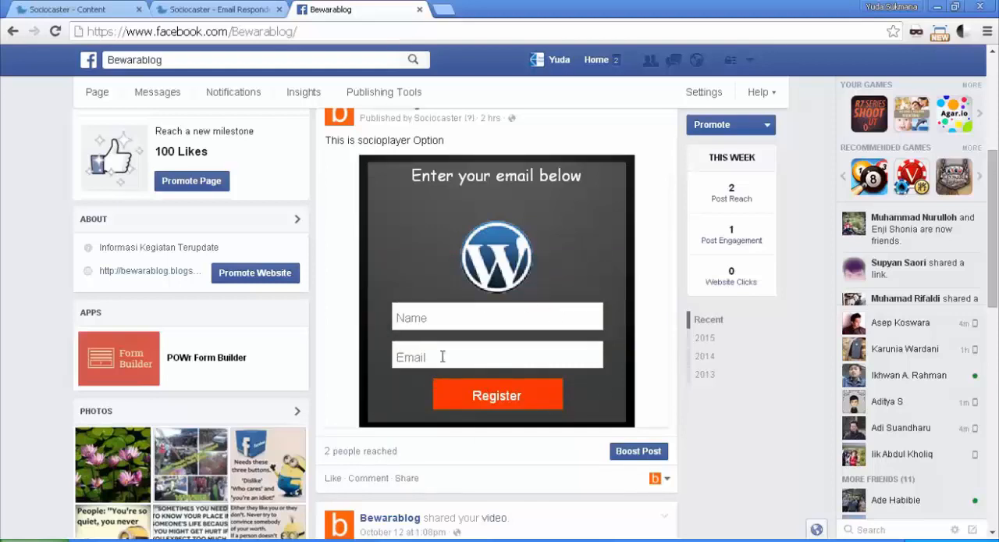
mouse_move(406, 406)
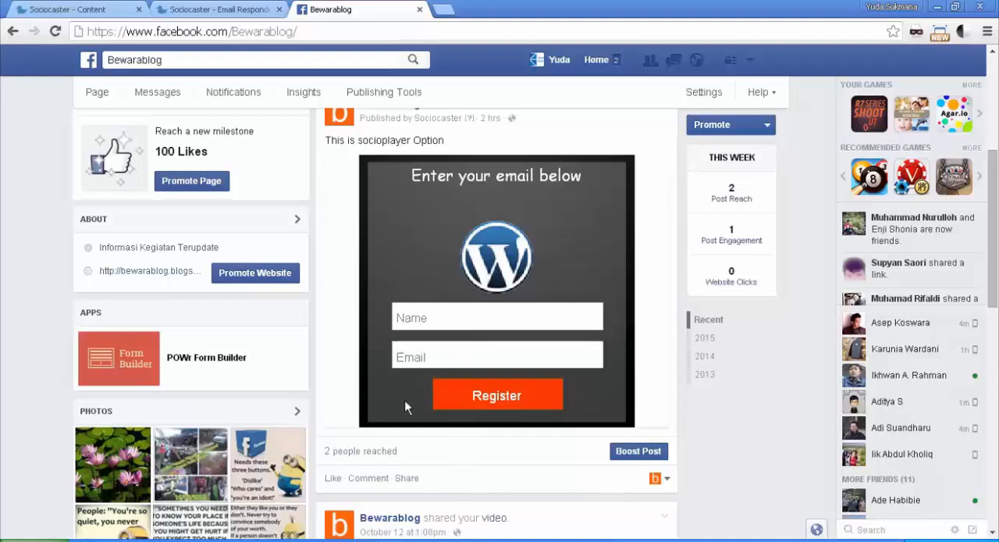
mouse_move(362, 353)
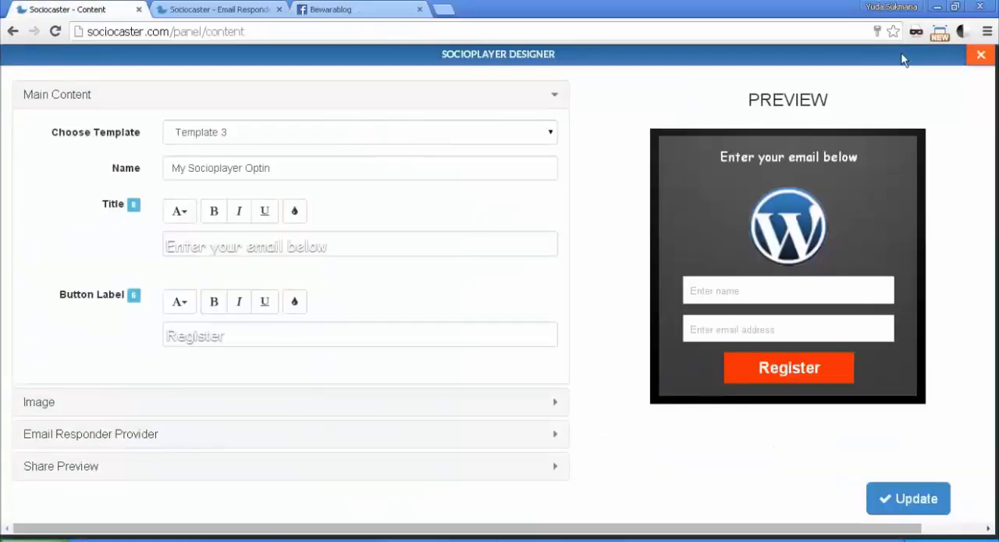
left_click(981, 55)
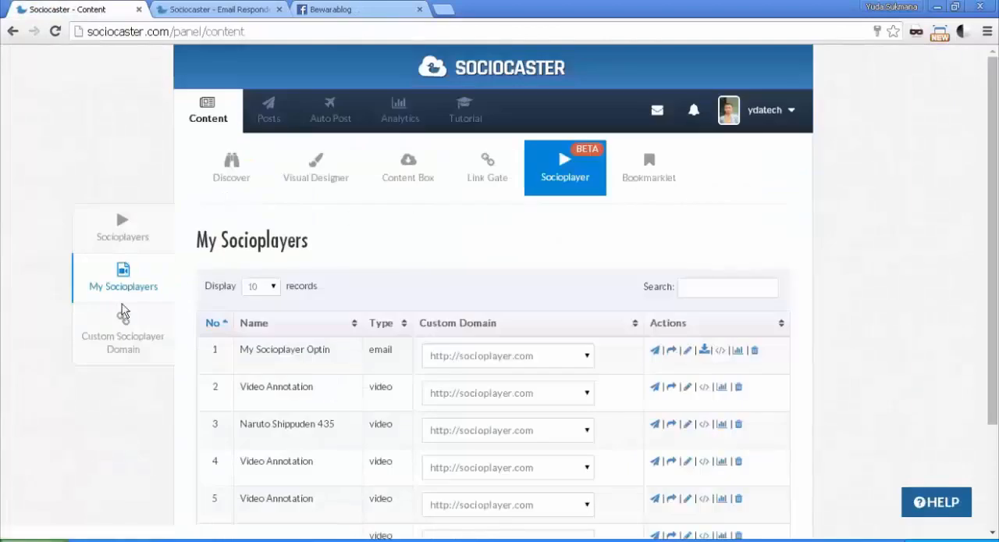